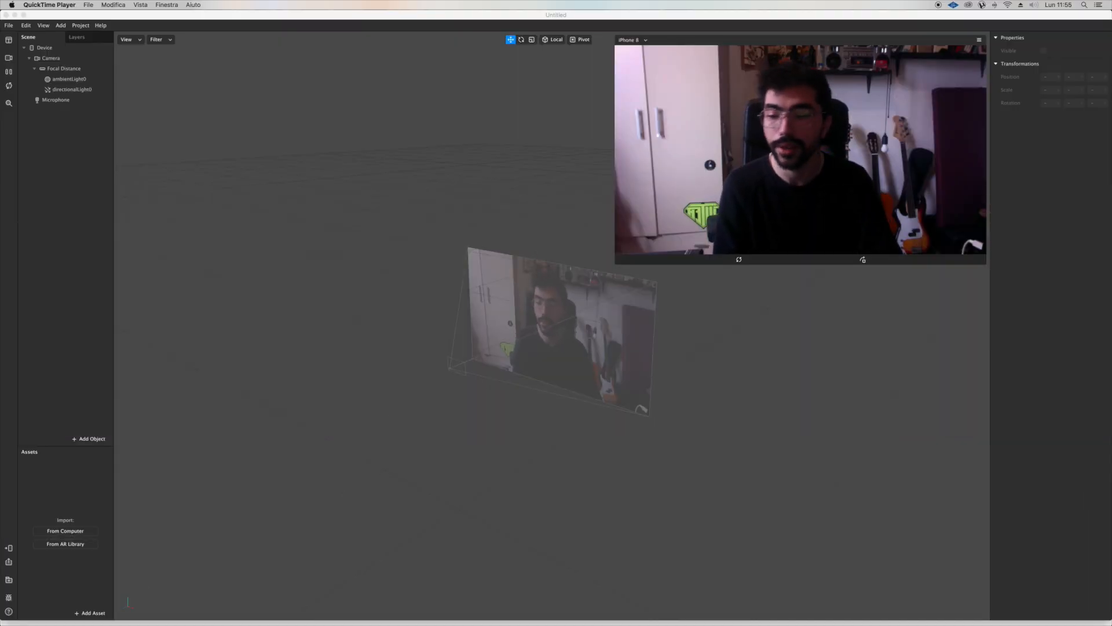
Browse the AR Library's Patch Assets to the Shaders collection
click(89, 611)
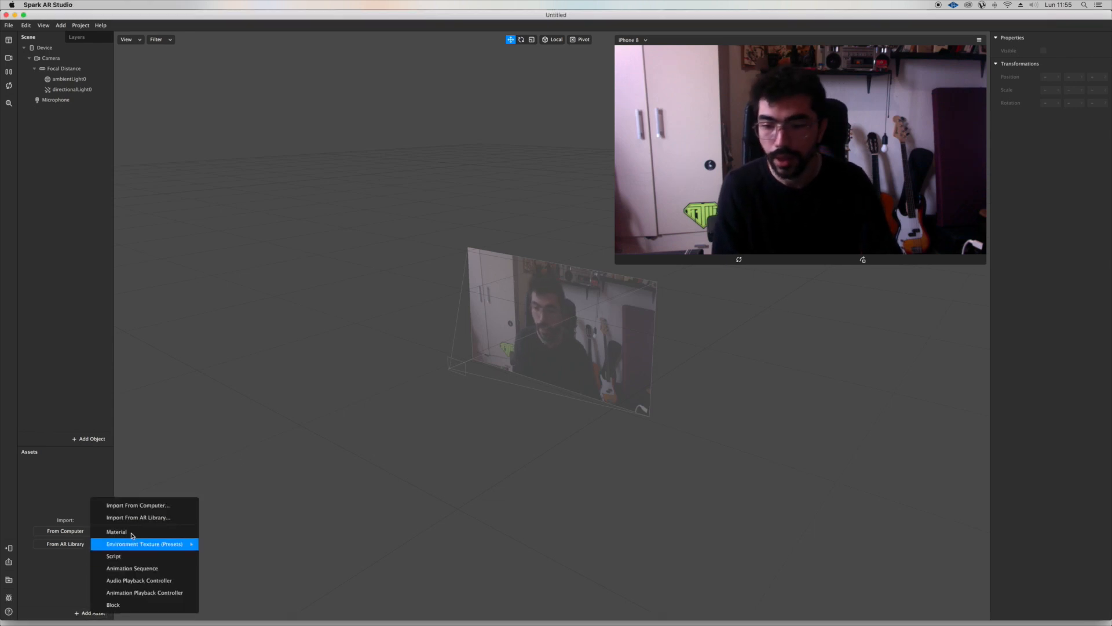
click(137, 517)
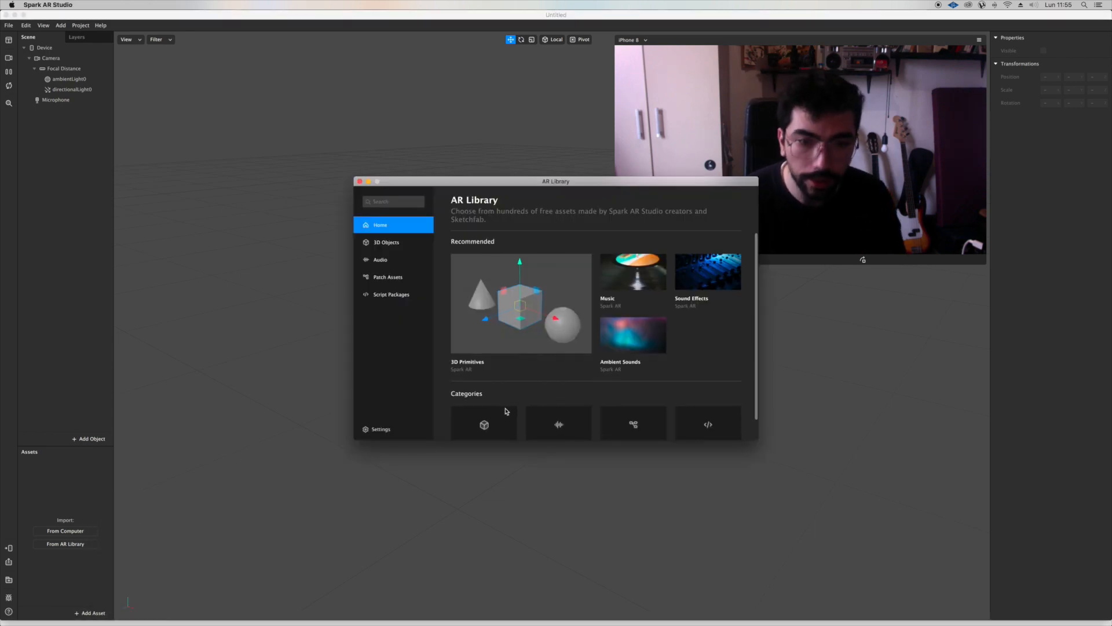
scroll(down, 3)
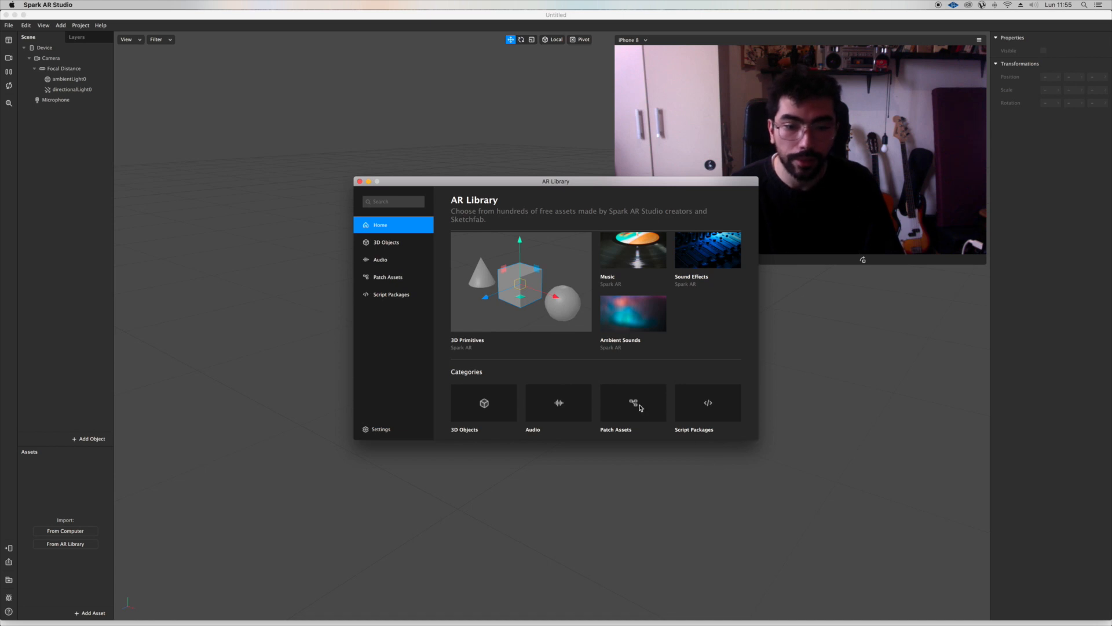
click(388, 276)
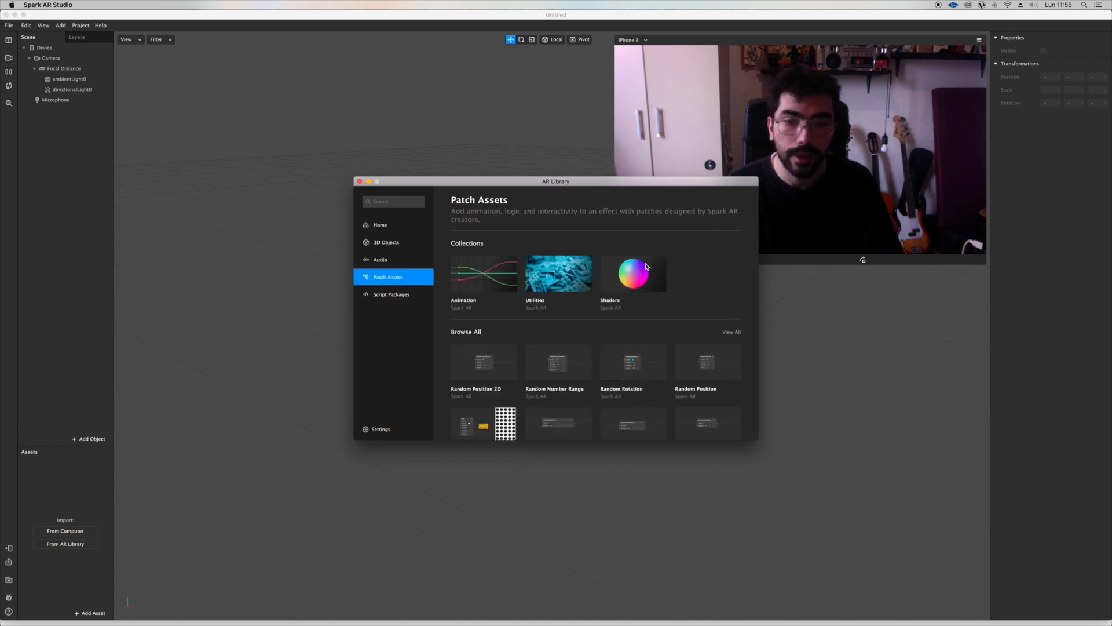
click(632, 273)
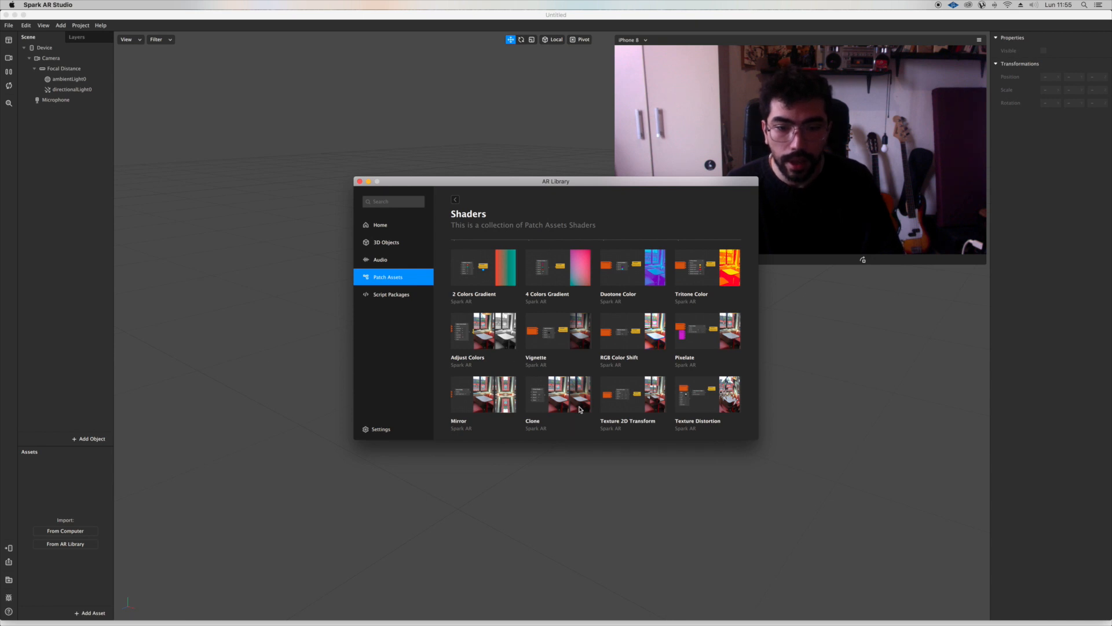
Import the Clone and RGB Color Shift shaders into the project
click(558, 394)
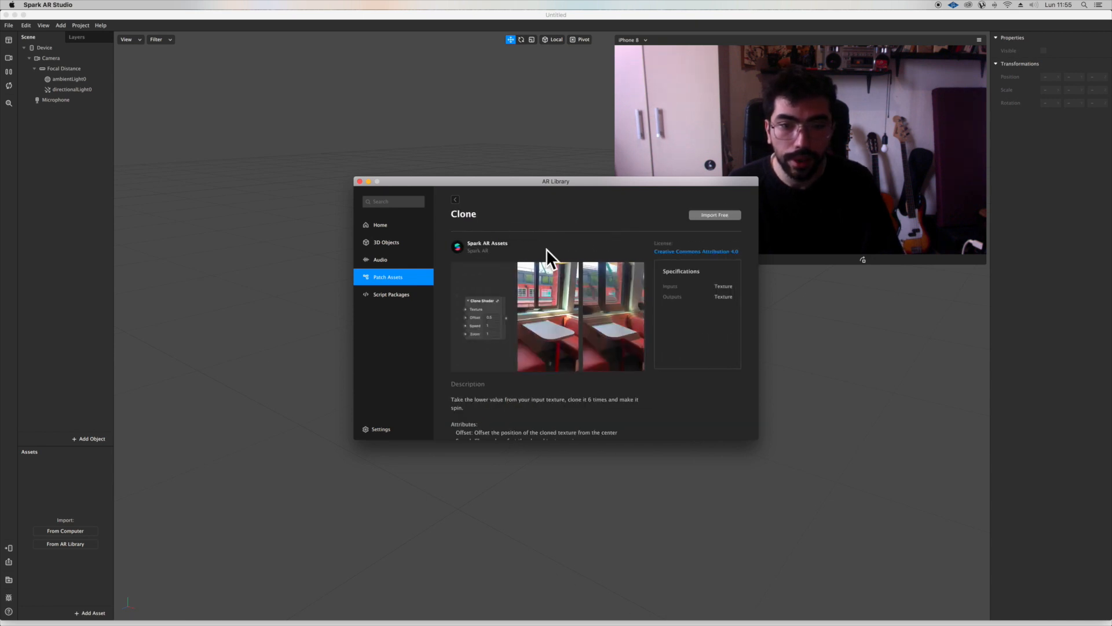
click(714, 216)
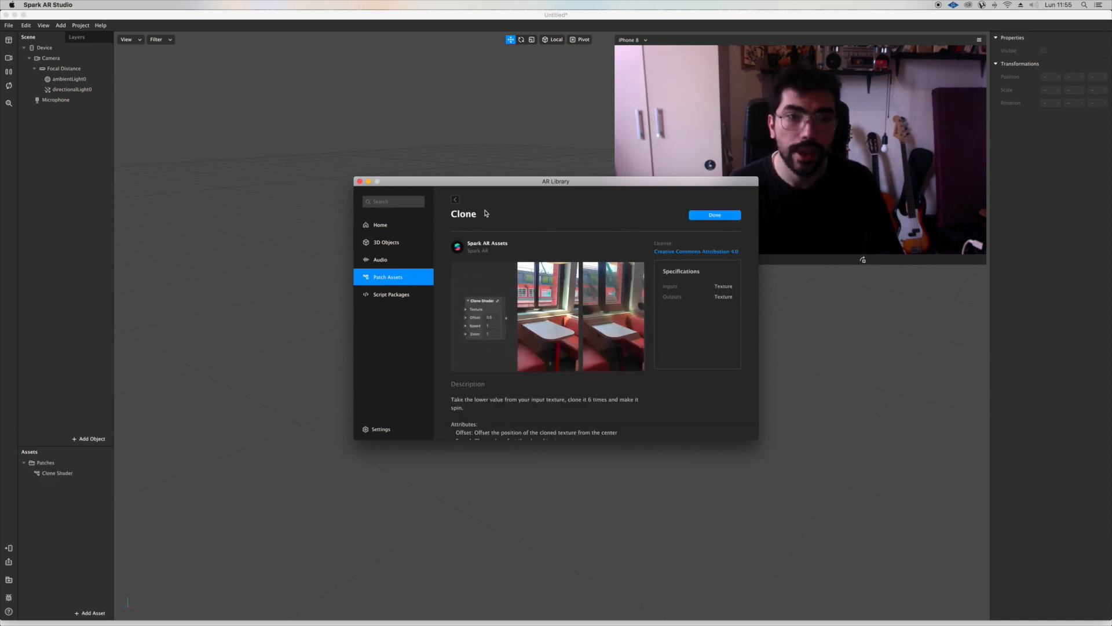
click(454, 200)
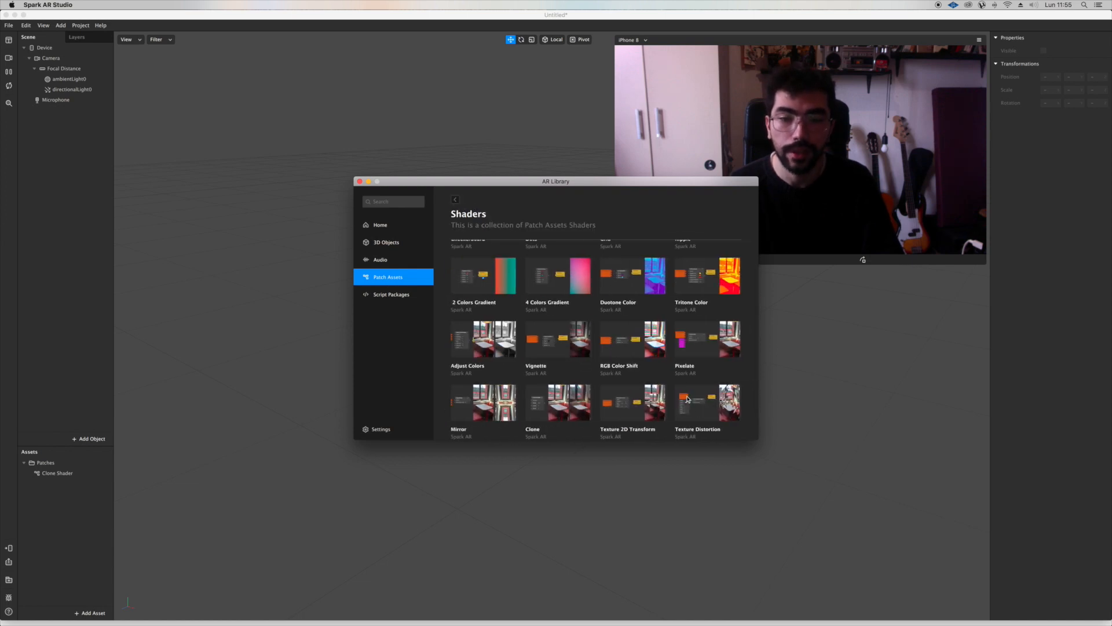
click(630, 339)
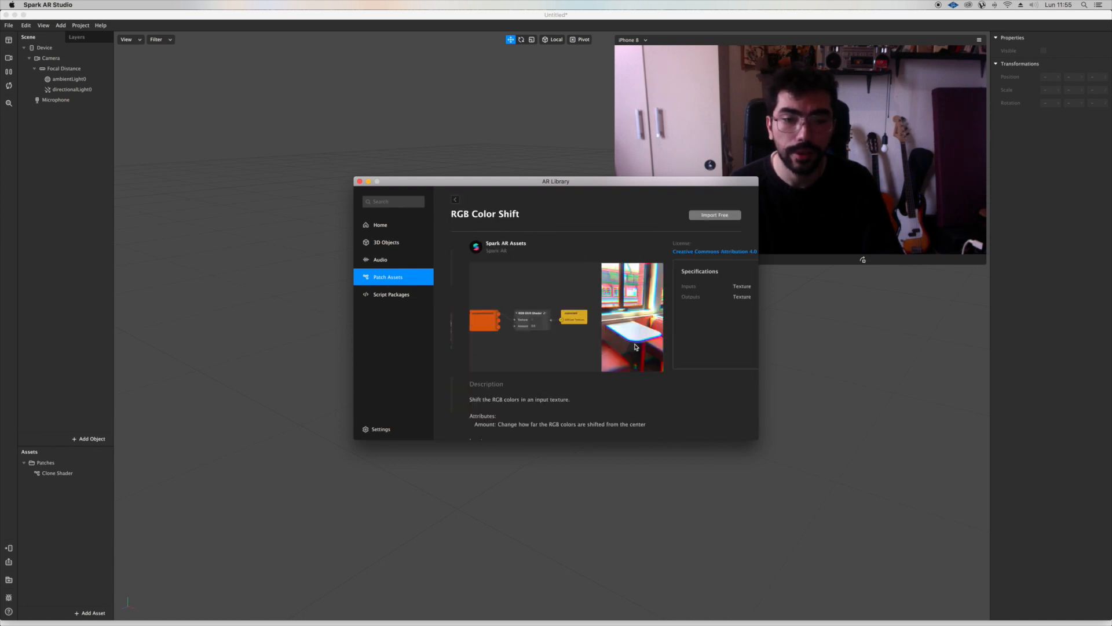
click(714, 214)
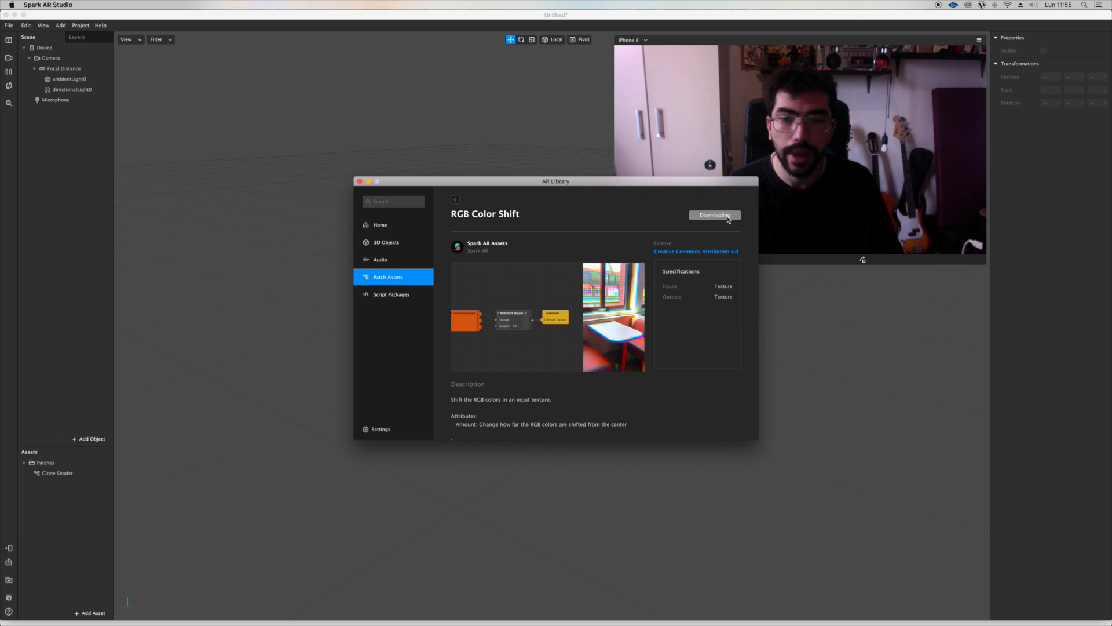
click(715, 216)
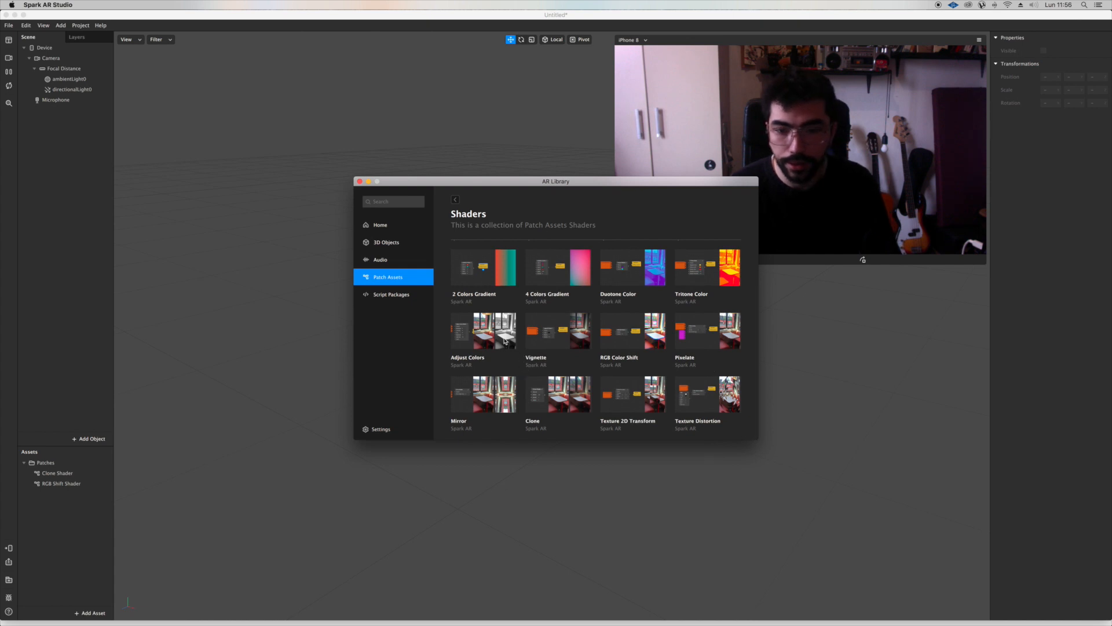
Import the Adjust Colors and Tritone Color shaders
click(483, 331)
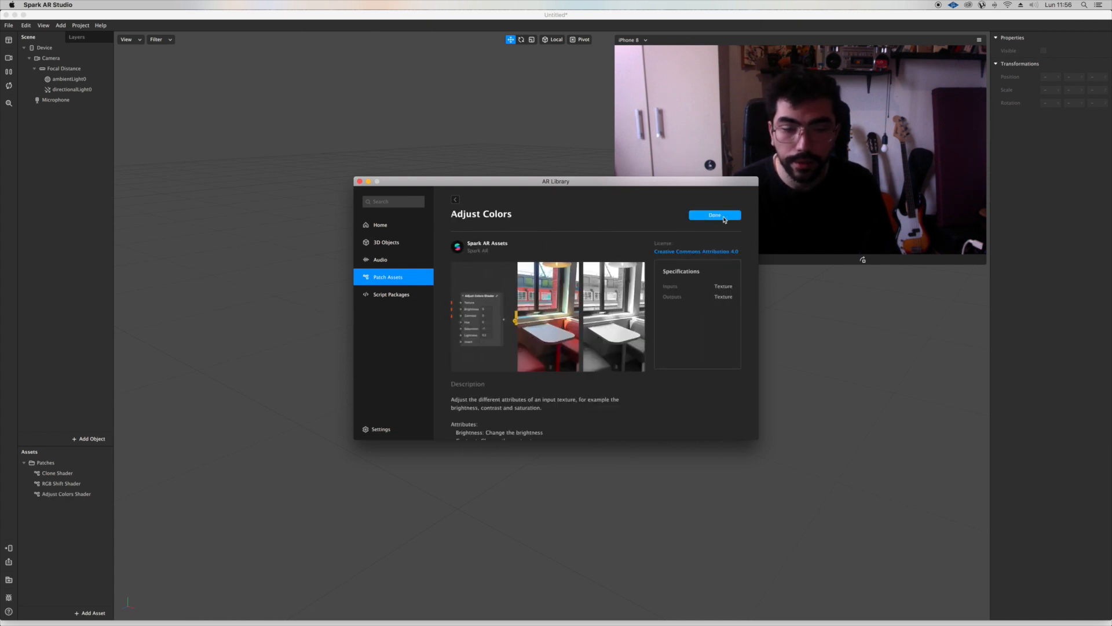
click(455, 200)
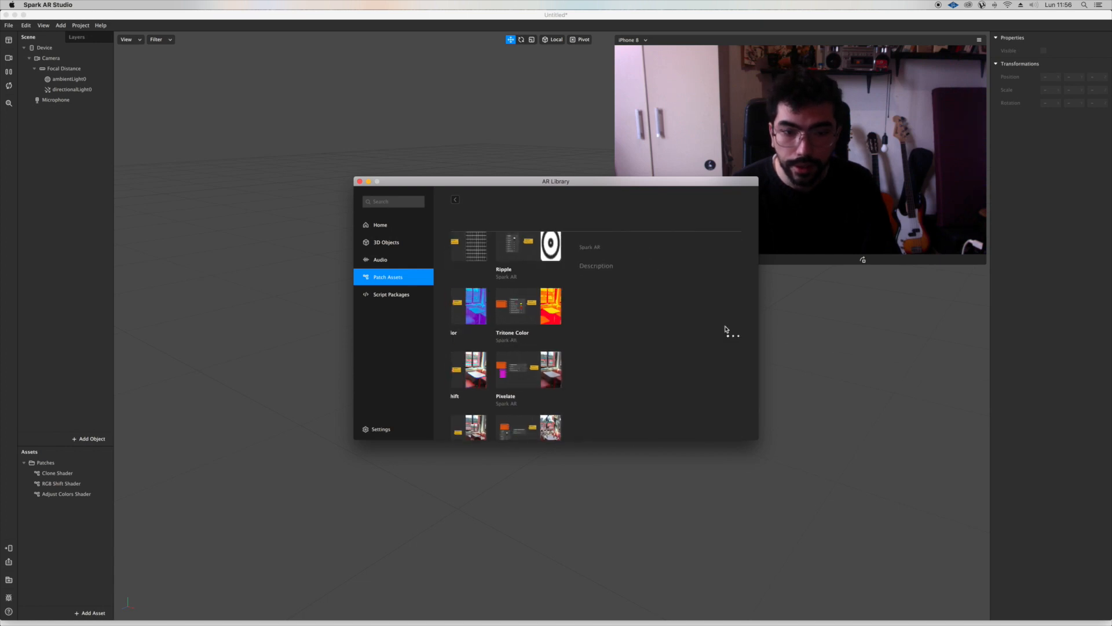
click(511, 305)
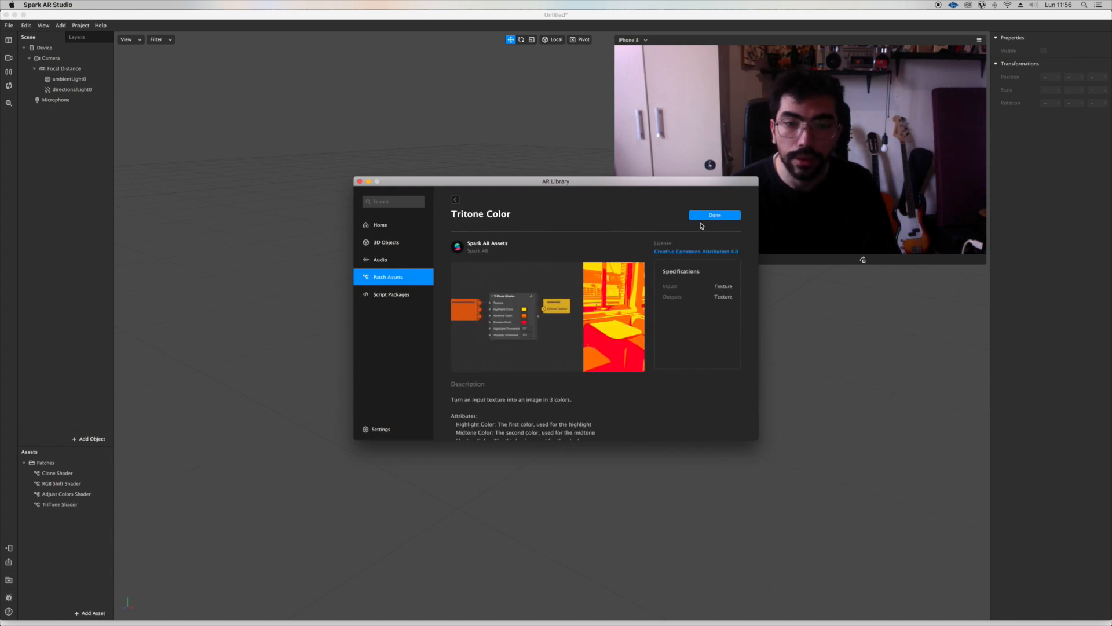
click(455, 200)
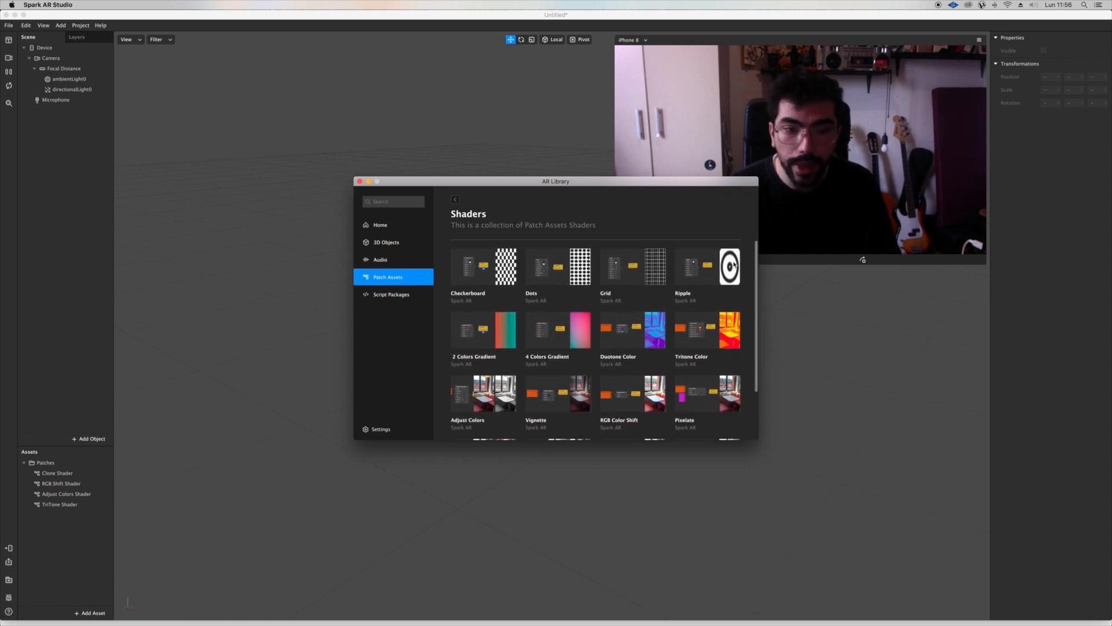
Import the Ripple and Texture Distortion shaders
click(707, 267)
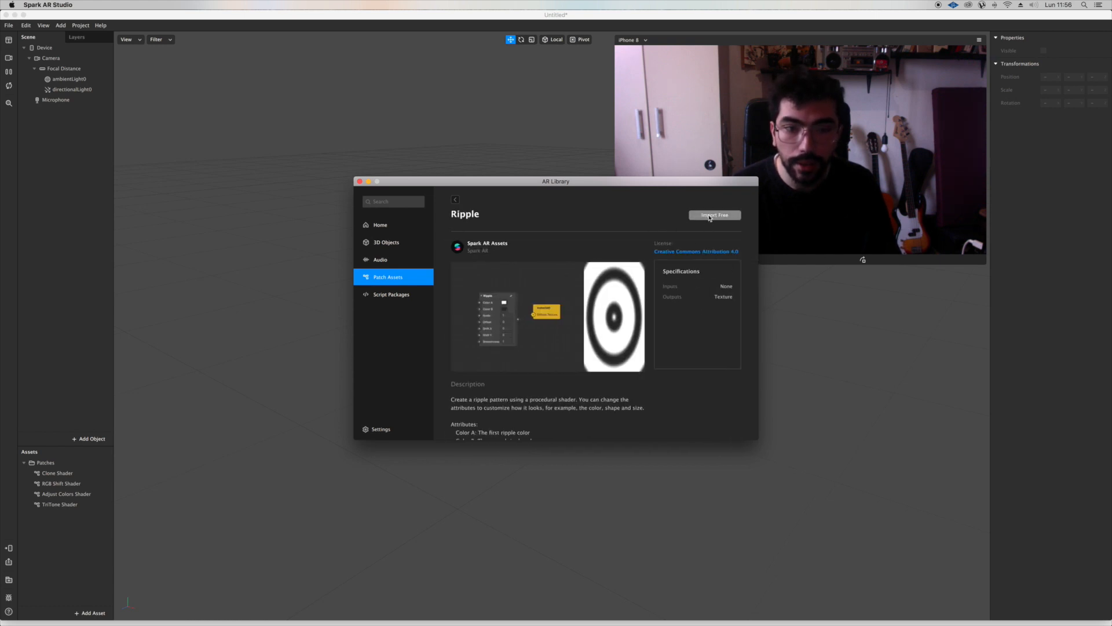
click(713, 215)
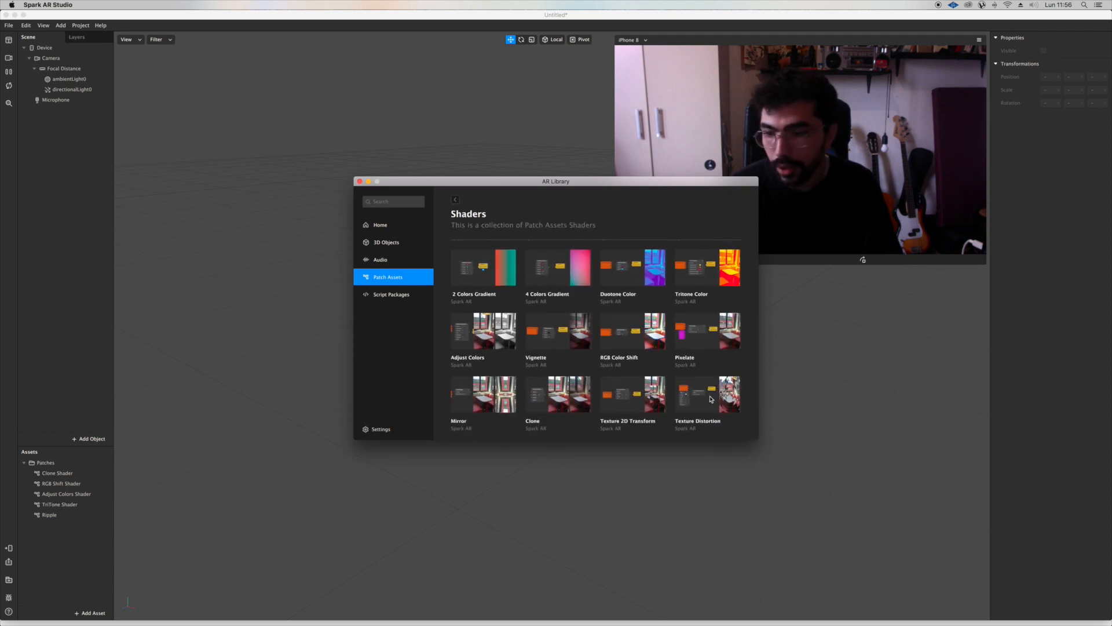
click(706, 394)
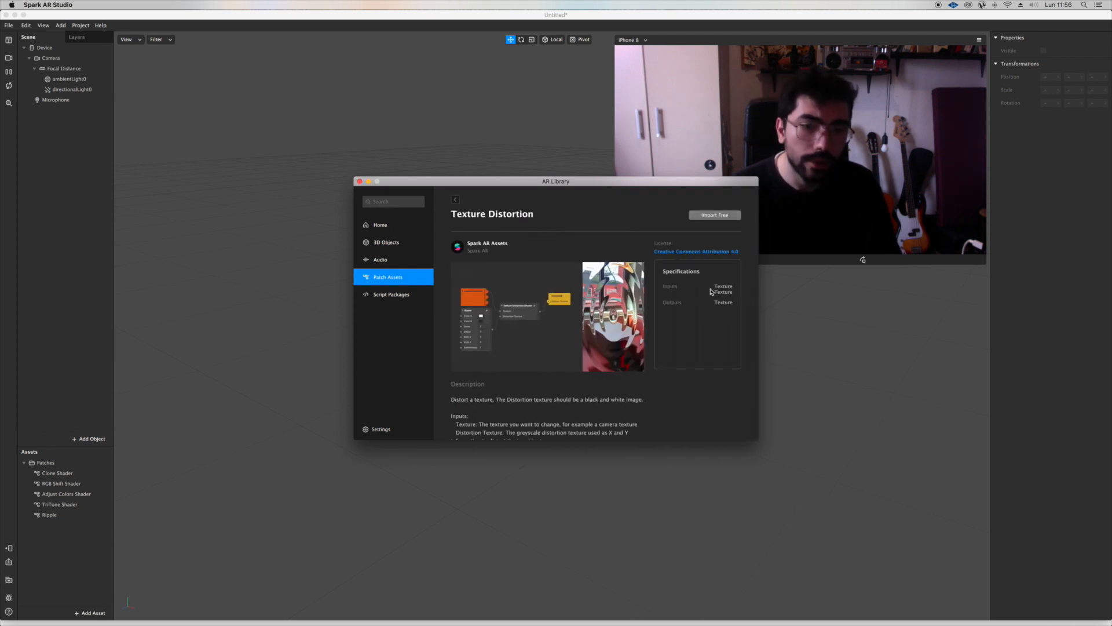
click(715, 216)
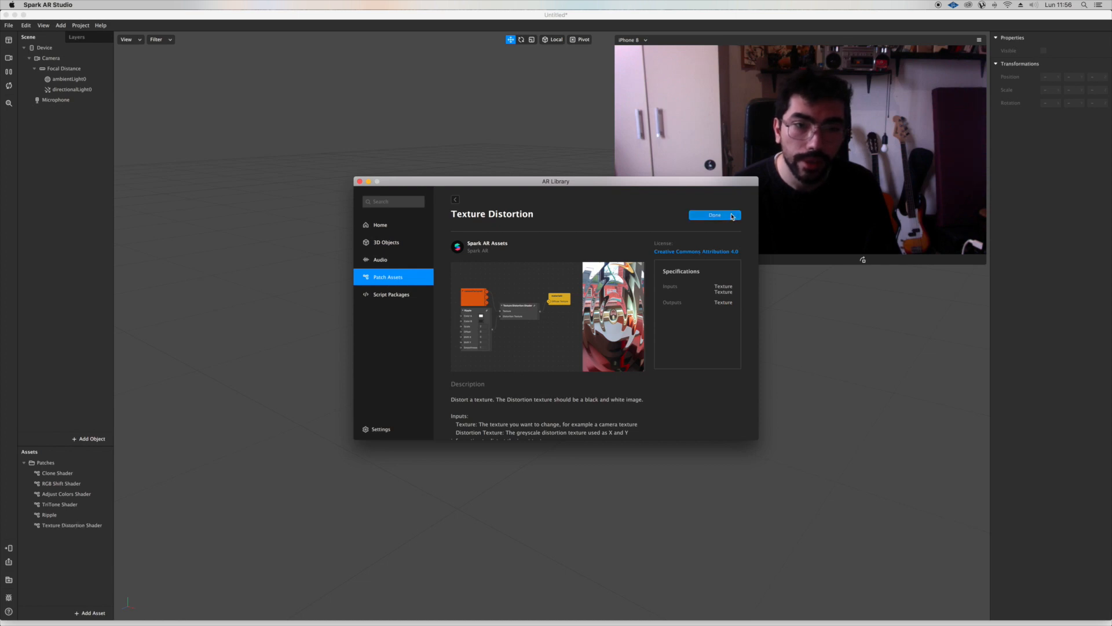
click(715, 215)
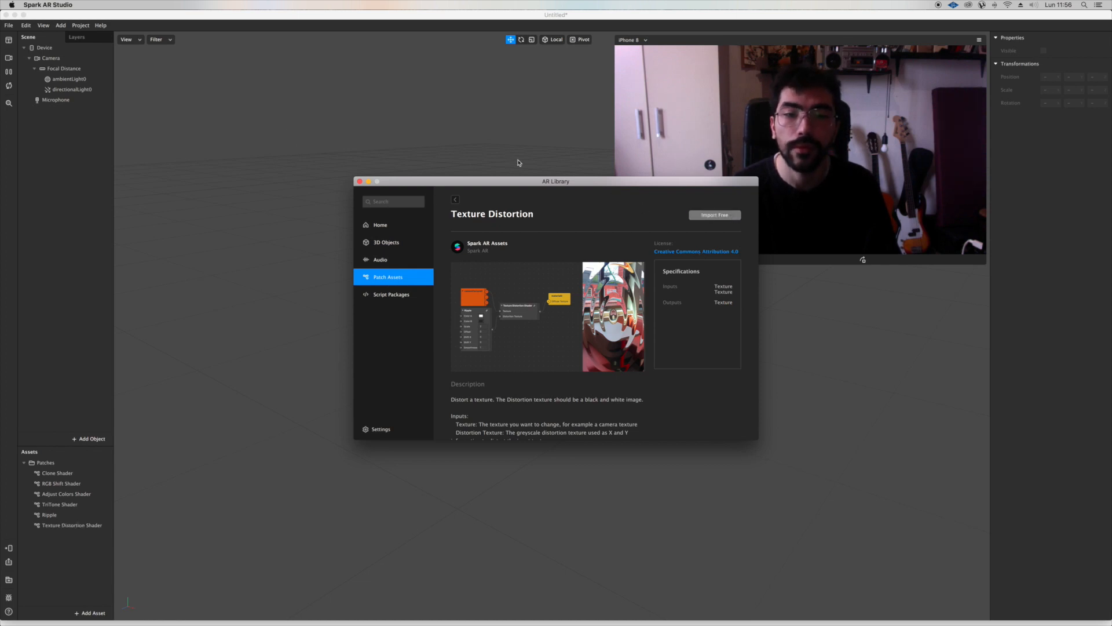
Add a canvas rectangle to the scene and set it to fill the screen's width and height
click(714, 214)
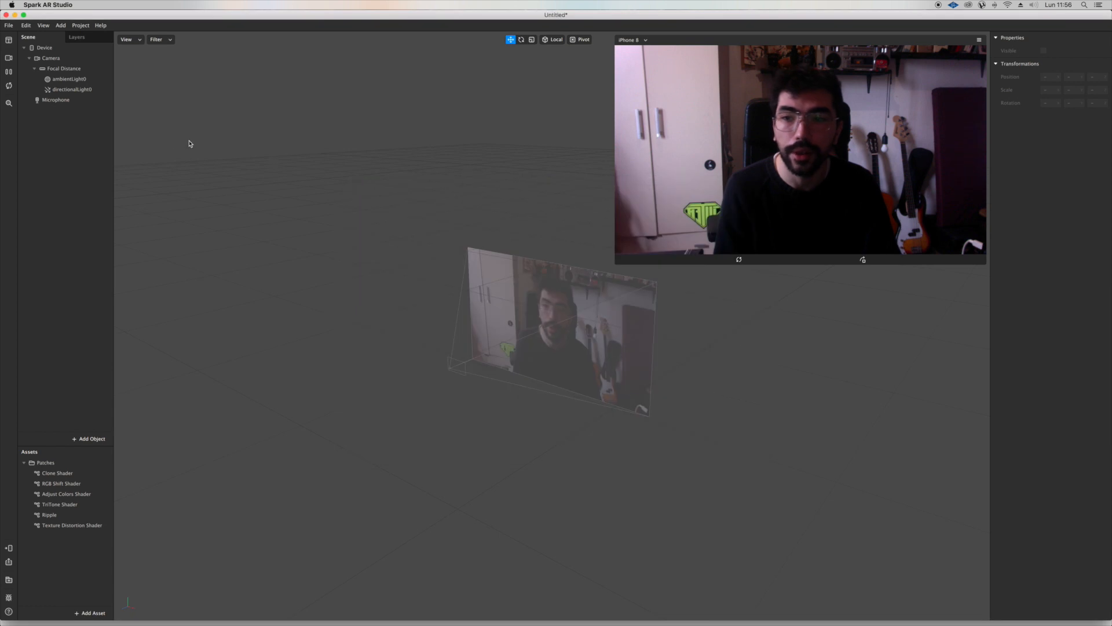
right_click(67, 122)
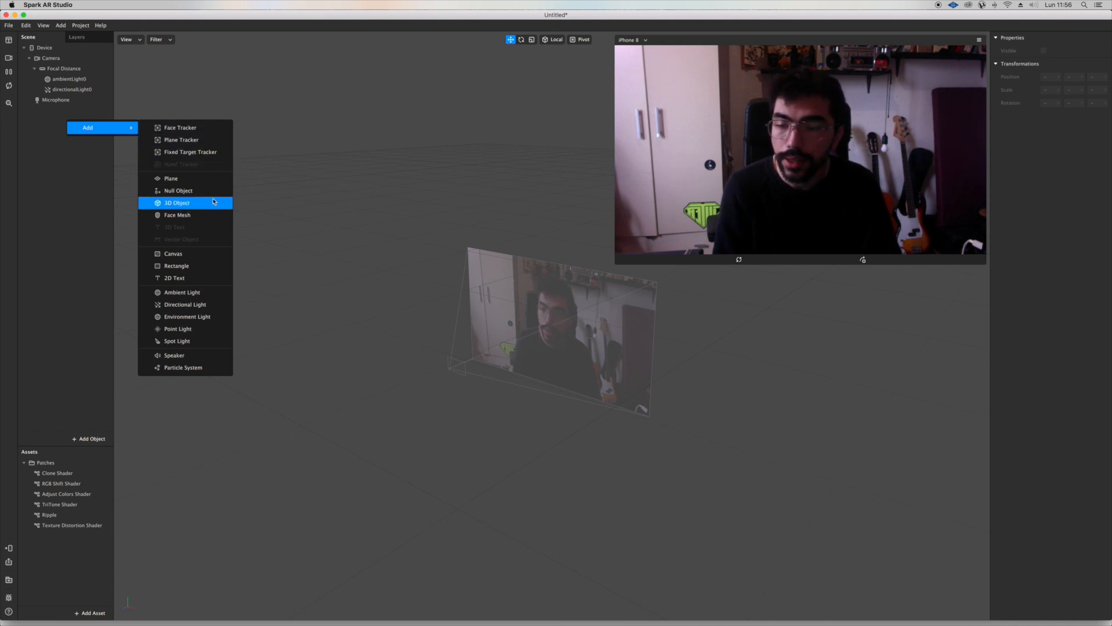
mouse_move(189, 152)
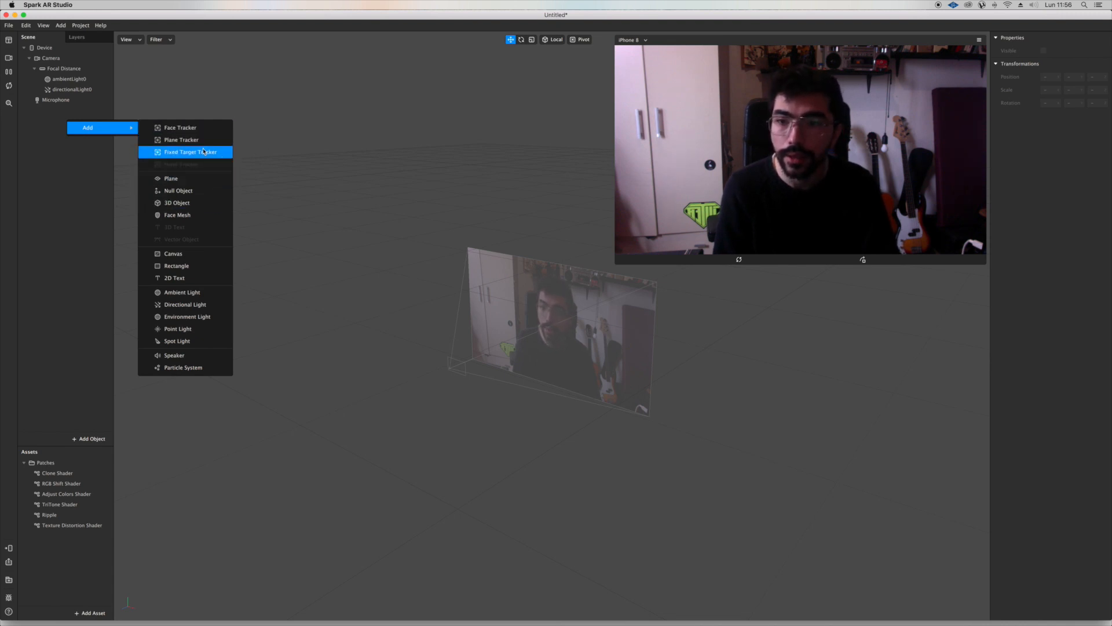
click(177, 265)
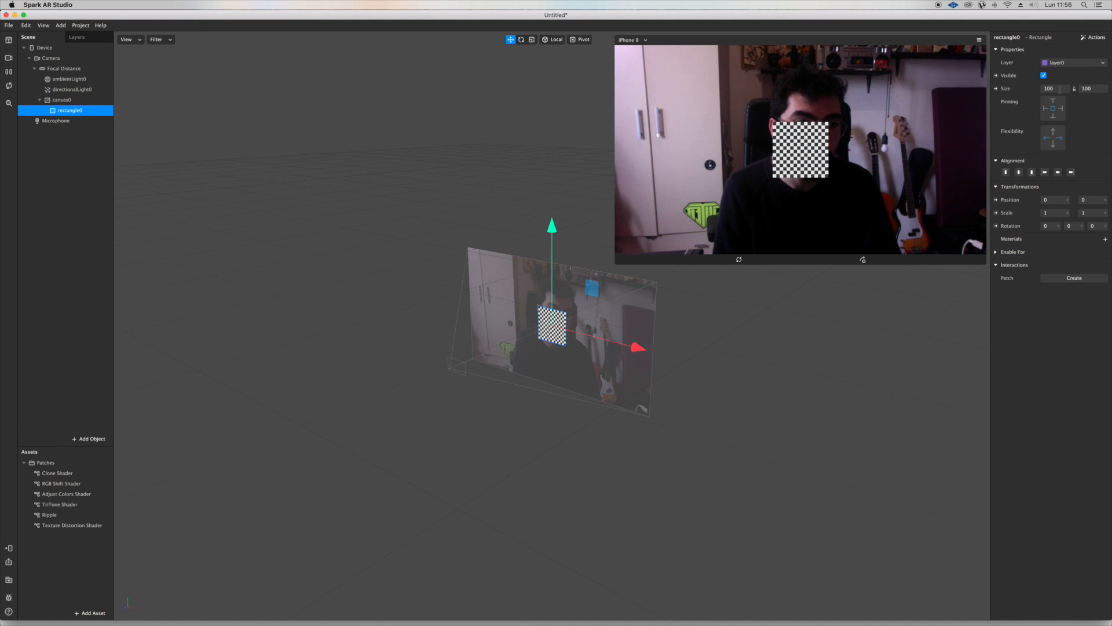
click(1060, 107)
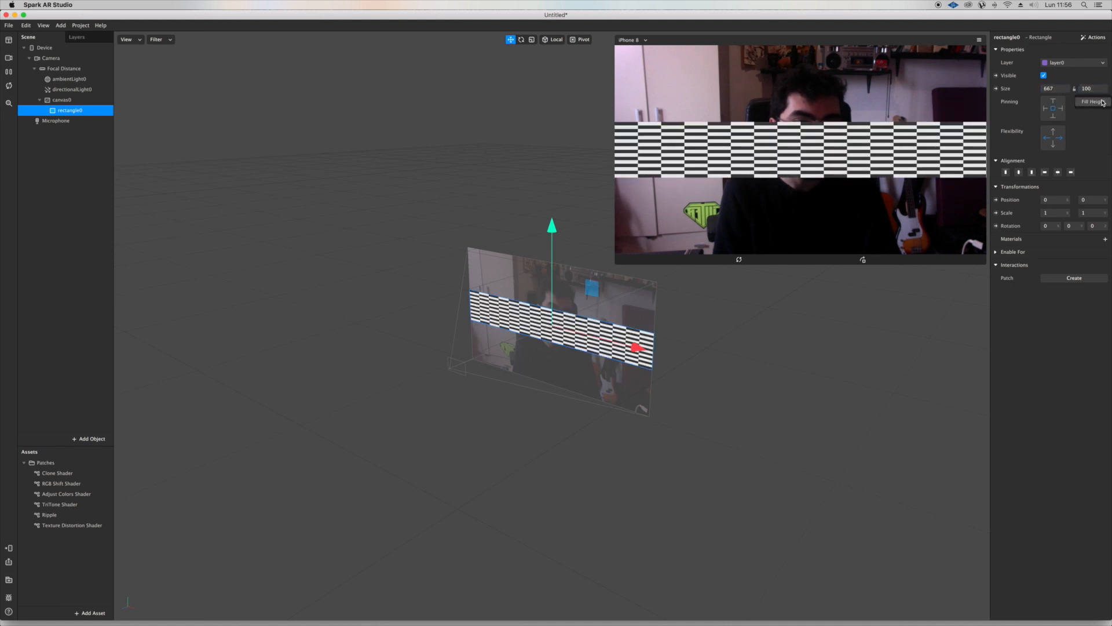
click(1093, 101)
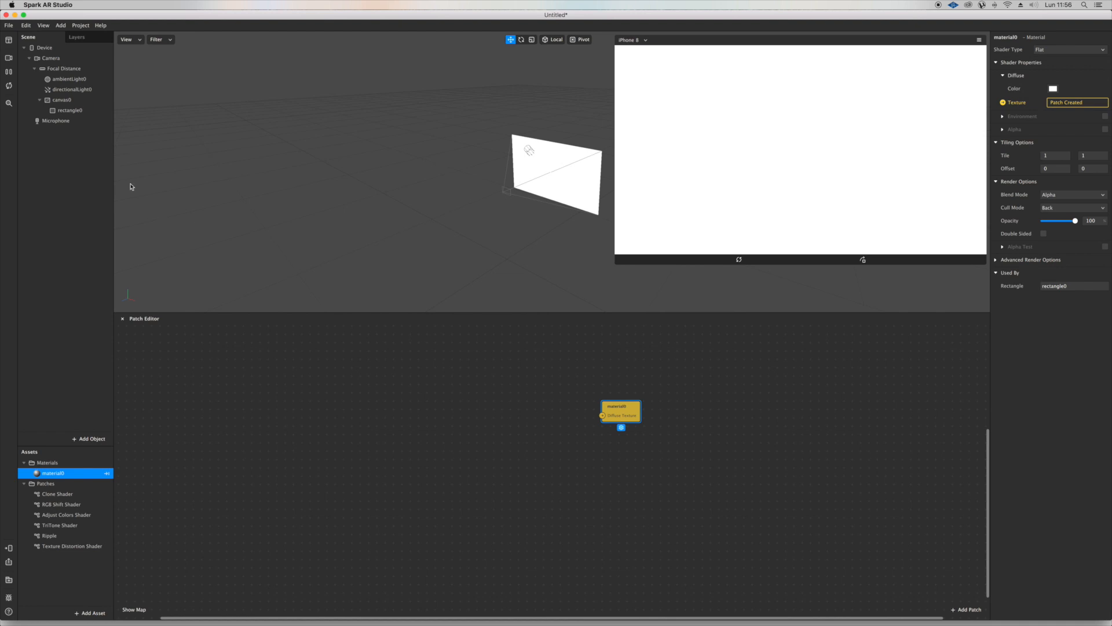
Extract cameraTexture0 from the Camera and wire it into material0's diffuse texture
click(50, 58)
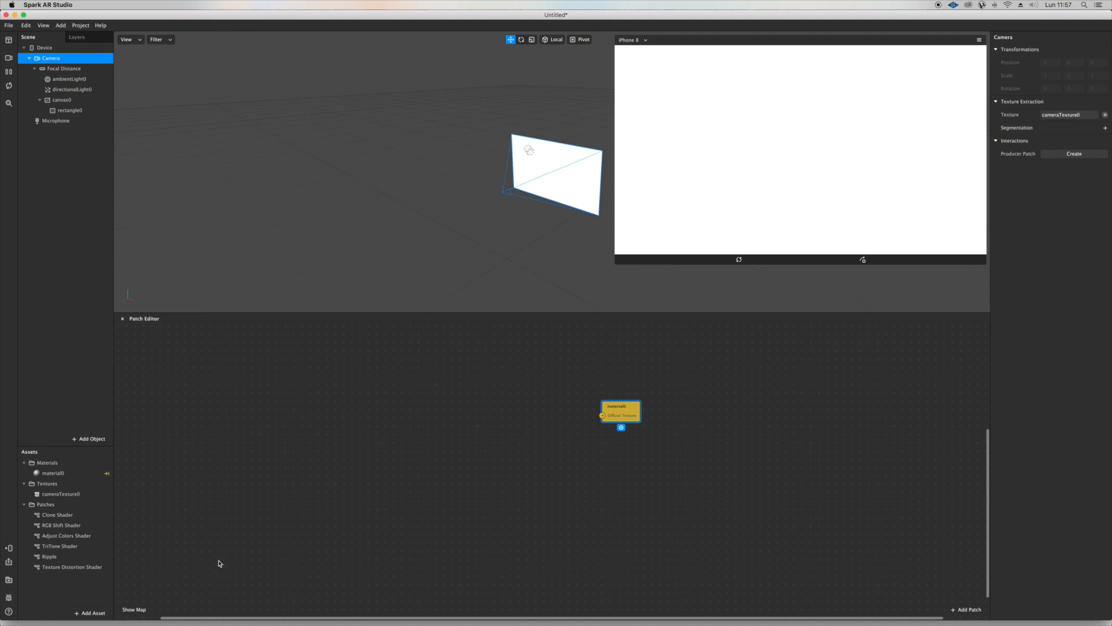
click(61, 494)
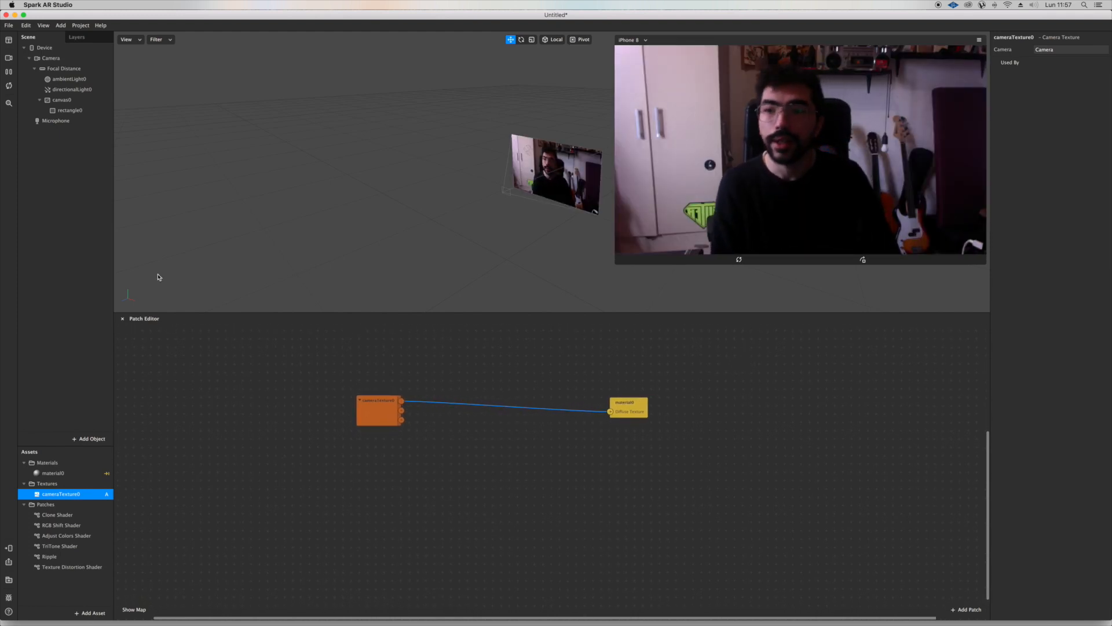
mouse_move(554, 402)
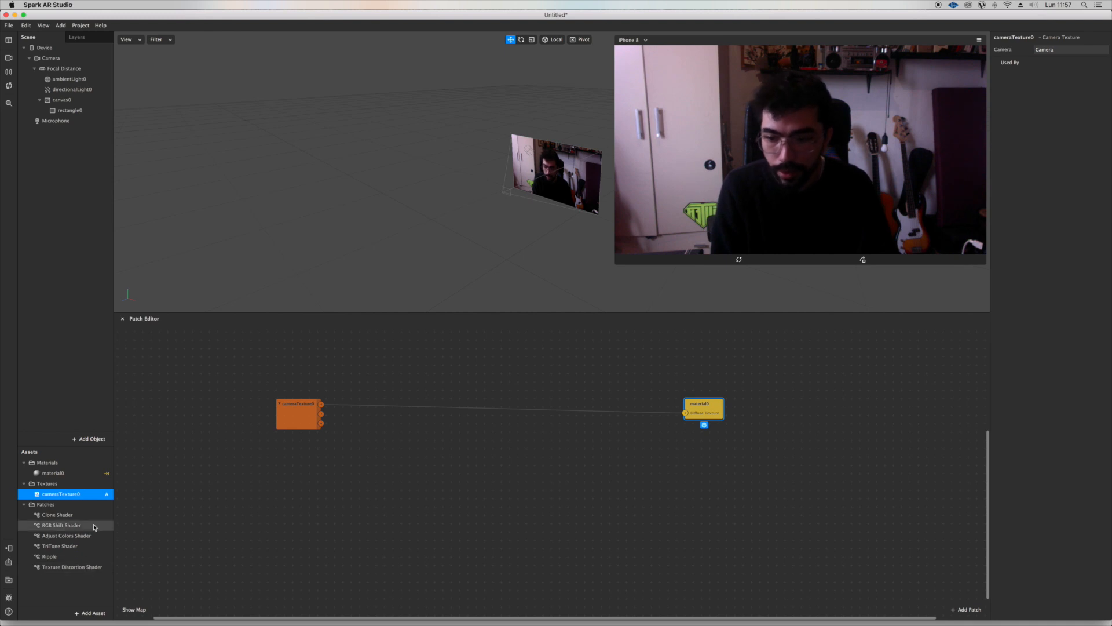
Route cameraTexture0 through a Clone Shader into material0, trying offsets up to 5 and speed 0,5
click(57, 514)
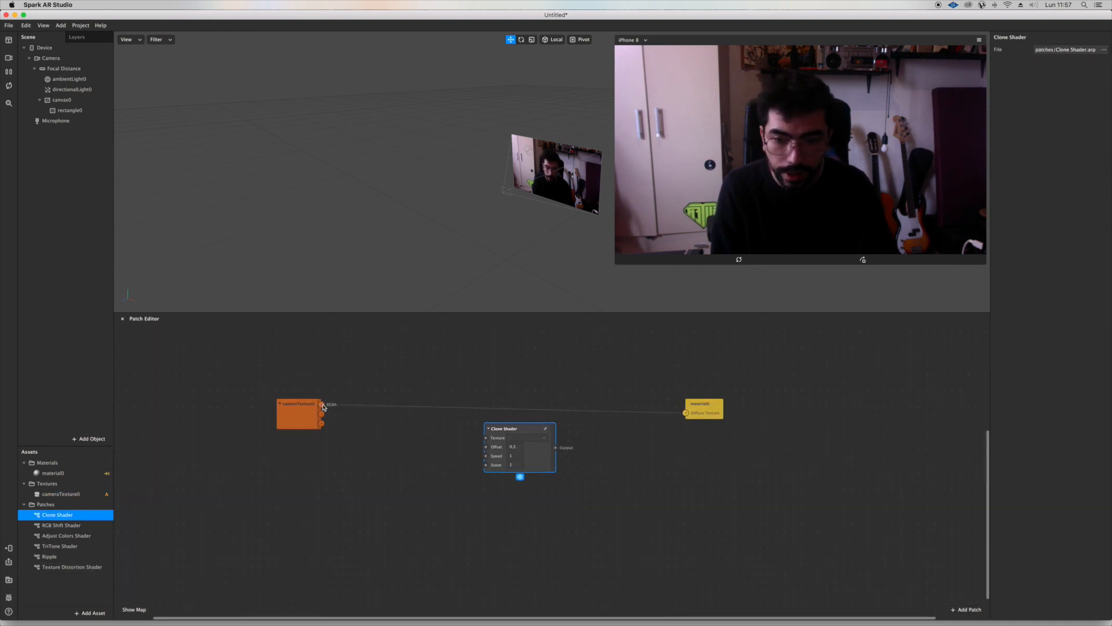
drag(323, 404, 488, 435)
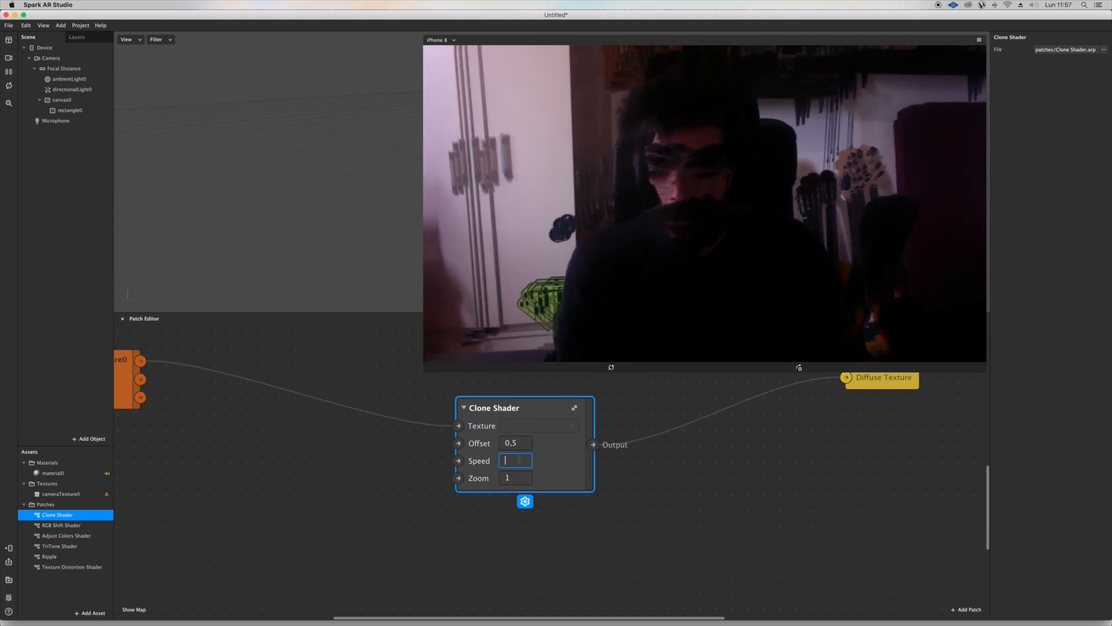
text(0,5)
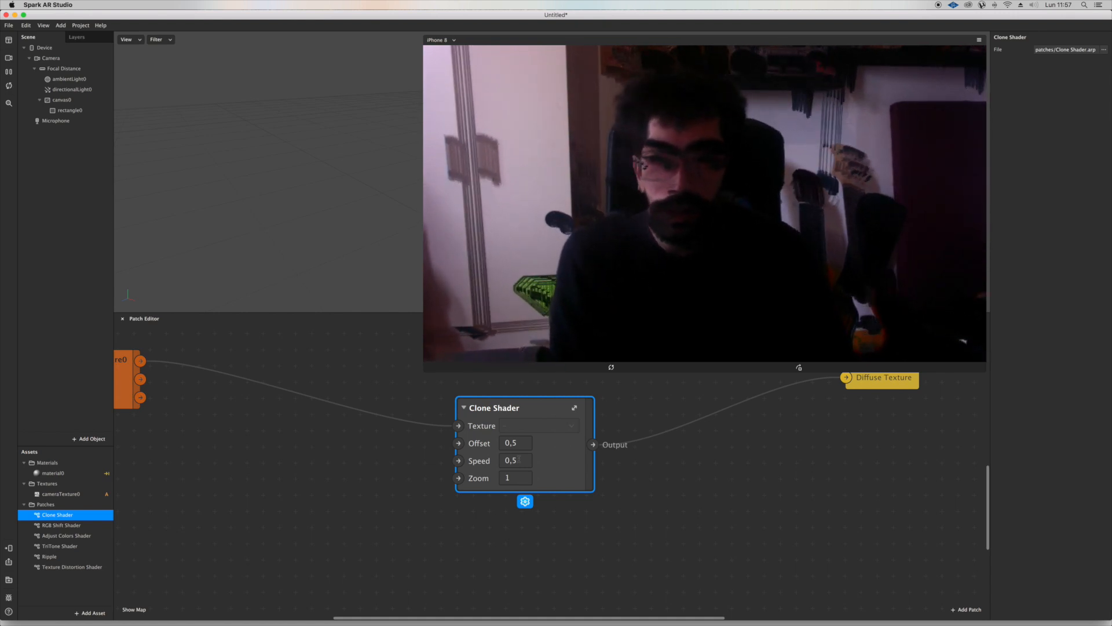
click(514, 443)
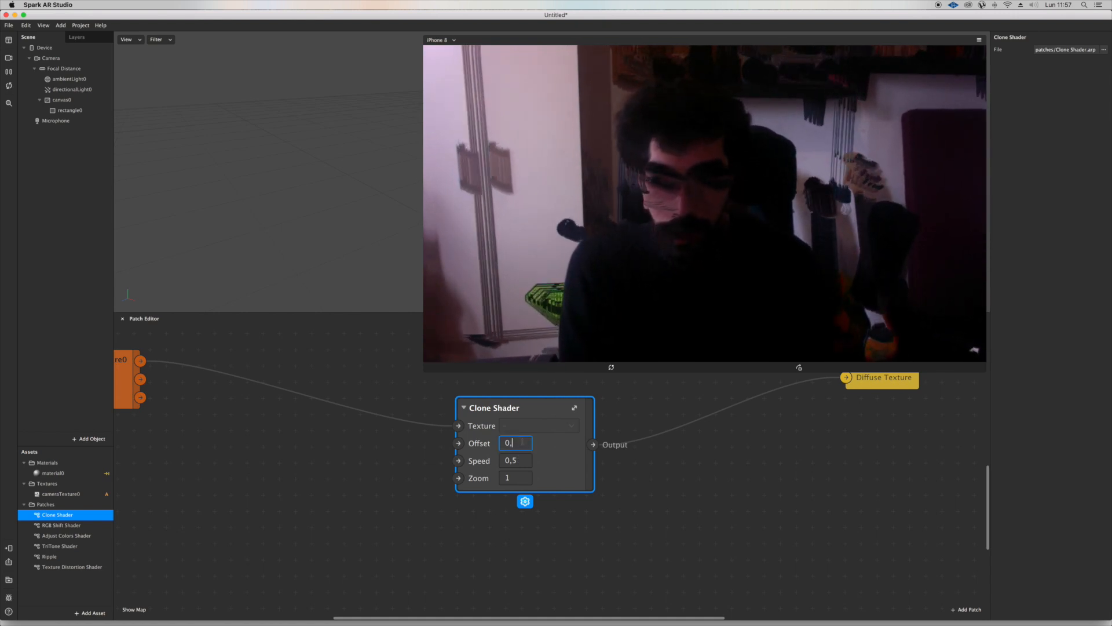
text(1)
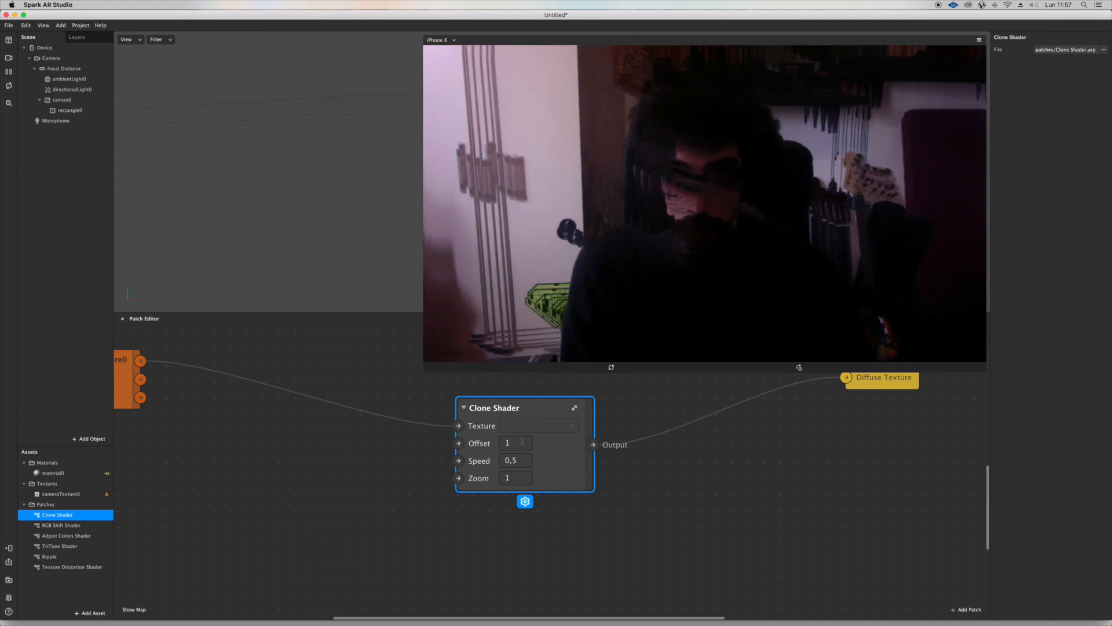
text(3)
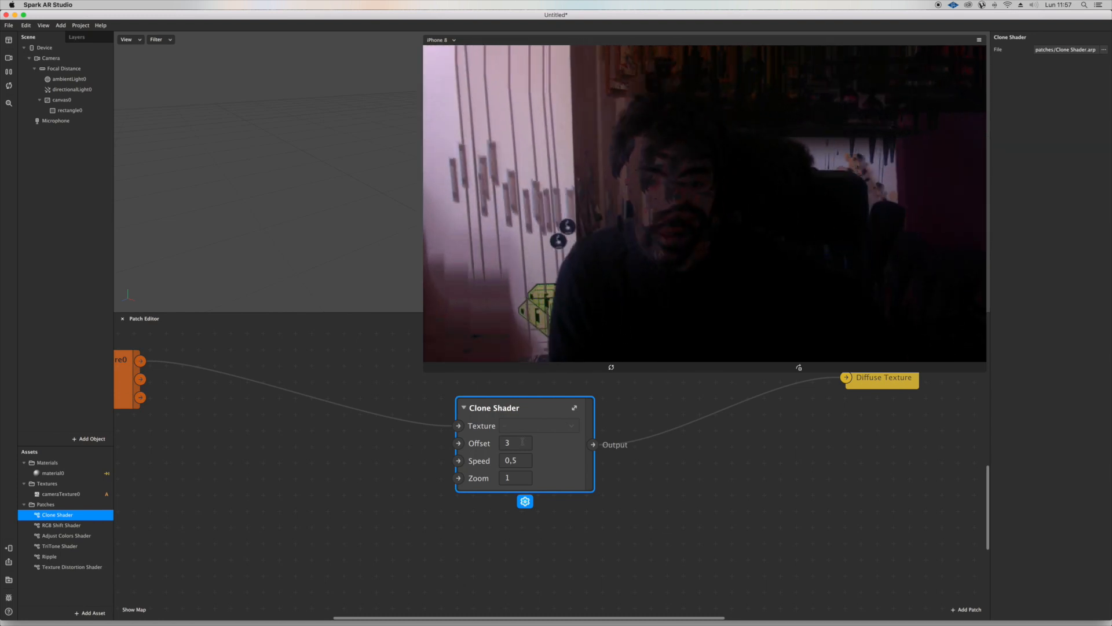
click(514, 442)
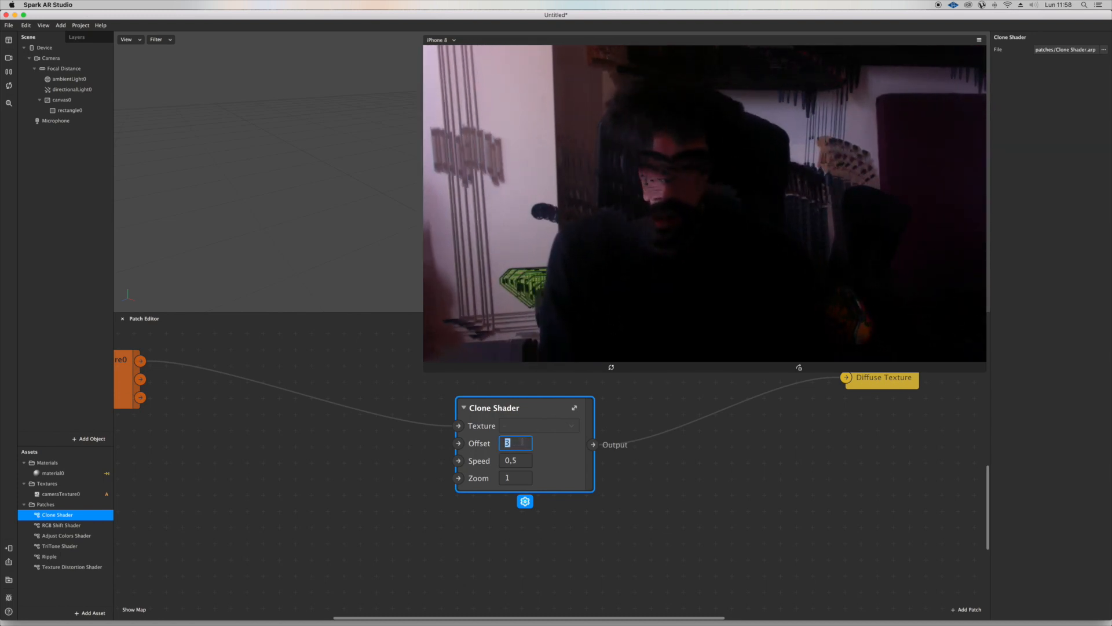
text(5)
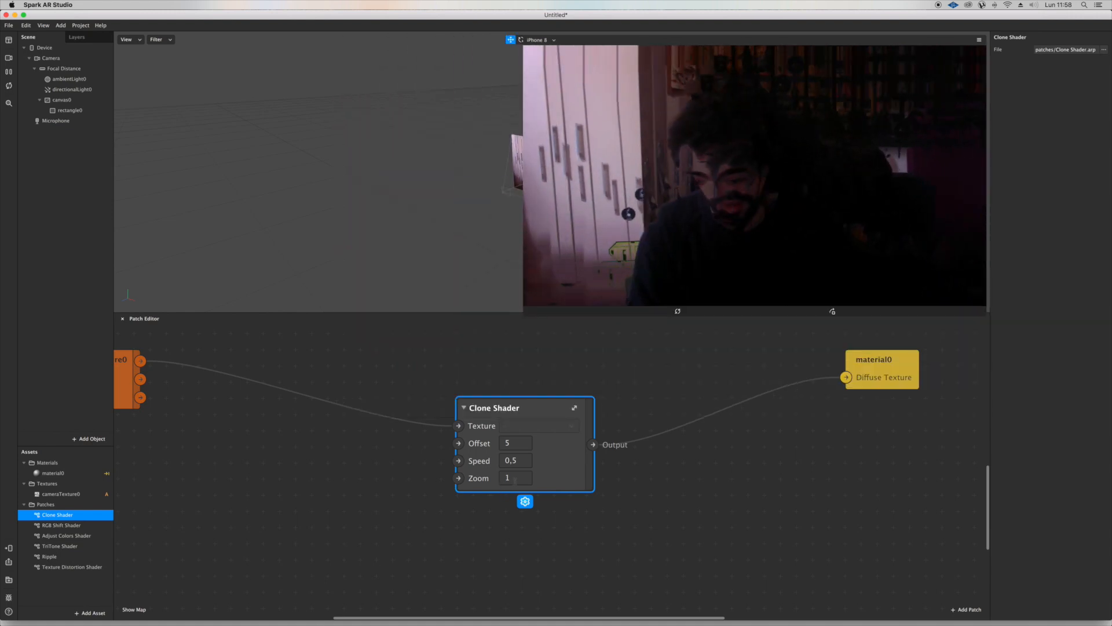
text(3)
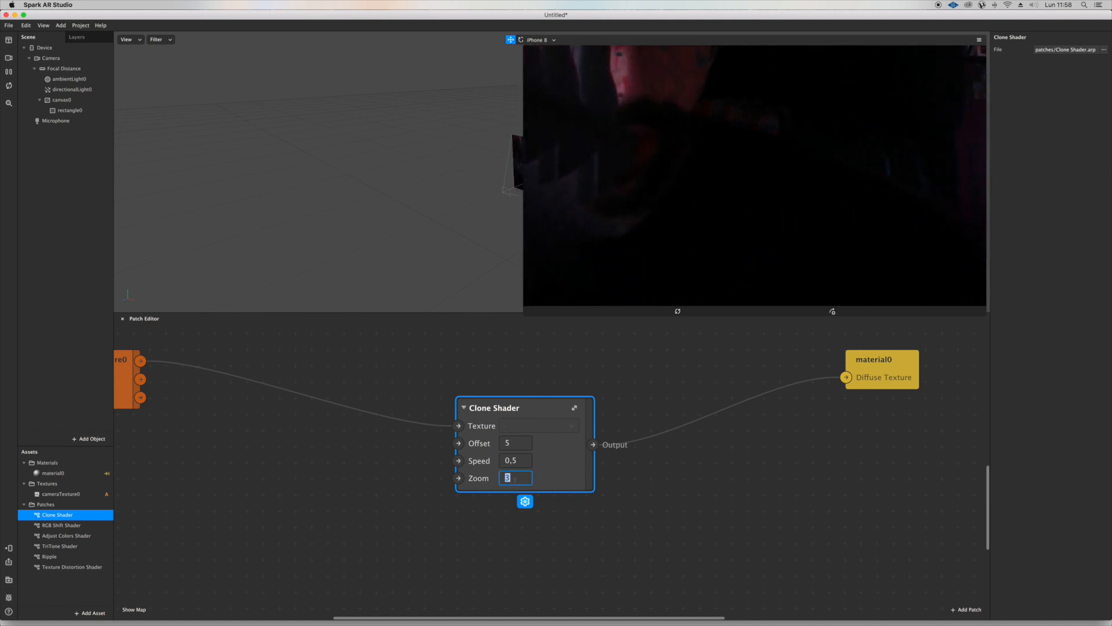
text(0.)
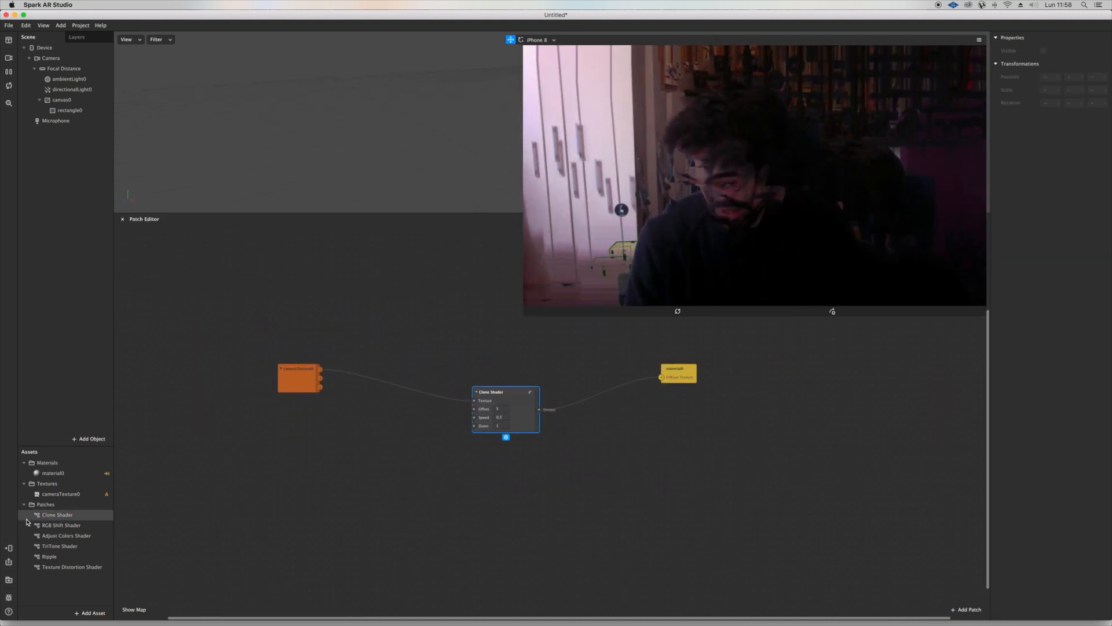
Insert an RGB Shift Shader between cameraTexture0 and the Clone Shader with amount 0,3
click(61, 524)
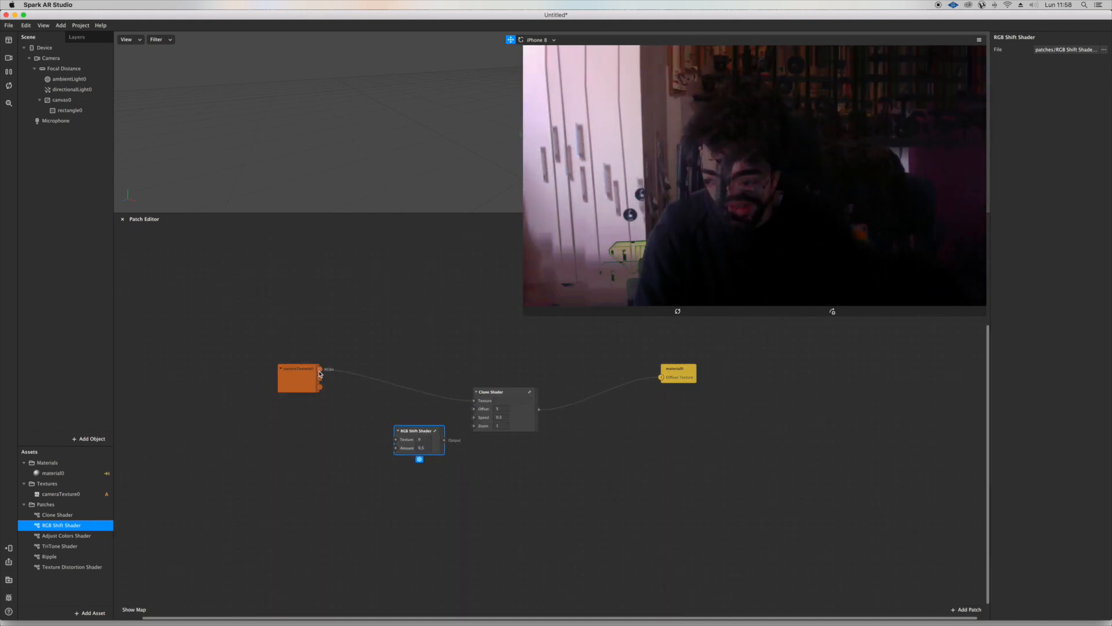
drag(321, 370, 396, 439)
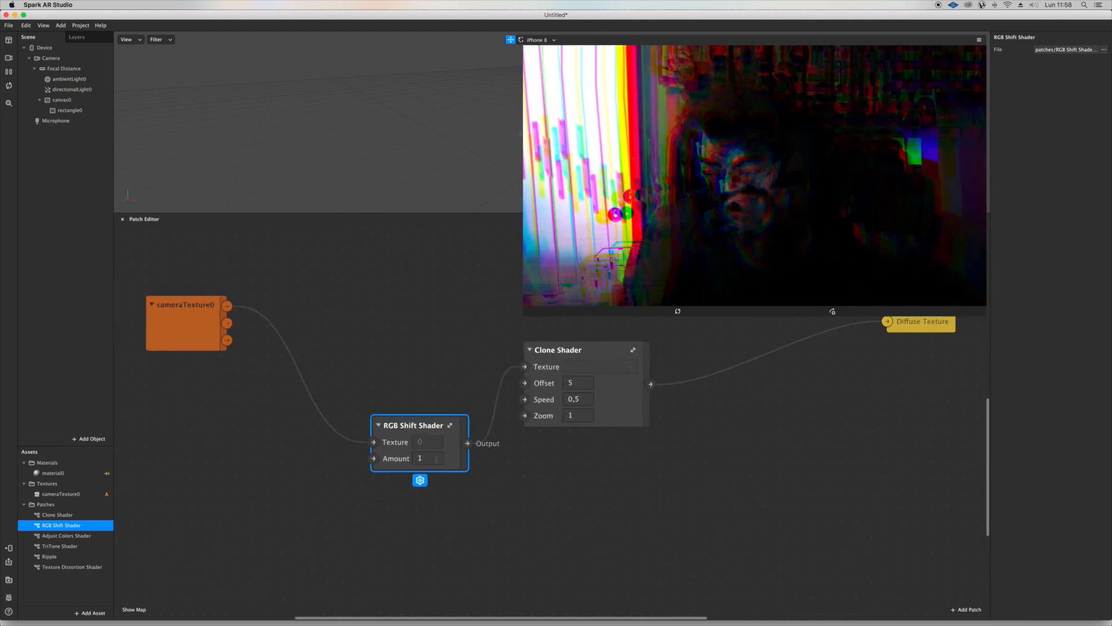
text(0.)
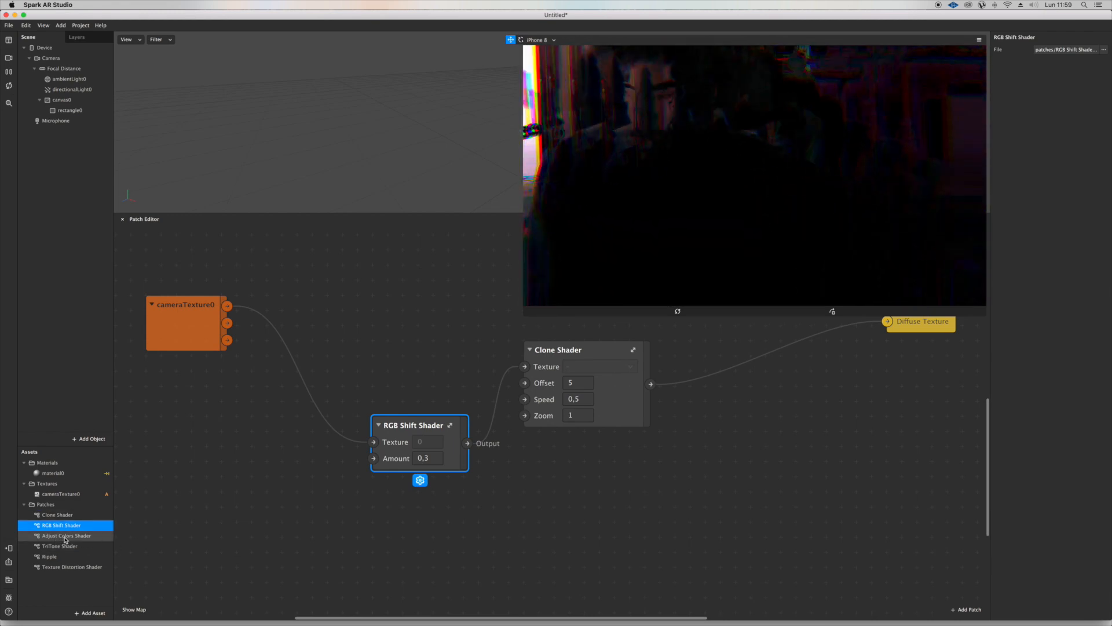
Place an Adjust Colors Shader after the Clone Shader feeding material0, with Invert ticked
click(67, 536)
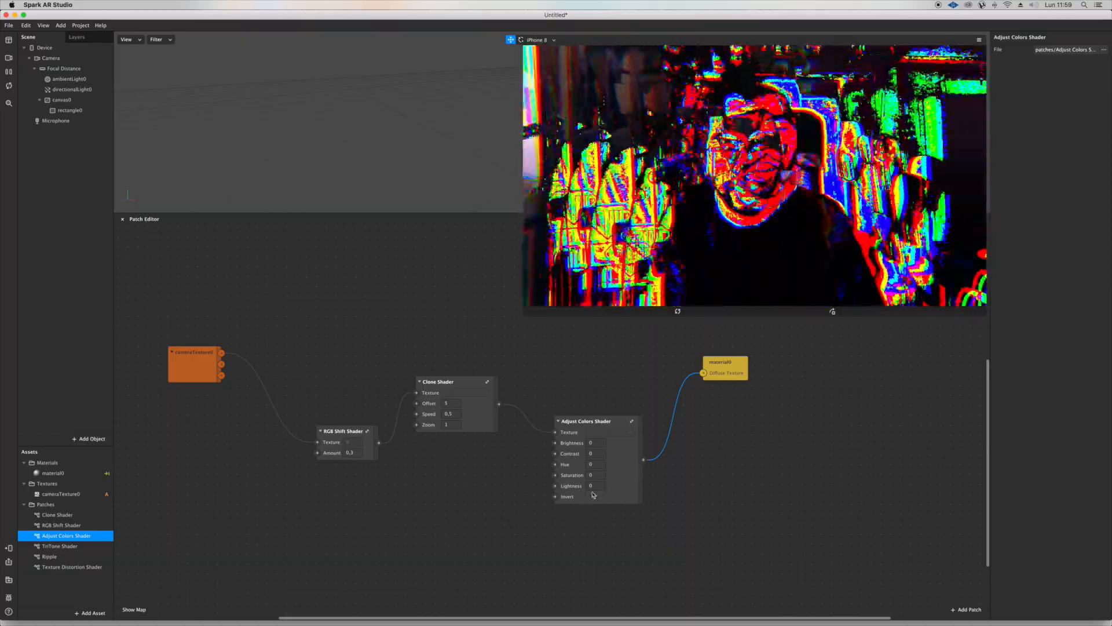
click(590, 496)
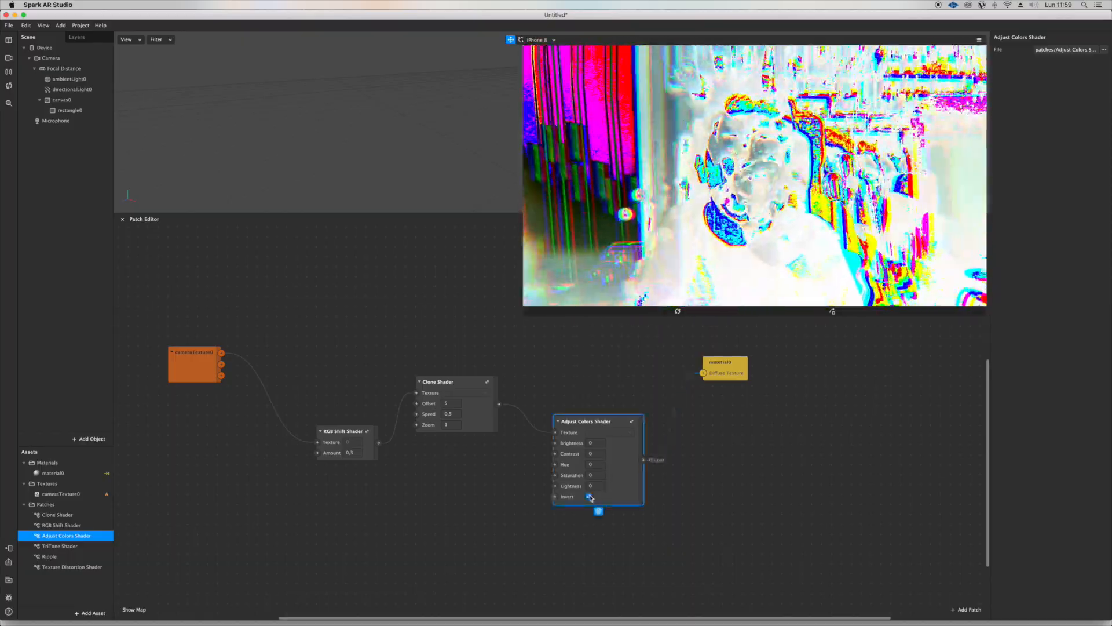
click(589, 497)
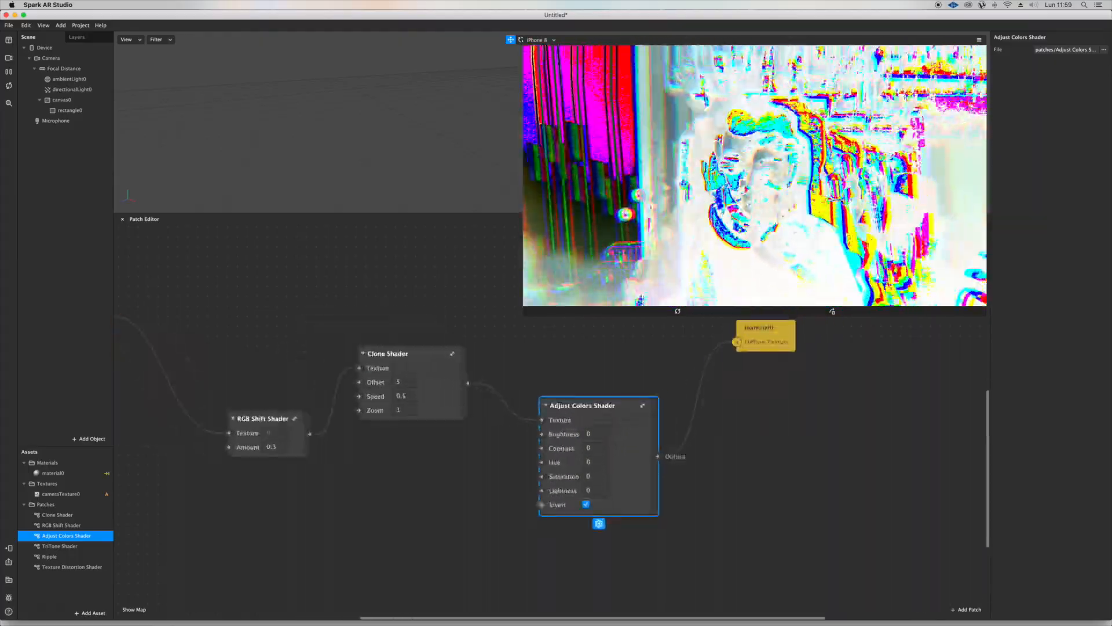
click(596, 462)
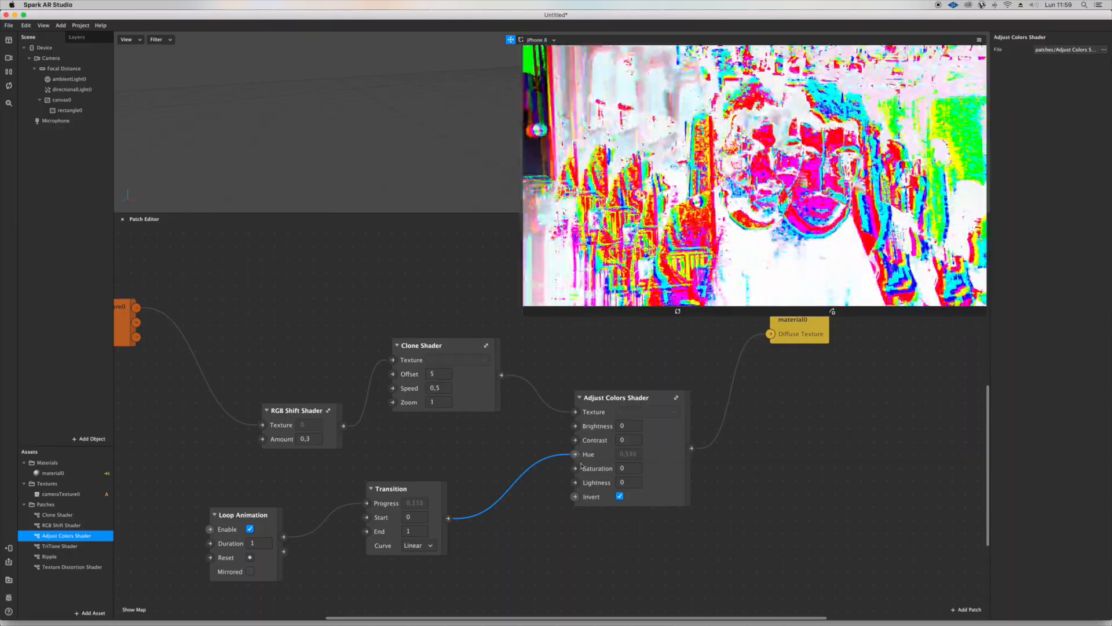
Turn invert off, lower saturation to about -0,5, and ease the Transition with a Cubic In-Out curve
click(615, 397)
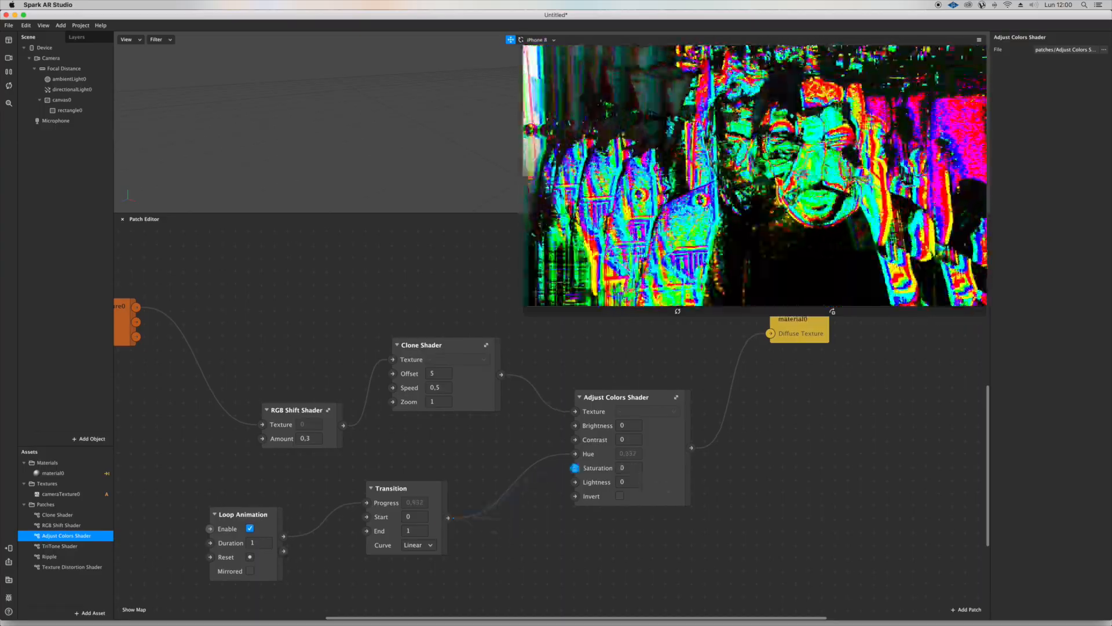
click(627, 467)
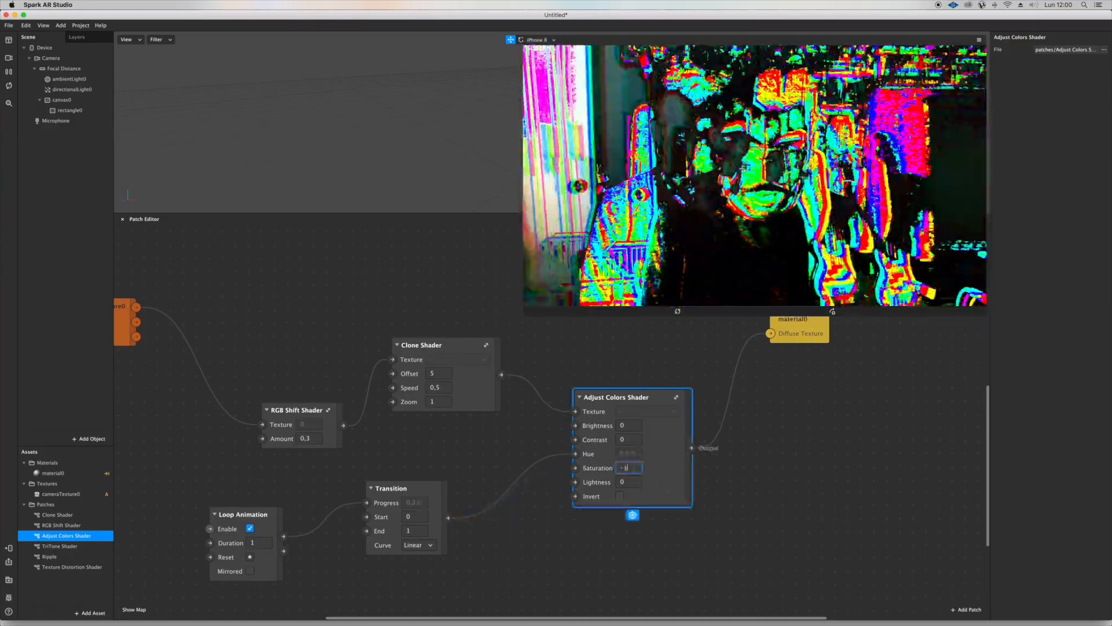
text(-1)
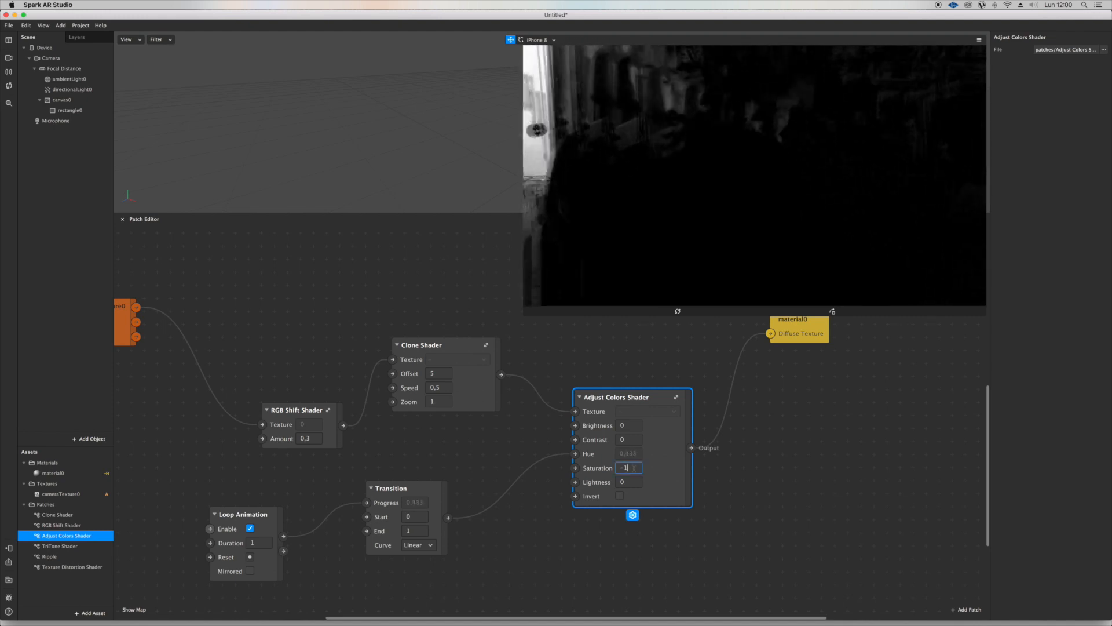
text(-0,5)
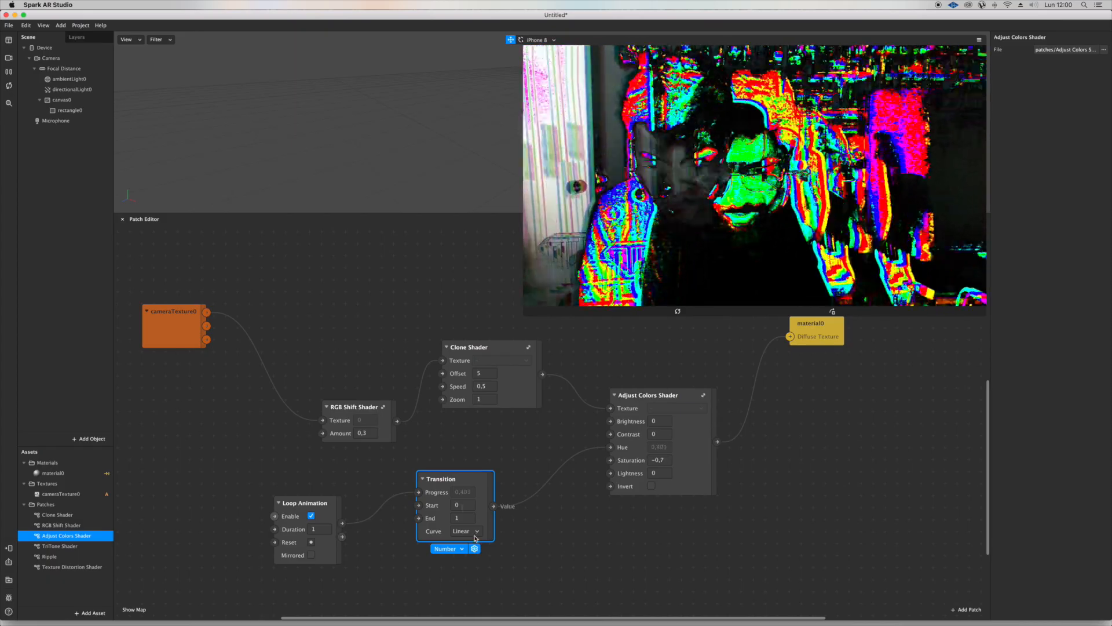
click(466, 530)
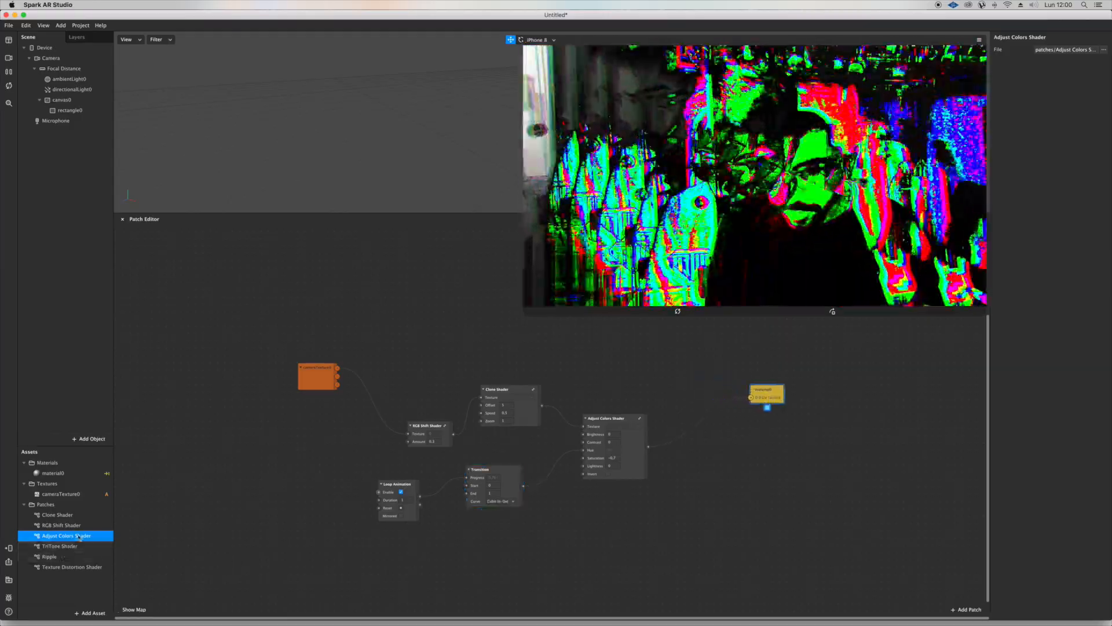
Insert a TriTone Shader before material0 with its highlight colour set to black
click(59, 546)
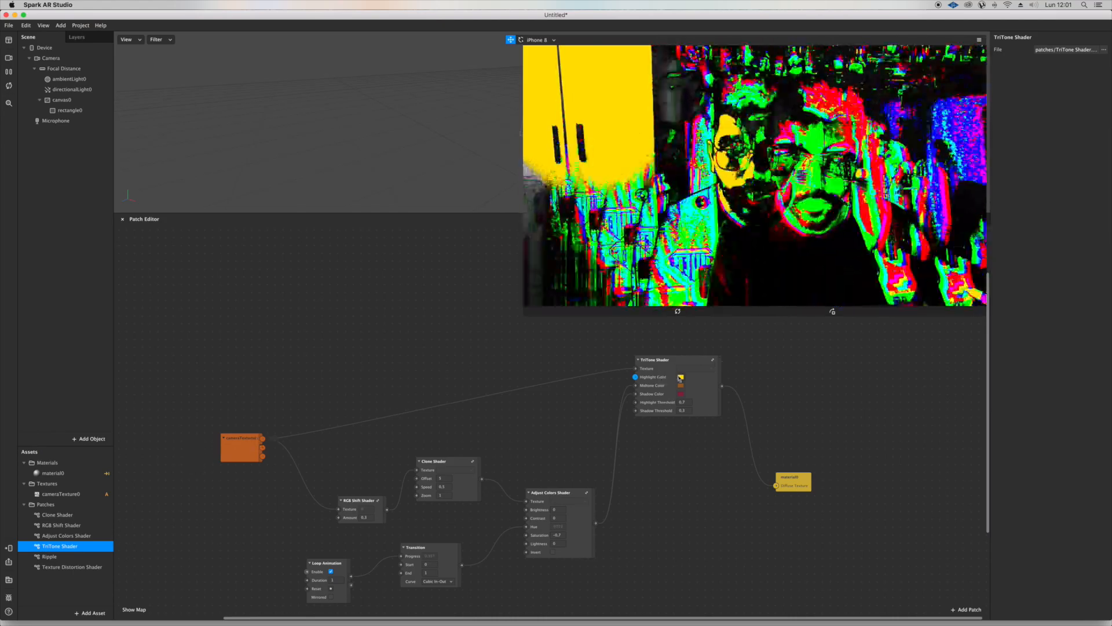
click(680, 376)
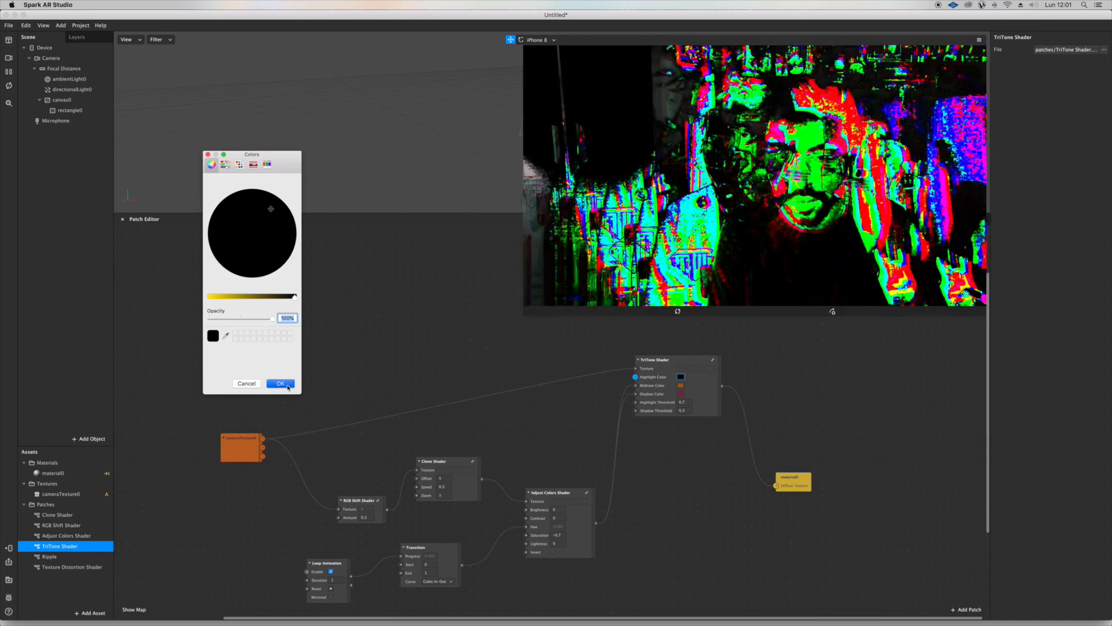
click(279, 383)
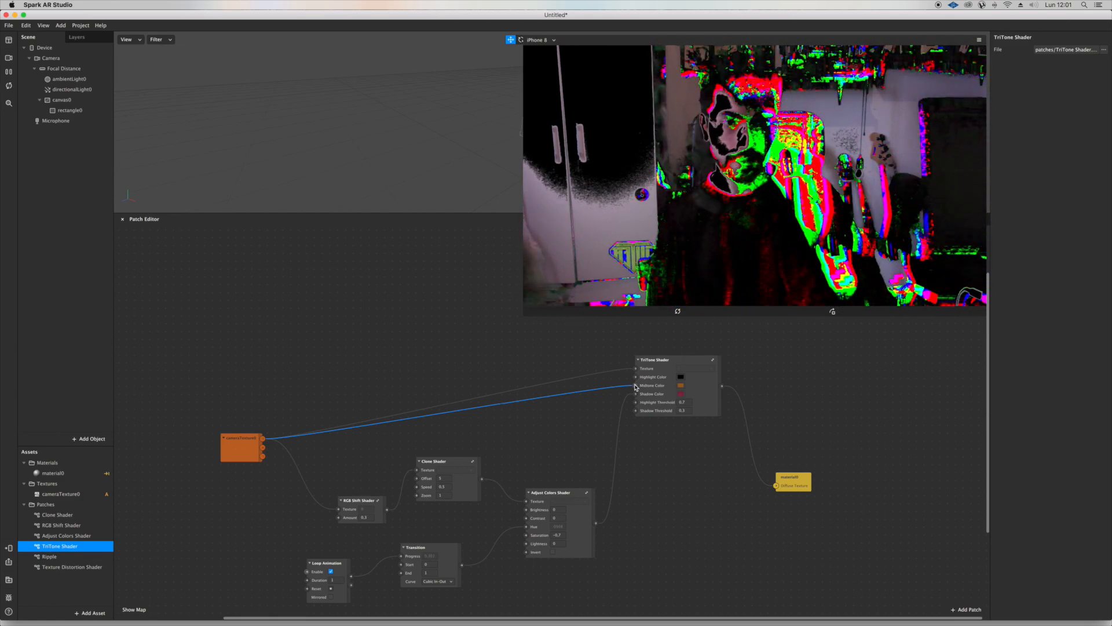
mouse_move(537, 394)
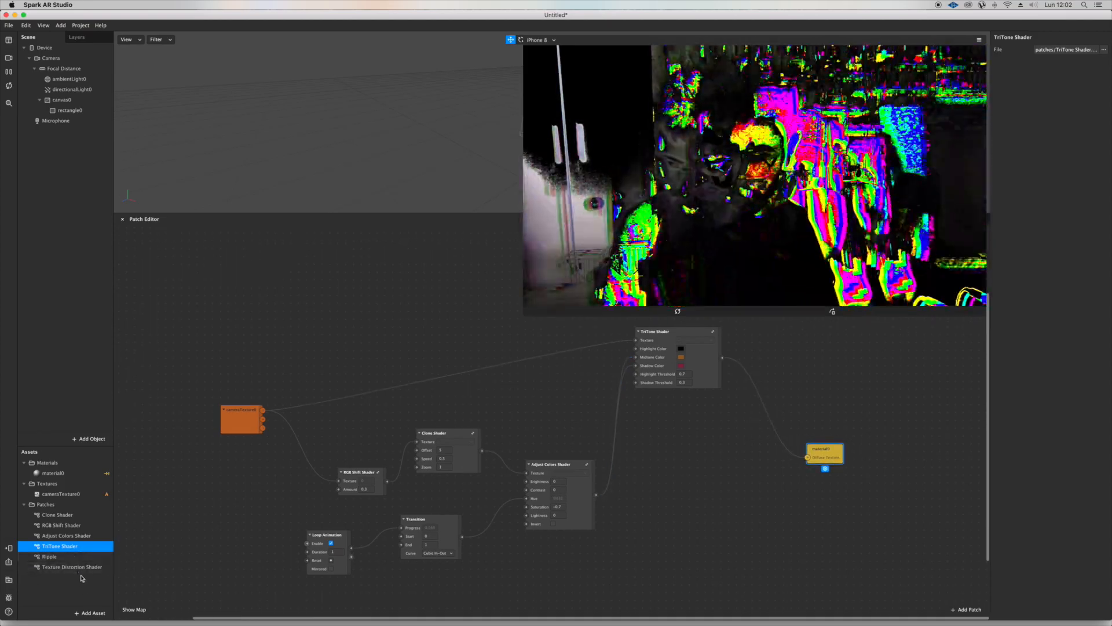
Wire Ripple and Texture Distortion shaders after Adjust Colors, offset driven by the Transition, into material0
click(71, 567)
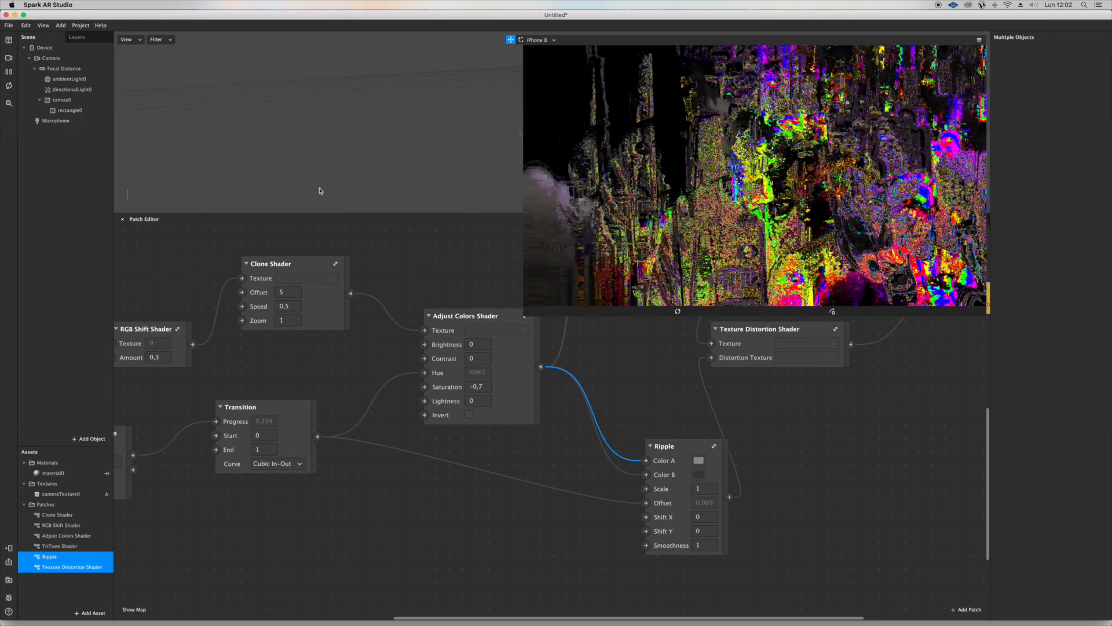
click(61, 99)
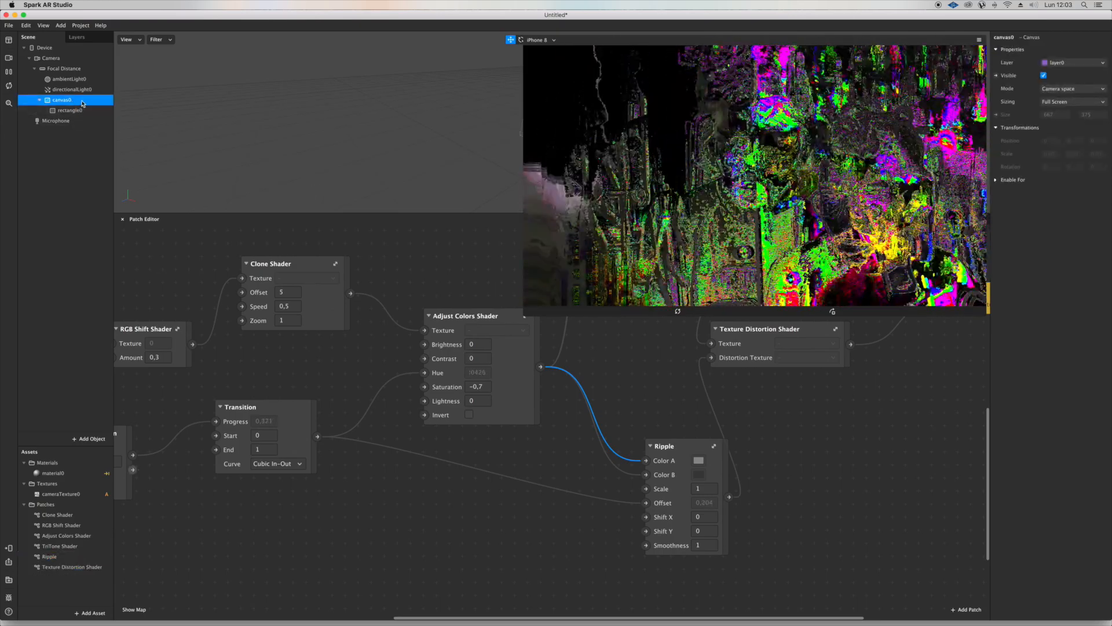
Add a rectangle inside canvas0 and extract the Camera's Segmentation Person texture
right_click(61, 99)
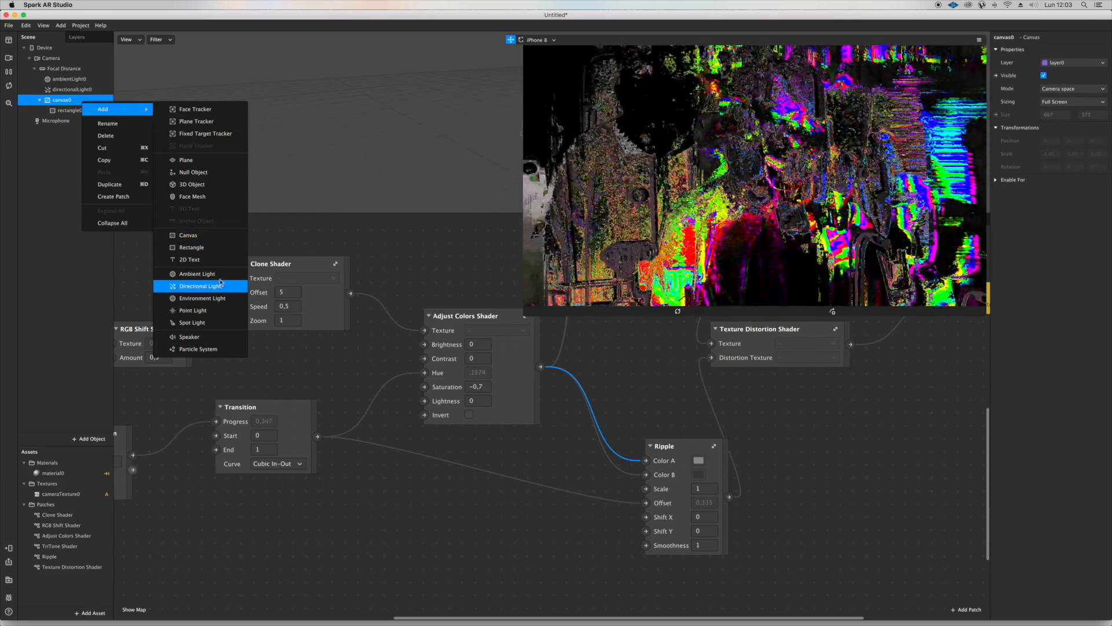
click(191, 247)
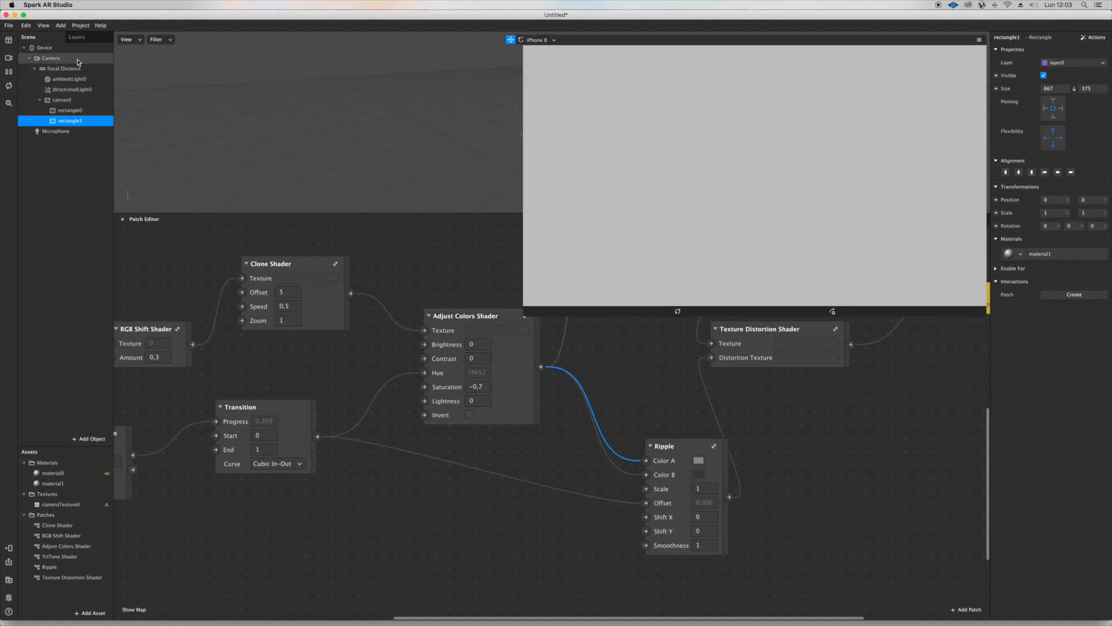
click(50, 58)
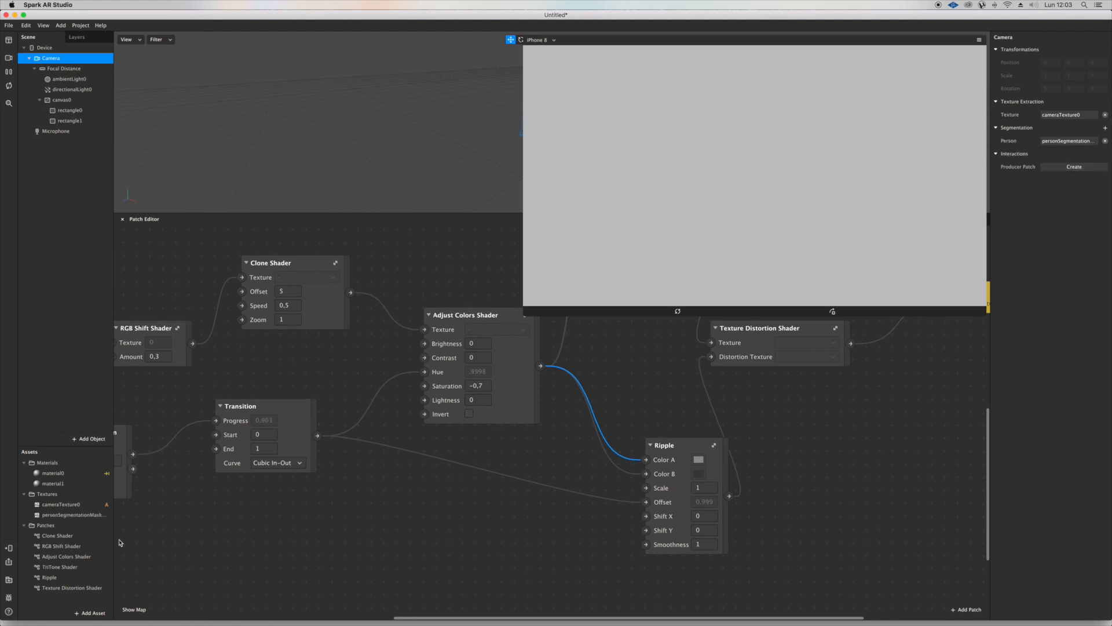
Make material1 Flat with cameraTexture0 as diffuse and personSegmentationMaskTexture0 as alpha
click(73, 514)
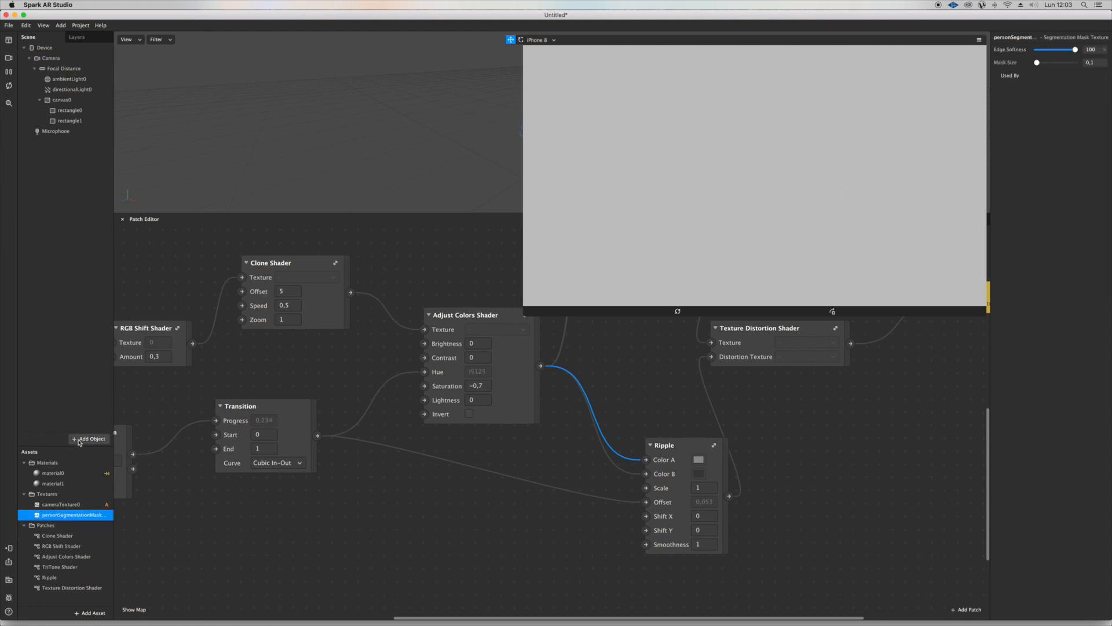
click(52, 483)
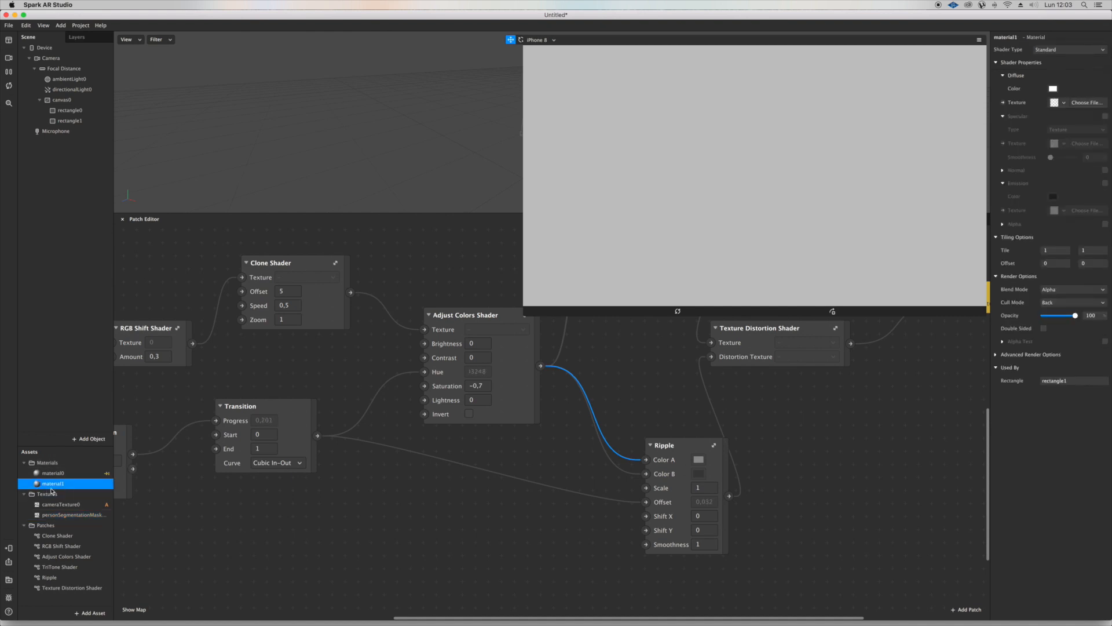
click(1067, 48)
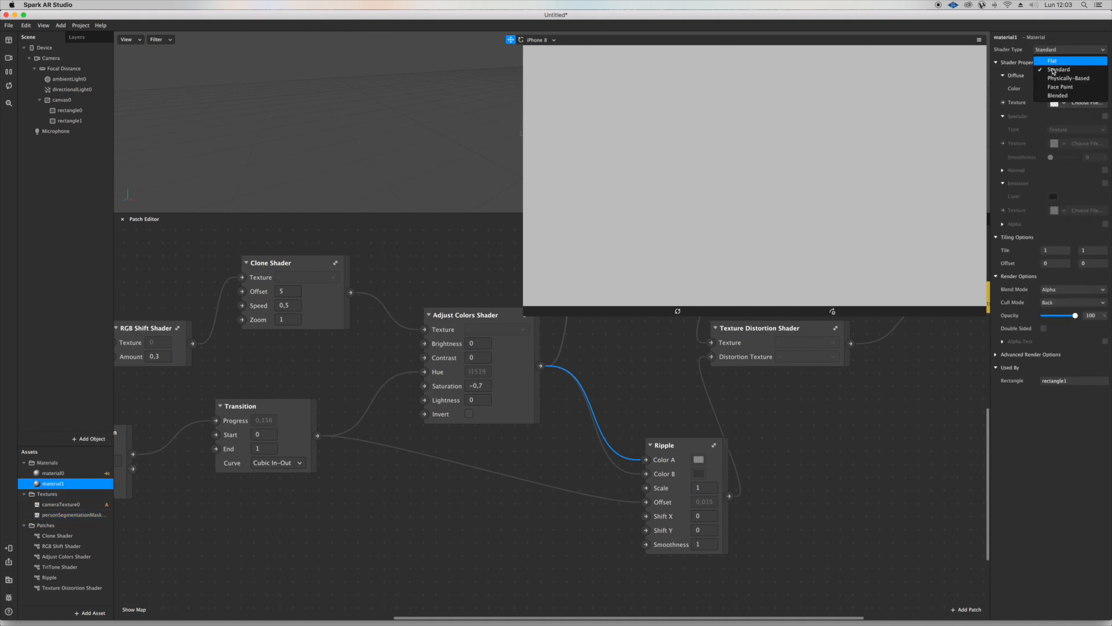
click(1053, 61)
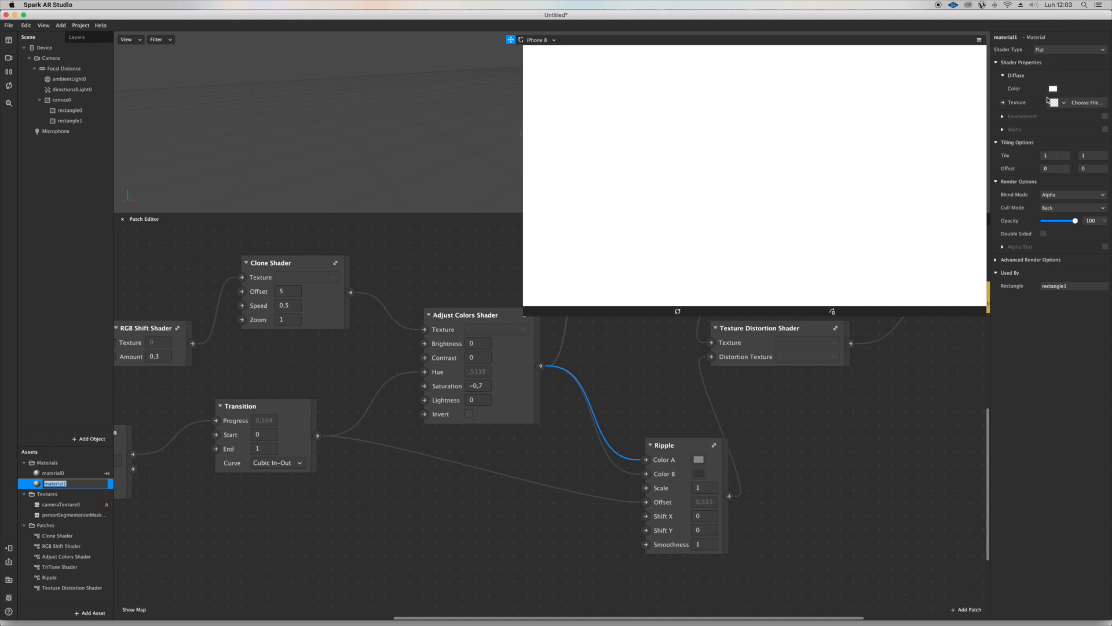
click(1002, 130)
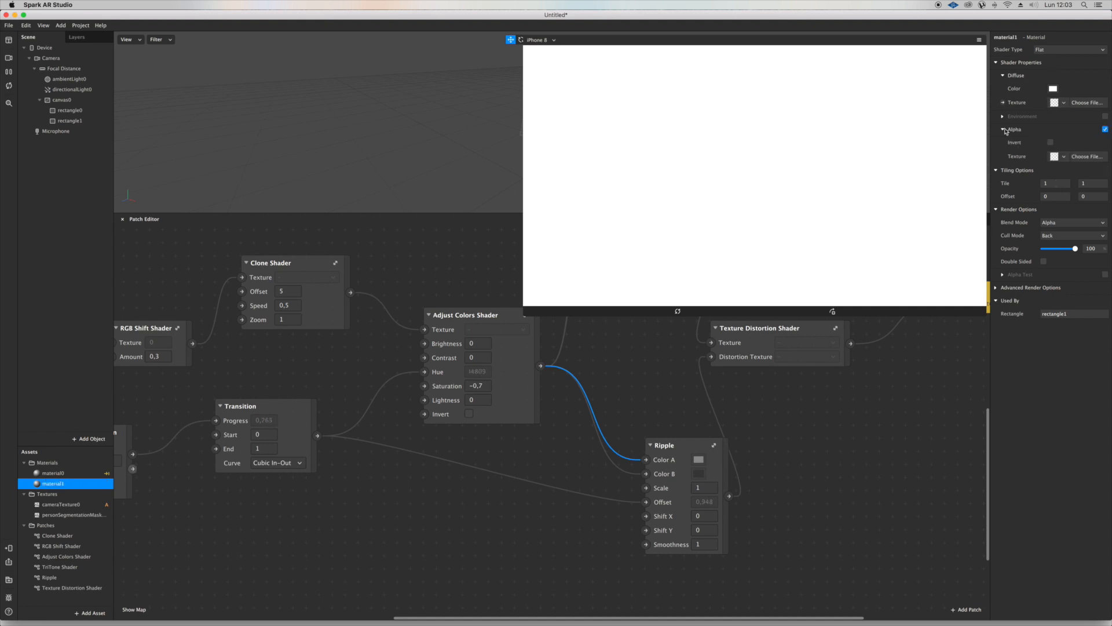
click(1055, 156)
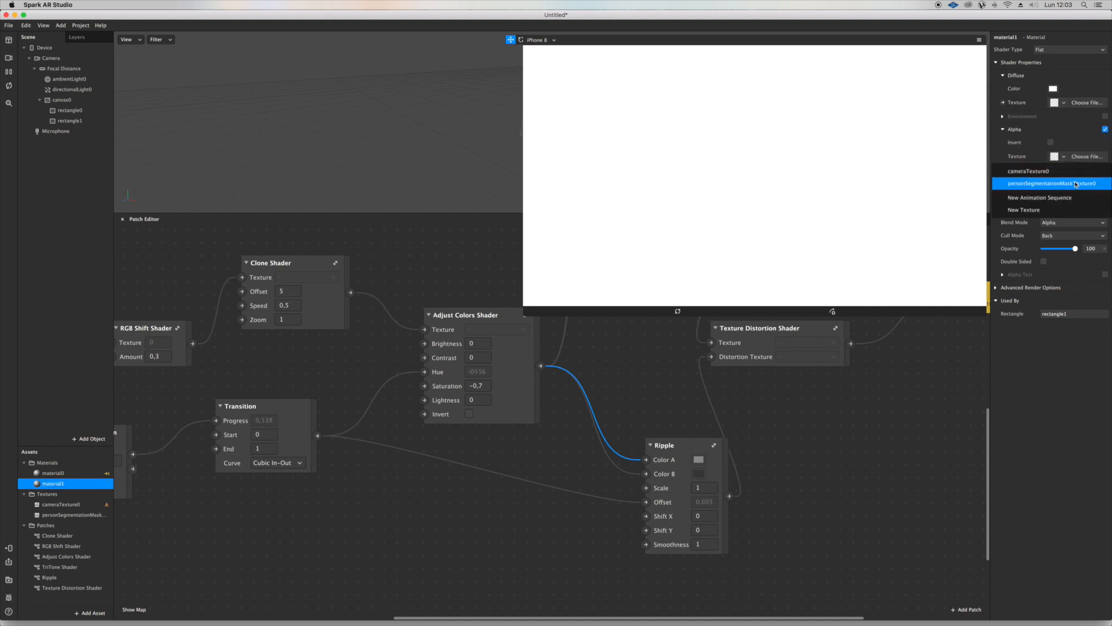
click(1053, 183)
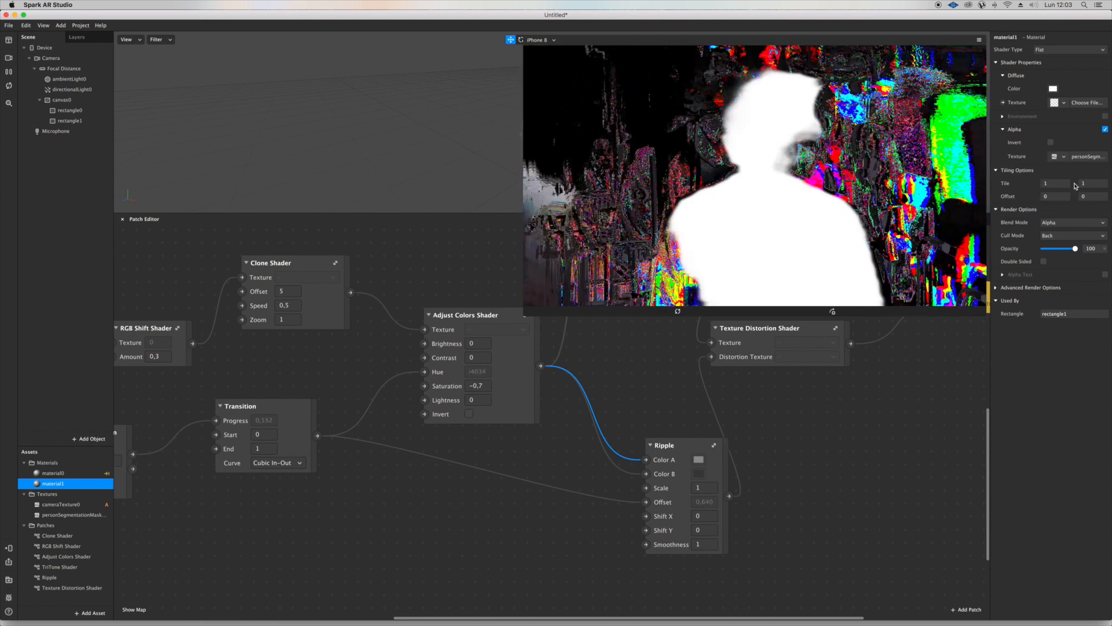
click(1057, 102)
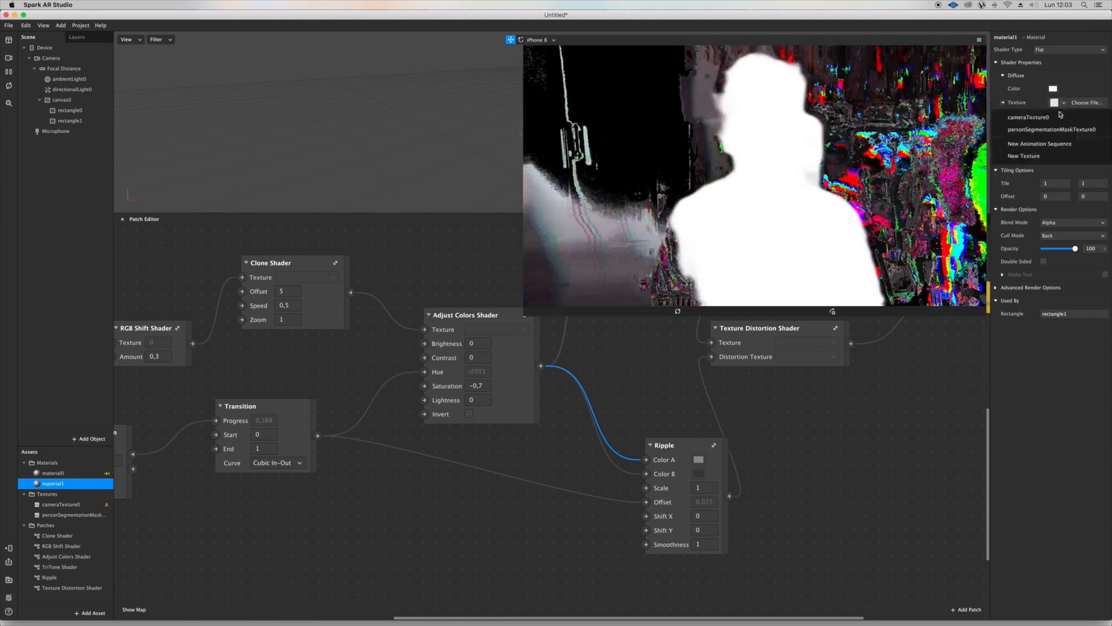
click(1029, 117)
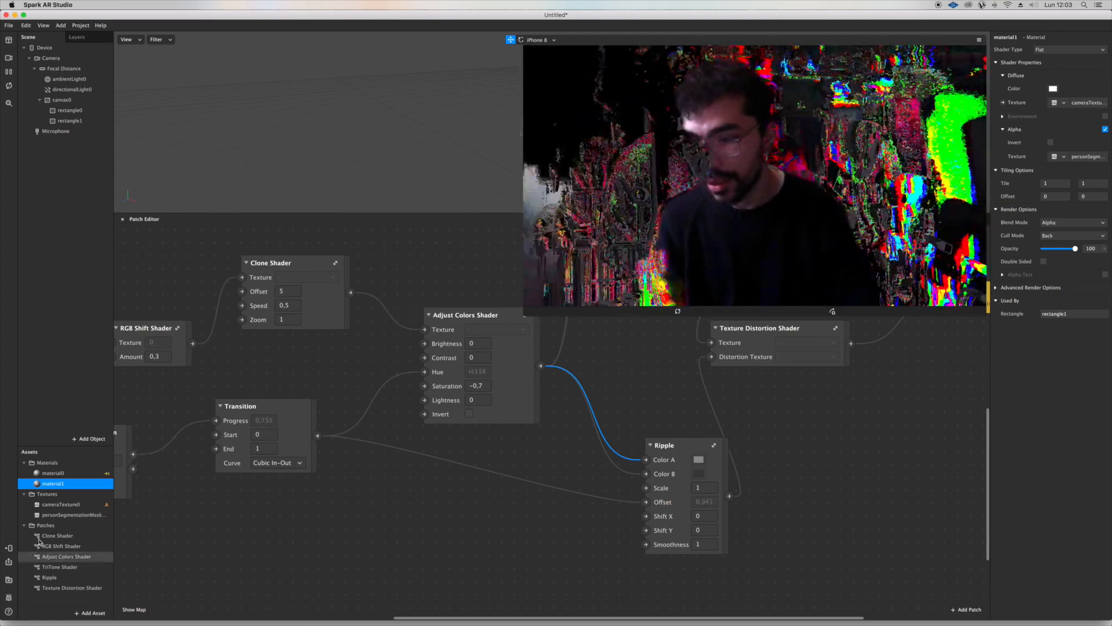
Adjust the person segmentation mask size to about 2
click(74, 515)
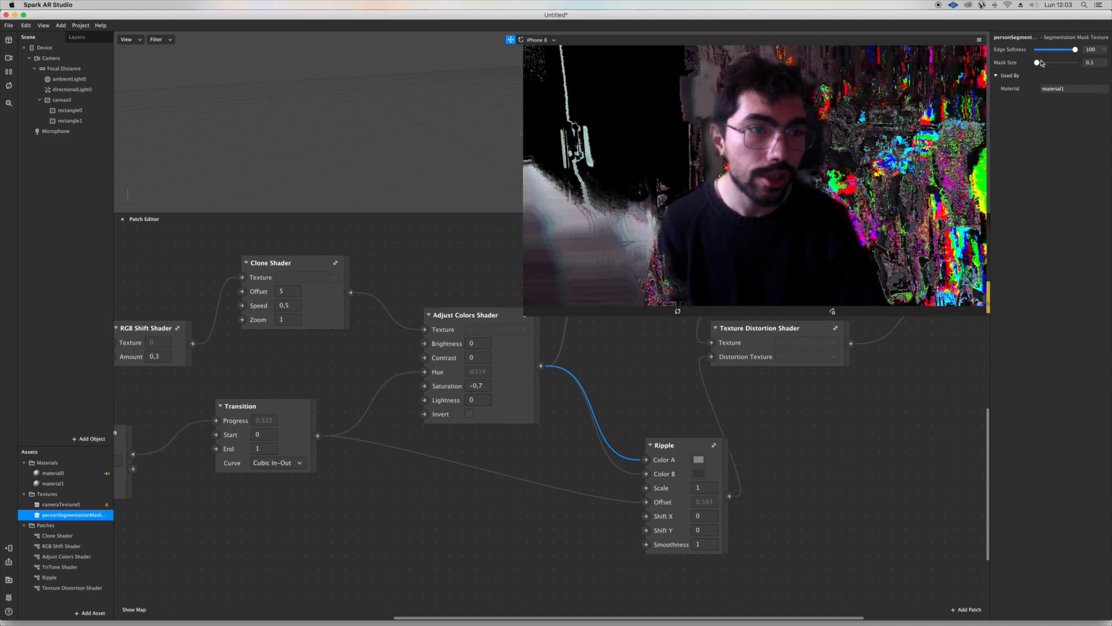
drag(1039, 63, 1074, 62)
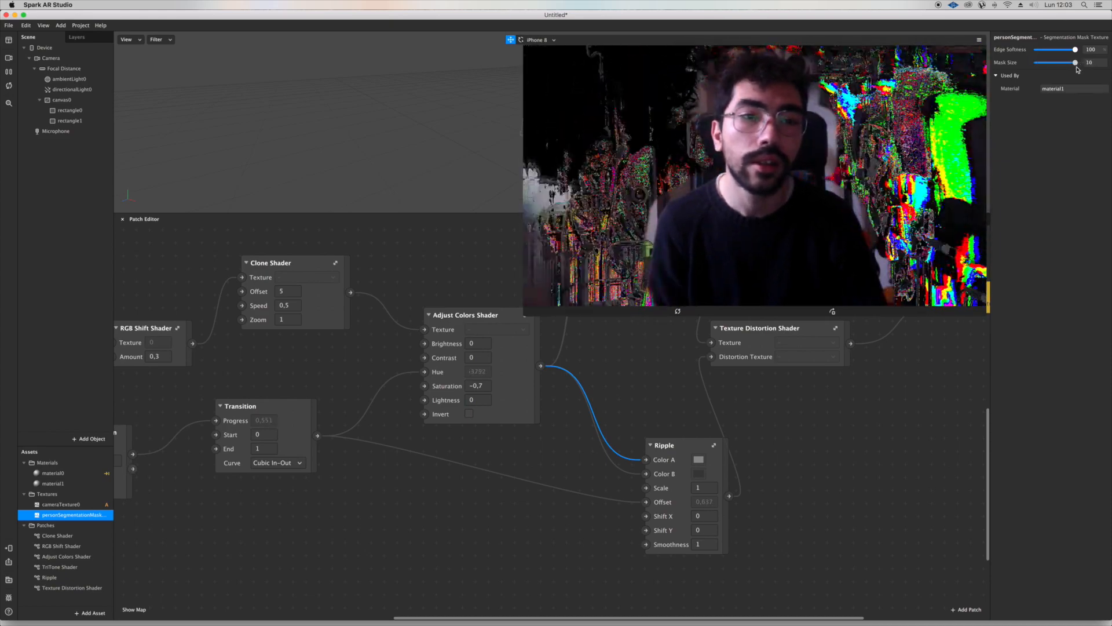
drag(1075, 62, 1055, 63)
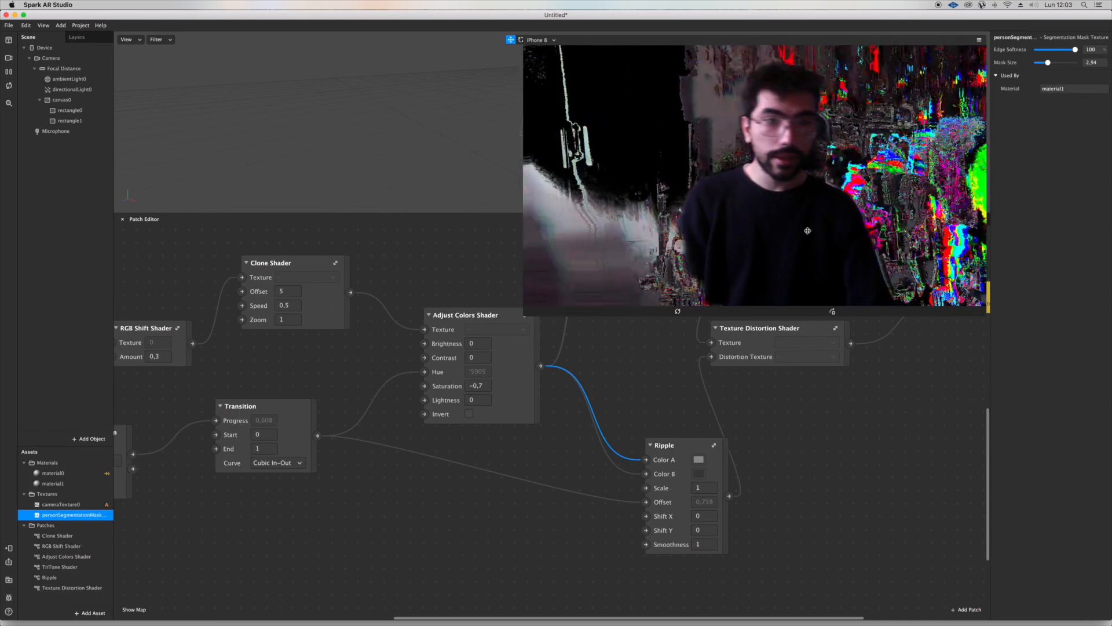
click(70, 120)
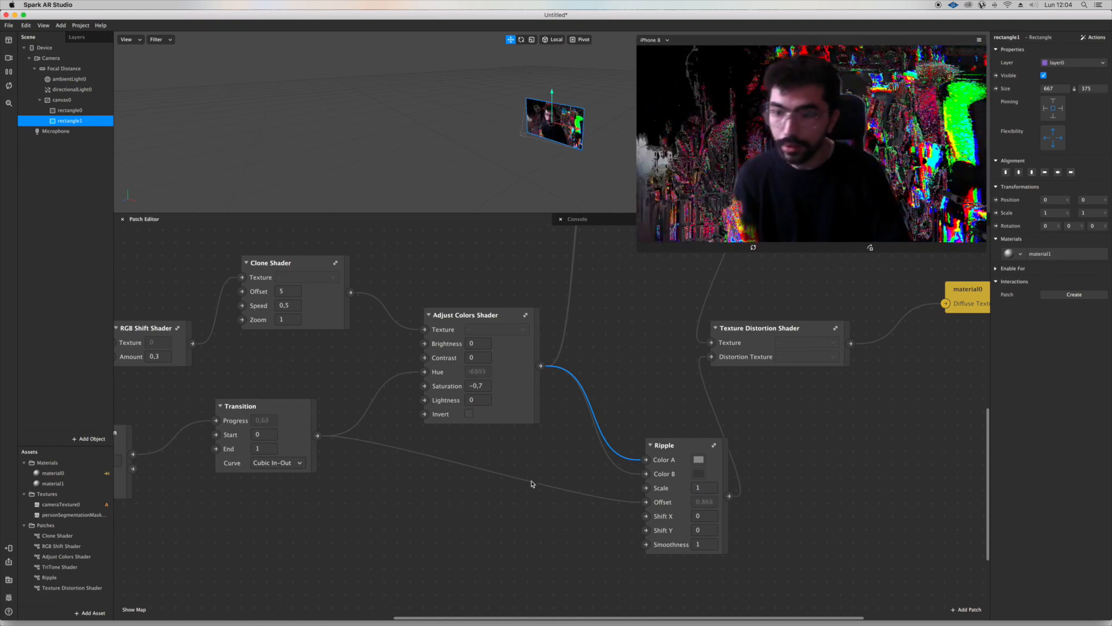
Move the material1 patch beside cameraTexture0 and bring the whole graph into view
click(54, 483)
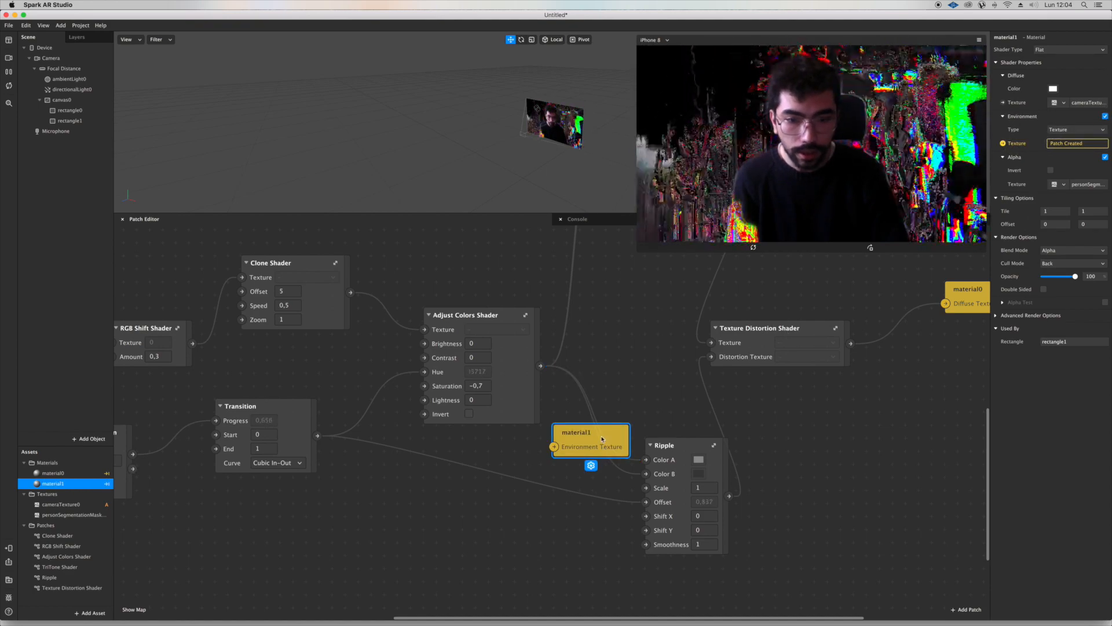
drag(591, 437, 915, 453)
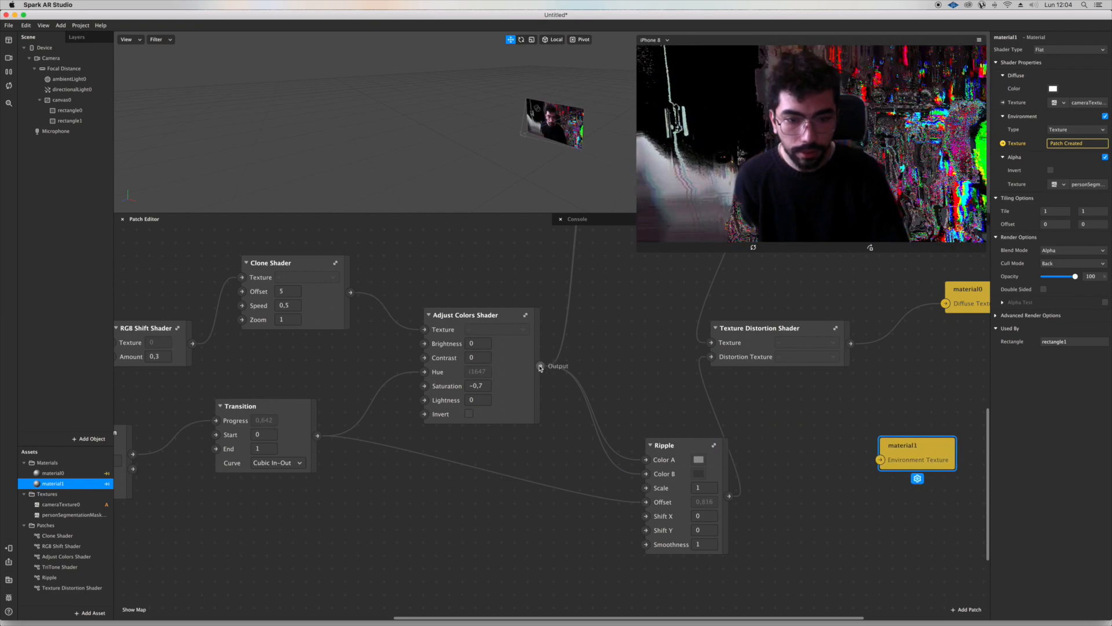
drag(561, 366, 880, 460)
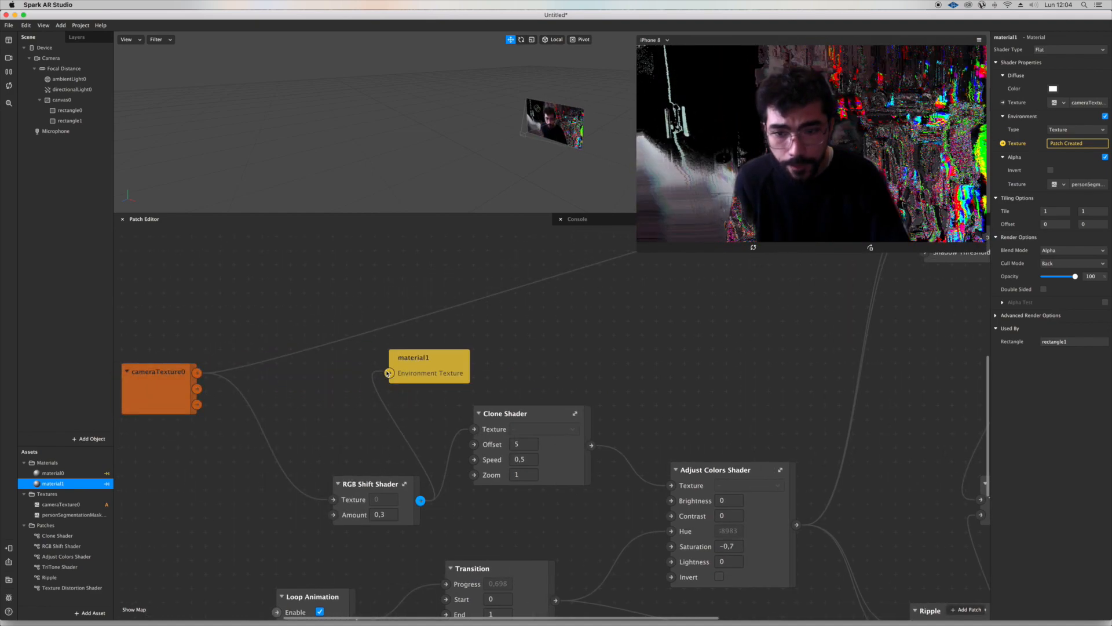
drag(420, 500, 390, 372)
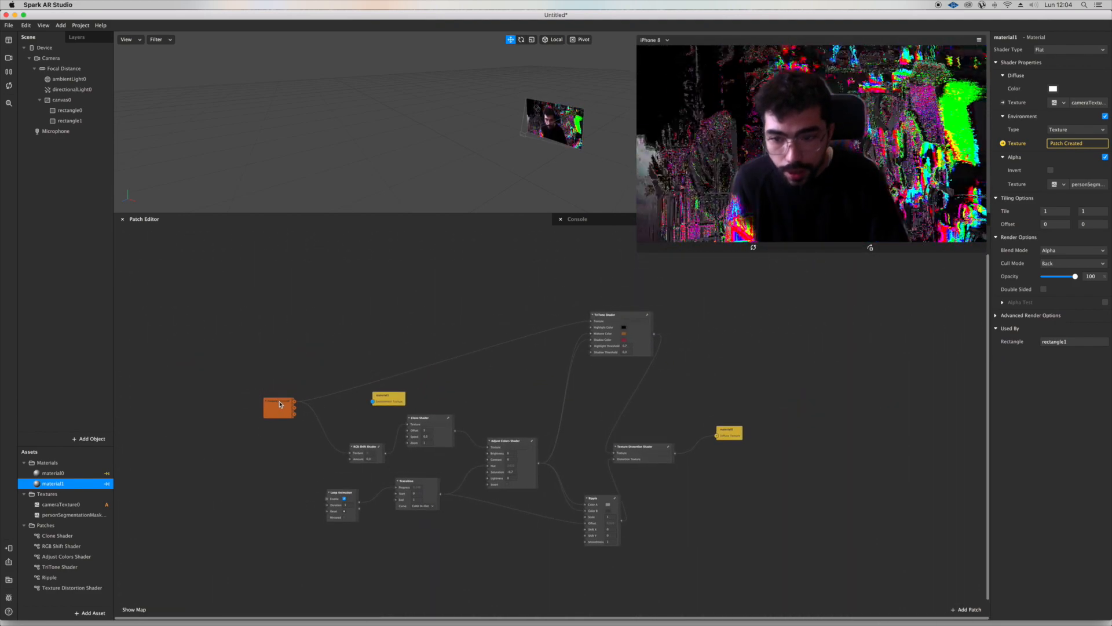
Wire a TriTone→RGB Shift chain into material1's environment texture and add the person mask texture node
drag(279, 404, 279, 335)
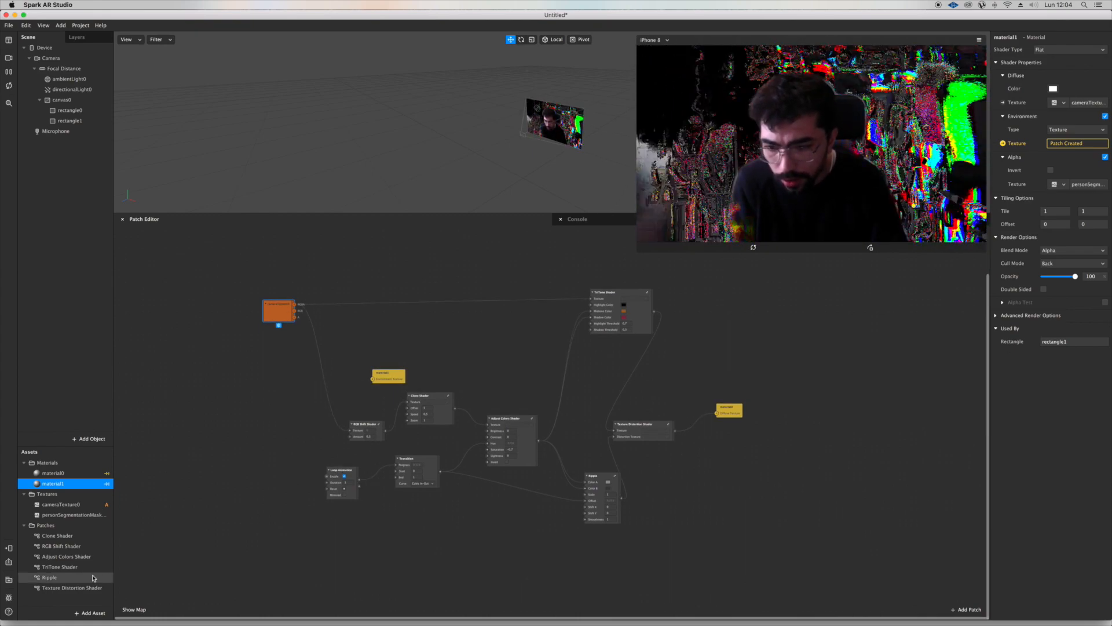
click(62, 546)
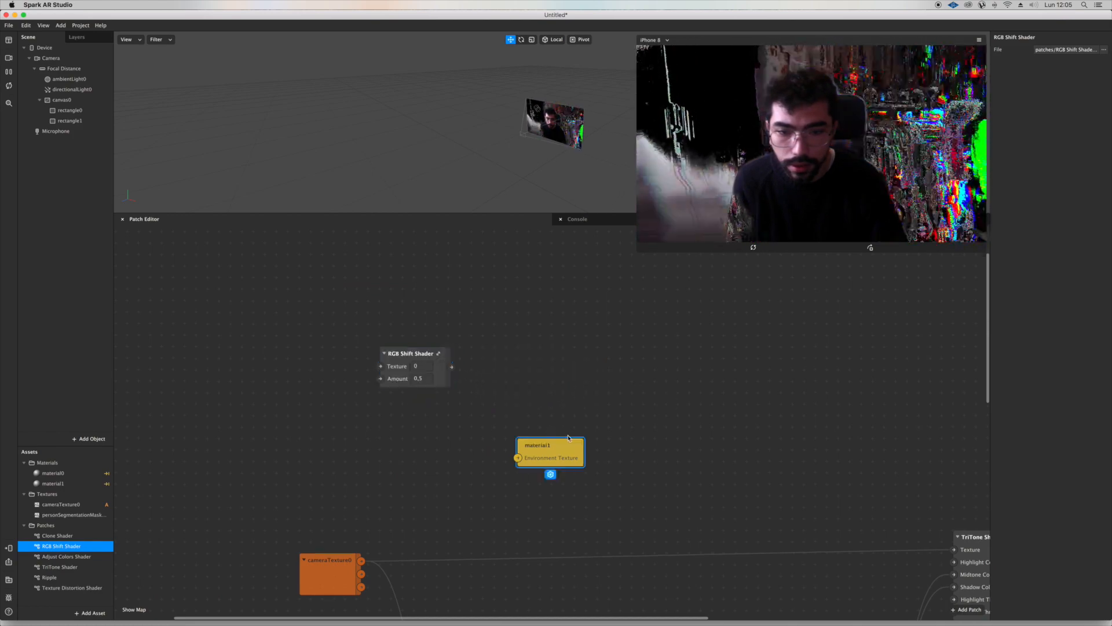
drag(549, 452, 584, 405)
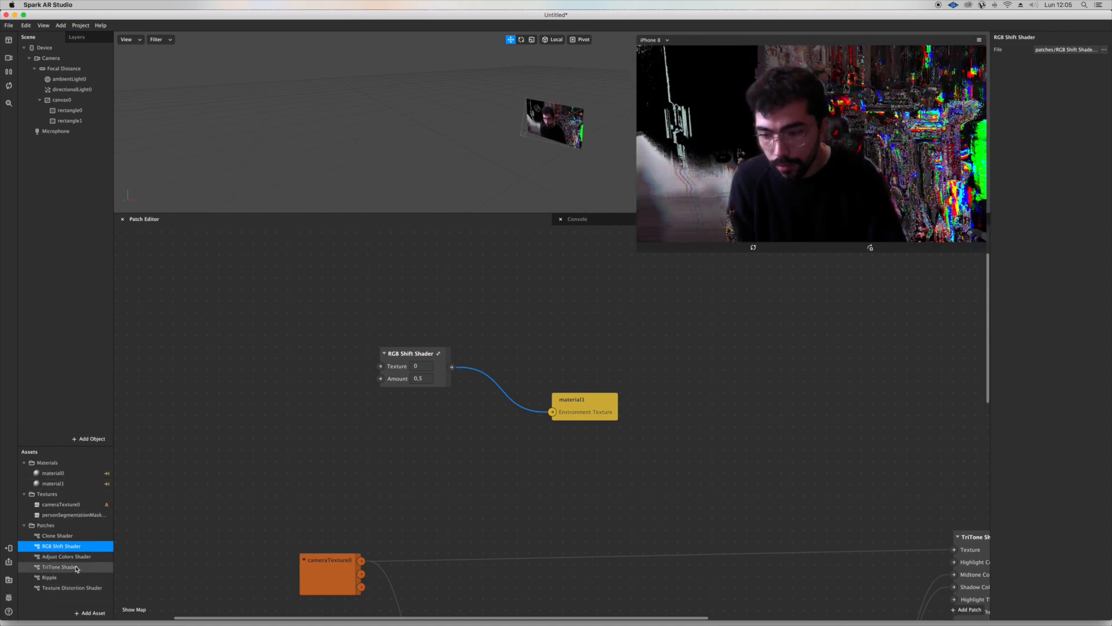
click(60, 567)
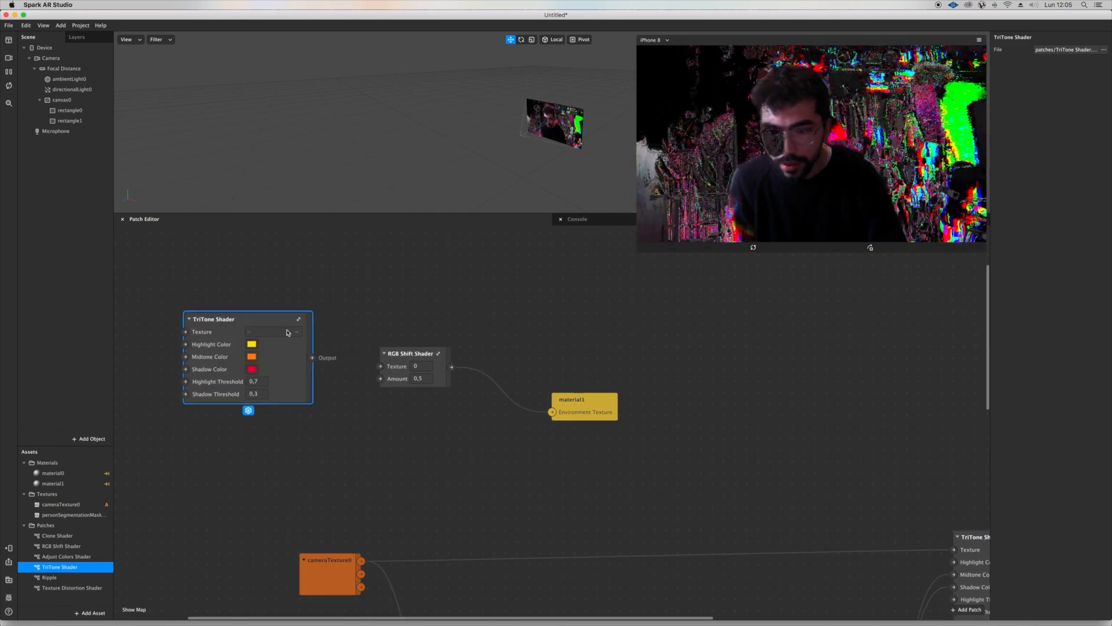
drag(314, 358, 381, 366)
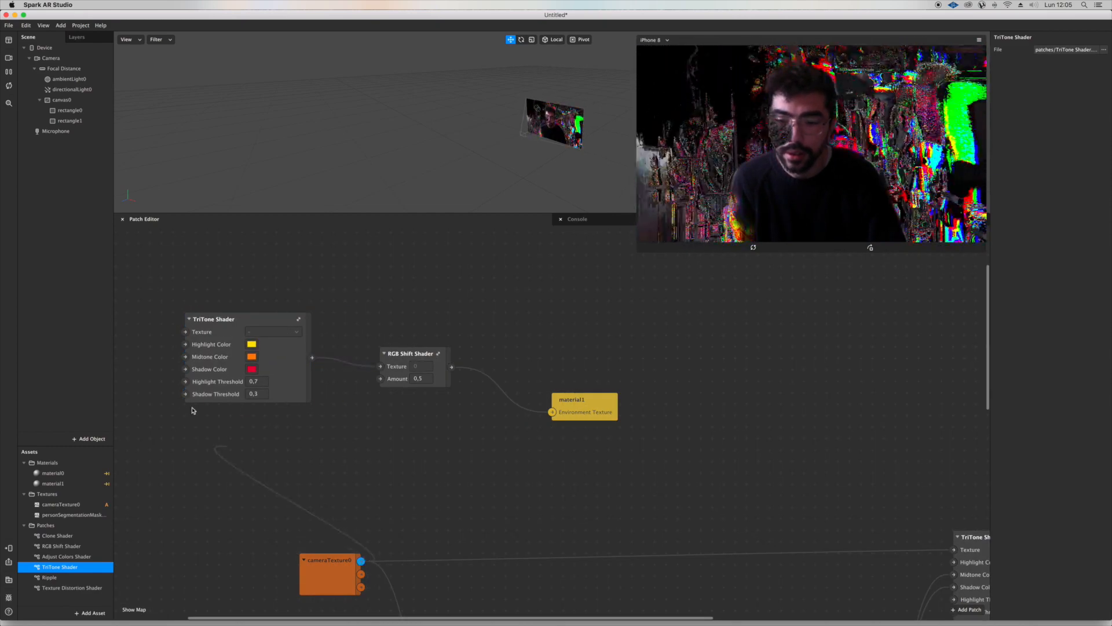
drag(362, 560, 187, 332)
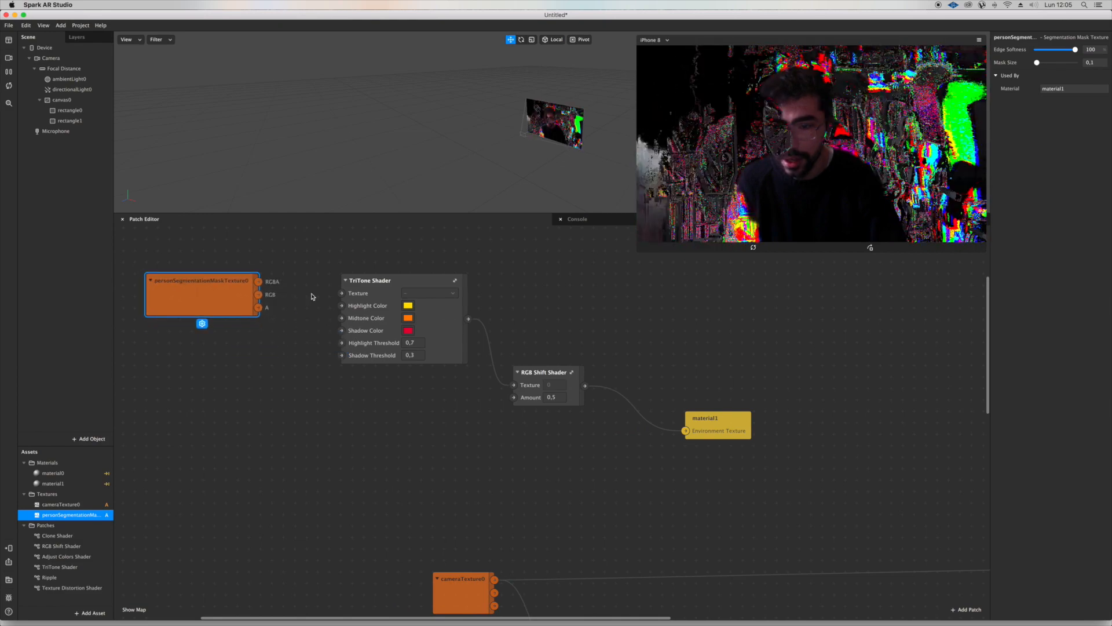
Feed the person mask into TriTone, set its highlight colour to black, and route the output toward material1
drag(260, 281, 340, 293)
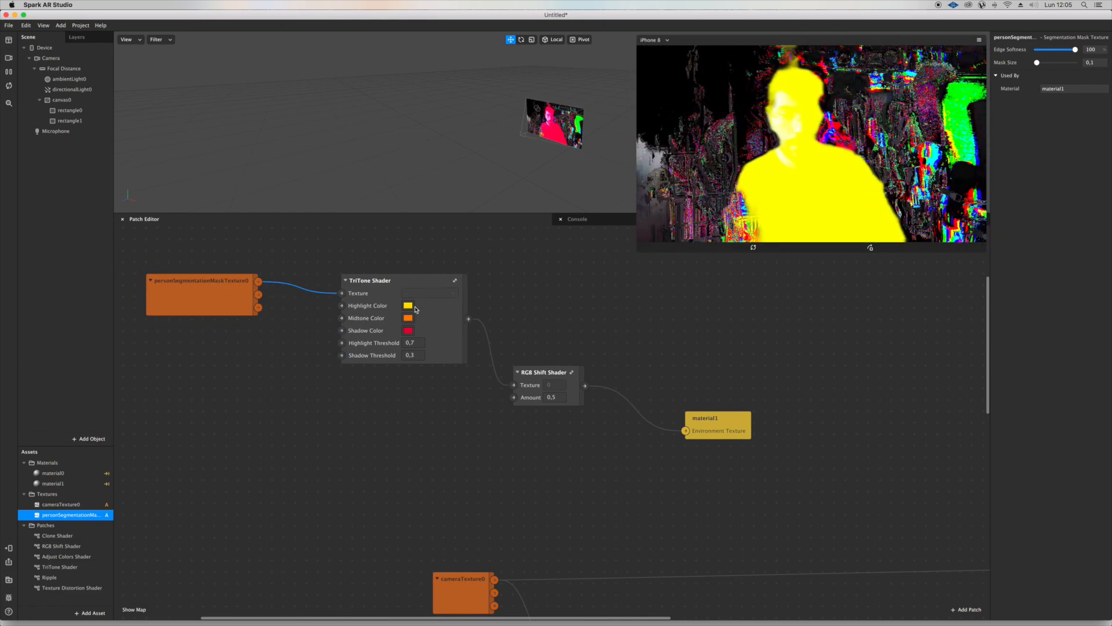
click(408, 305)
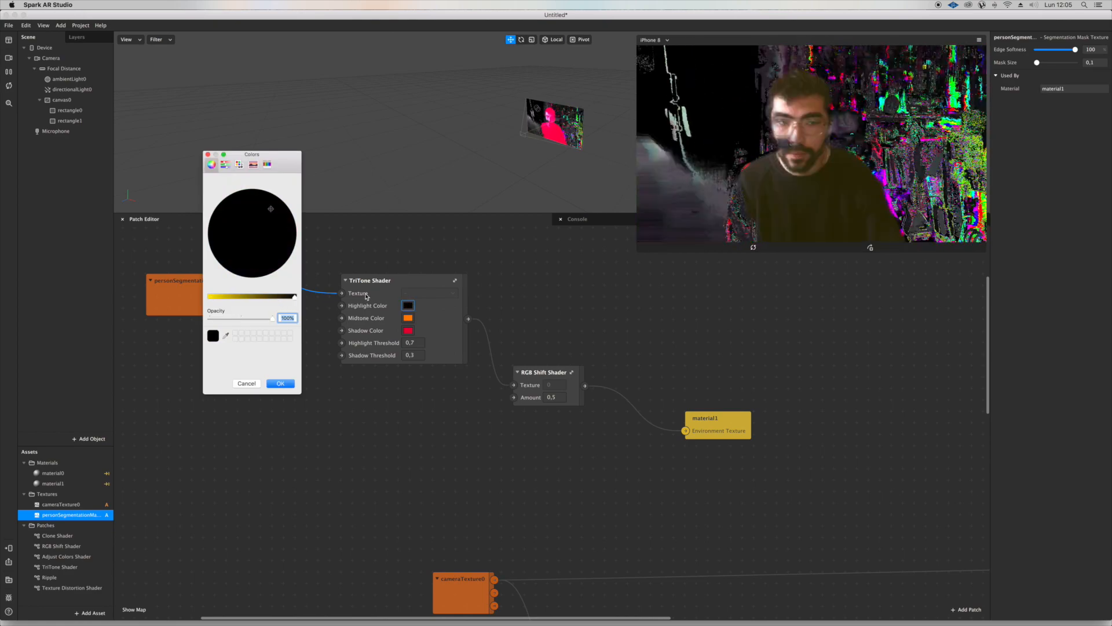
click(281, 384)
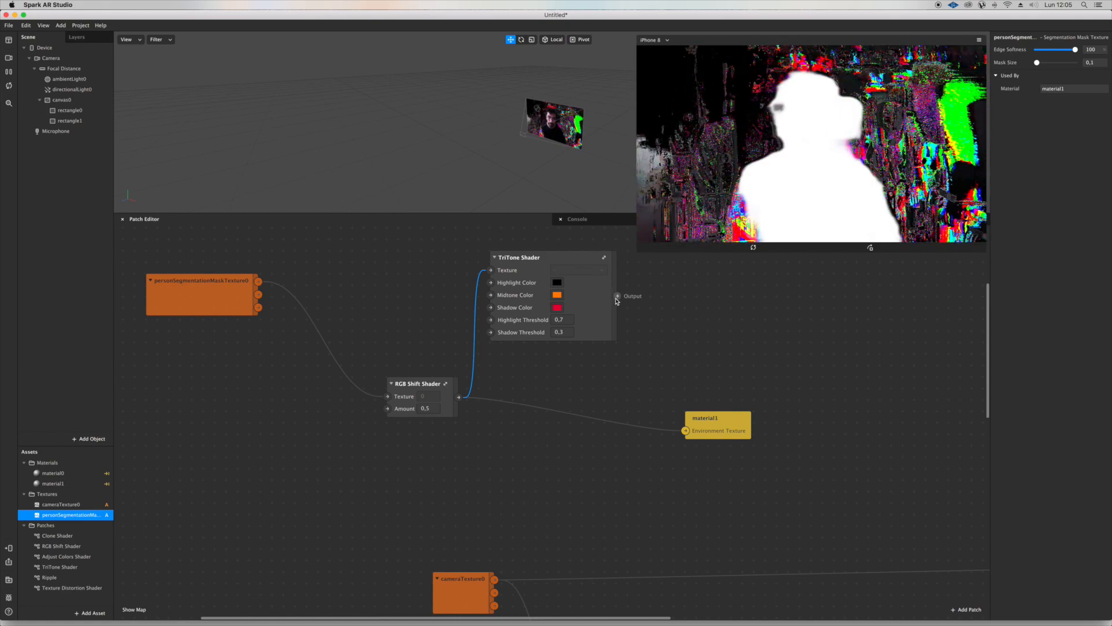
drag(618, 295, 685, 431)
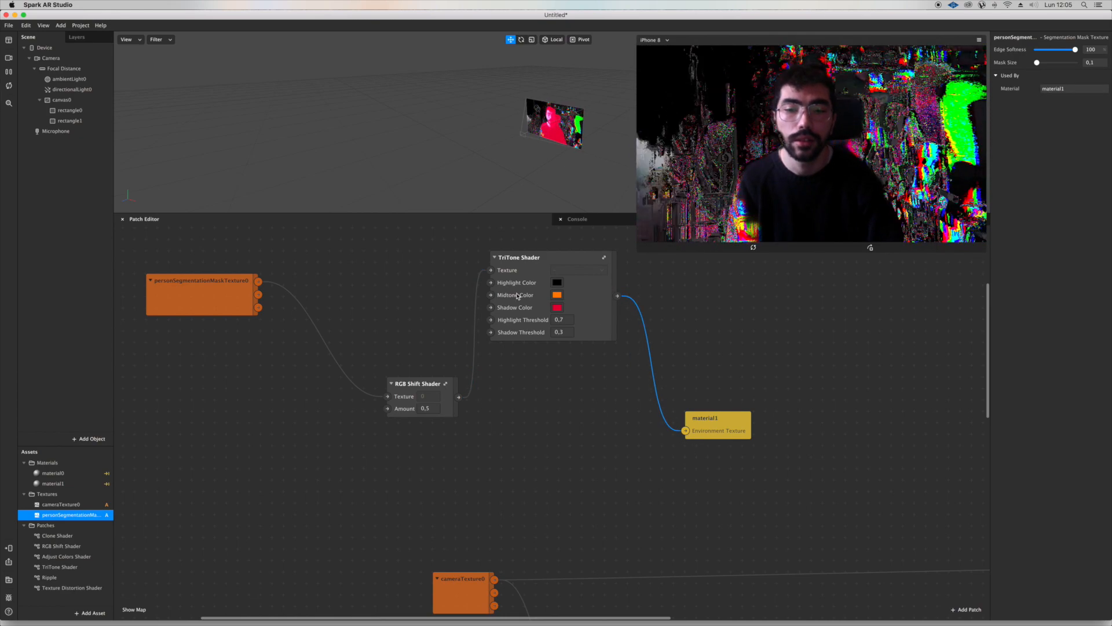
click(557, 294)
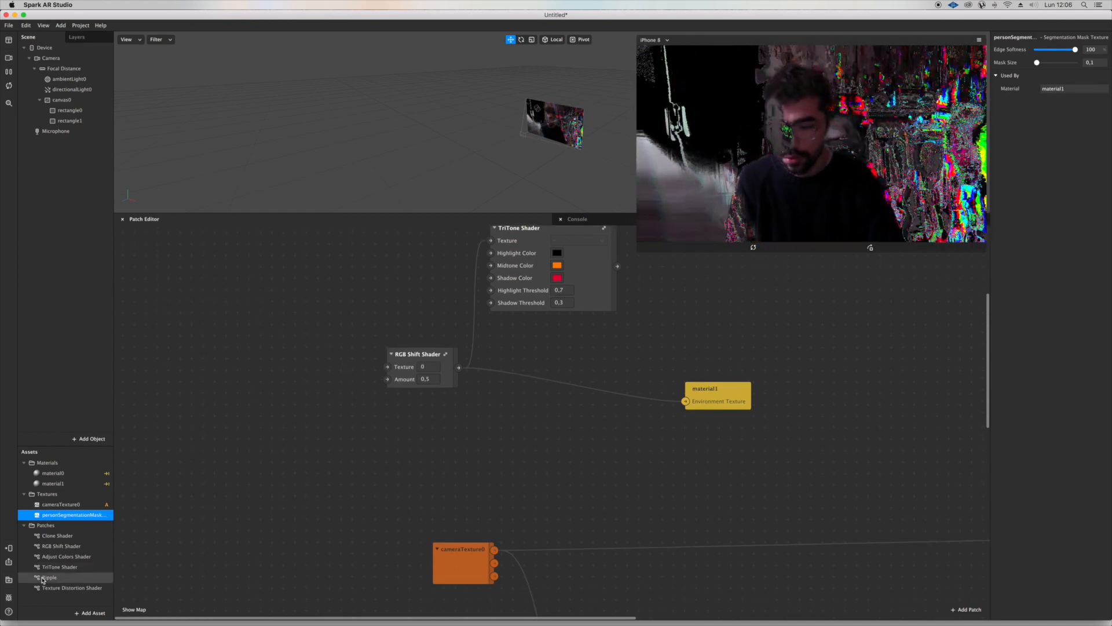
Add a Ripple shader feeding the RGB Shift texture at the start of the overlay chain
click(48, 577)
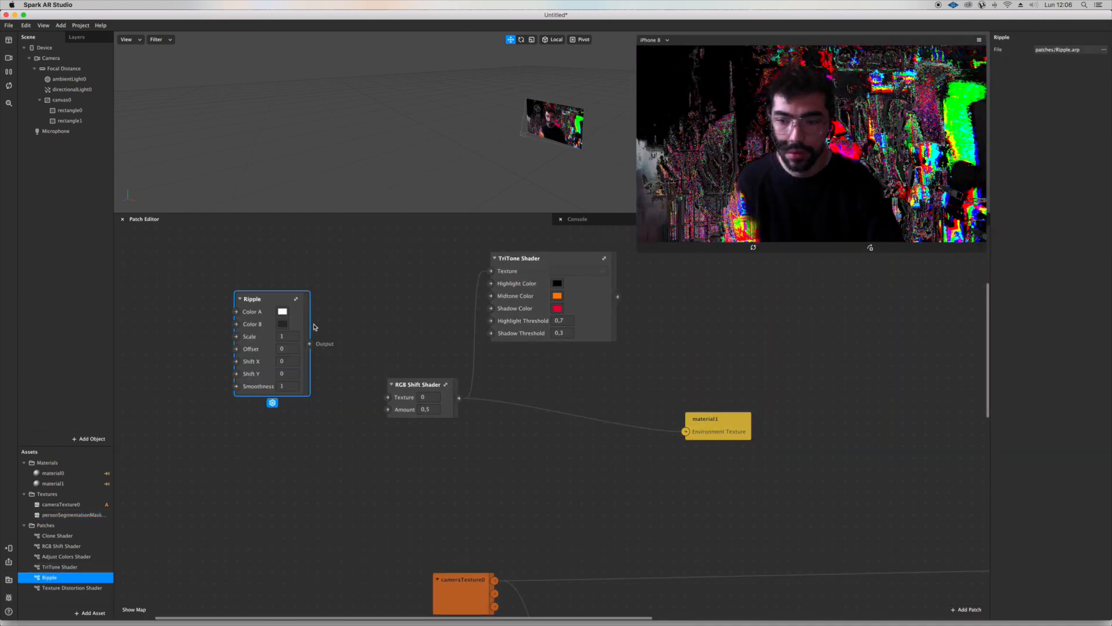
drag(310, 343, 388, 395)
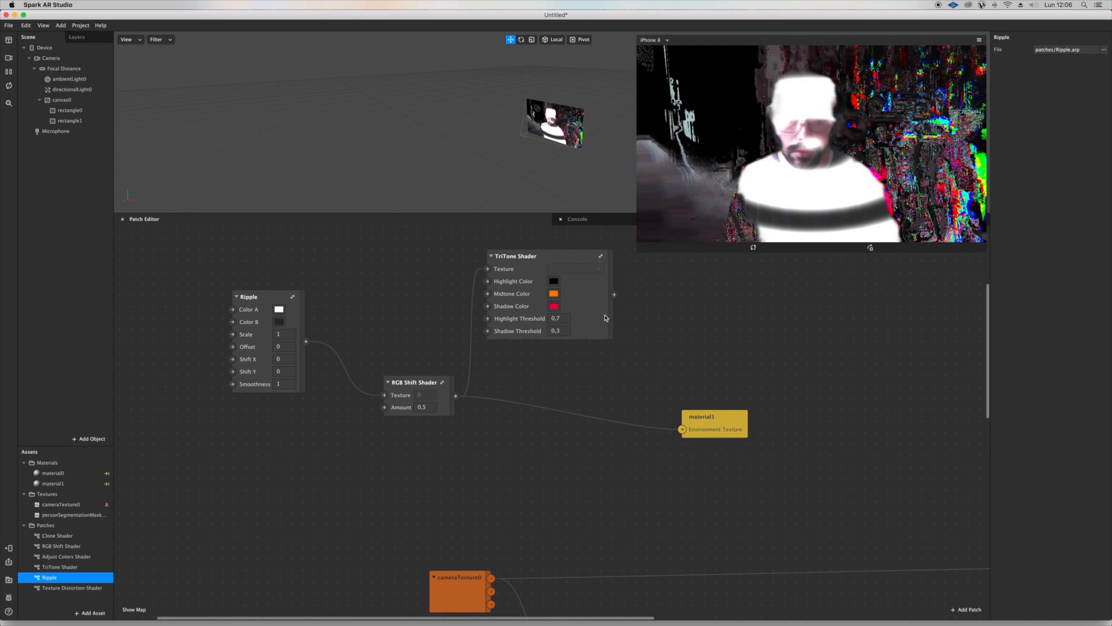
drag(614, 294, 681, 431)
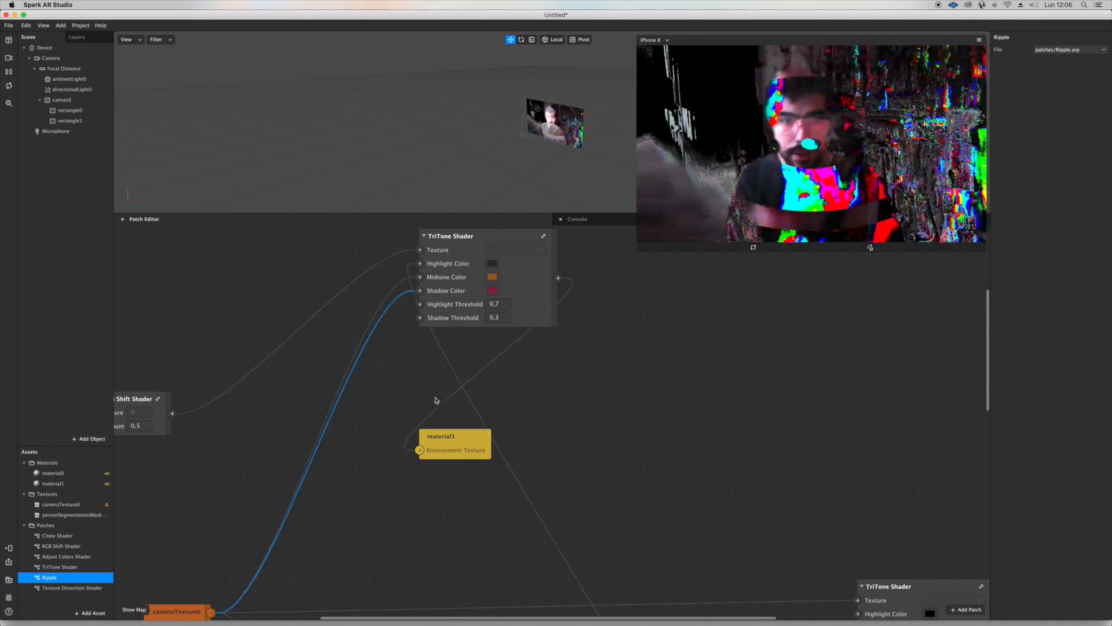
drag(454, 444, 789, 290)
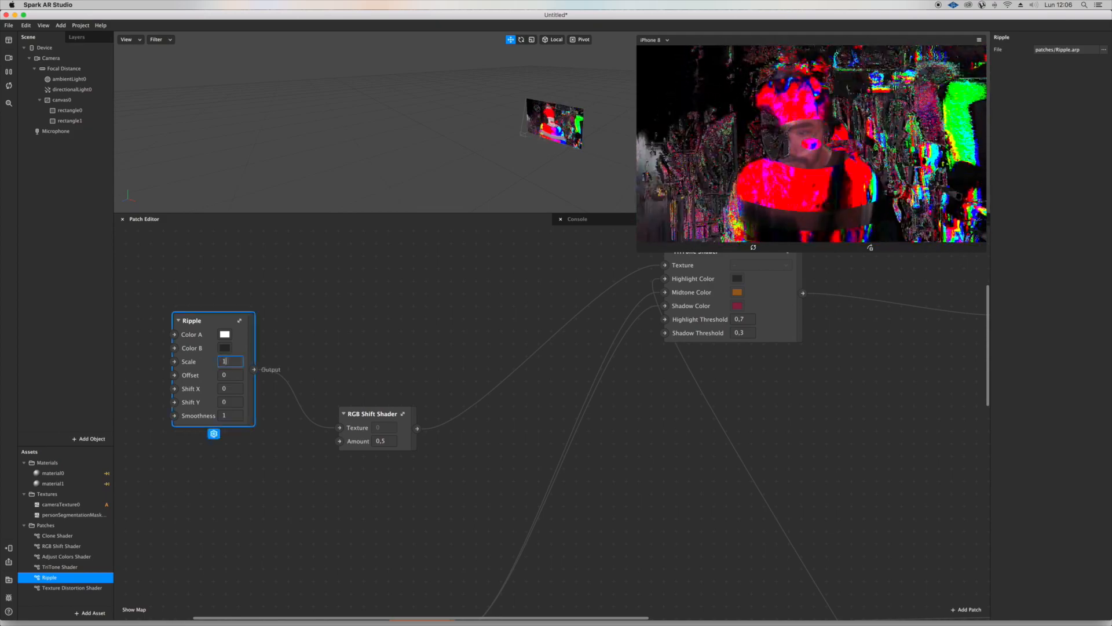
Set the Ripple scale to 10 and smoothness to 3
text(10)
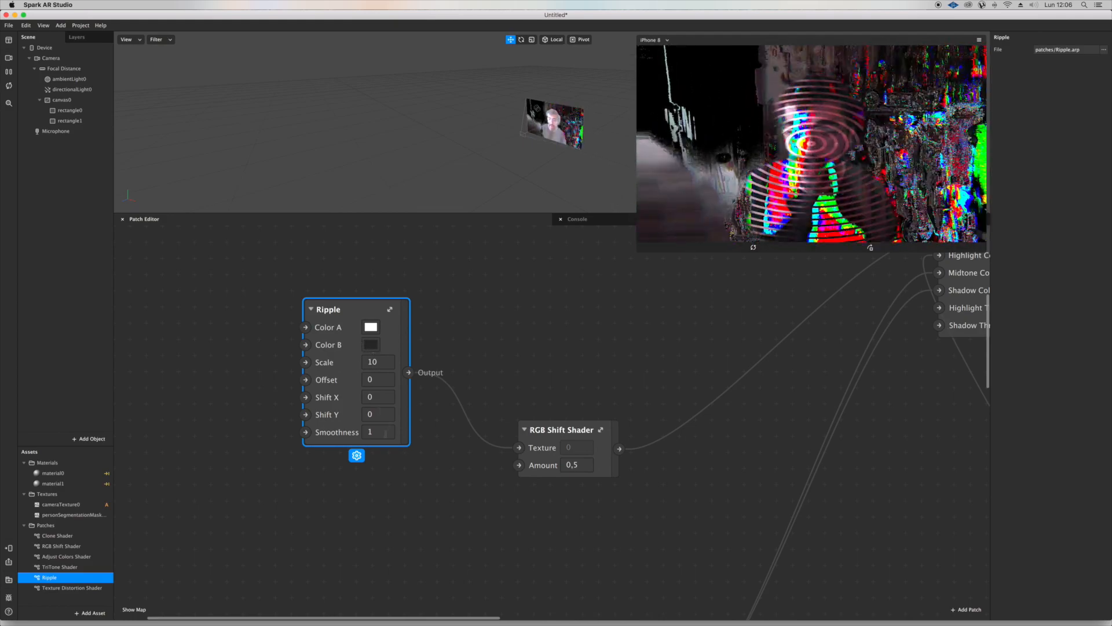
click(379, 433)
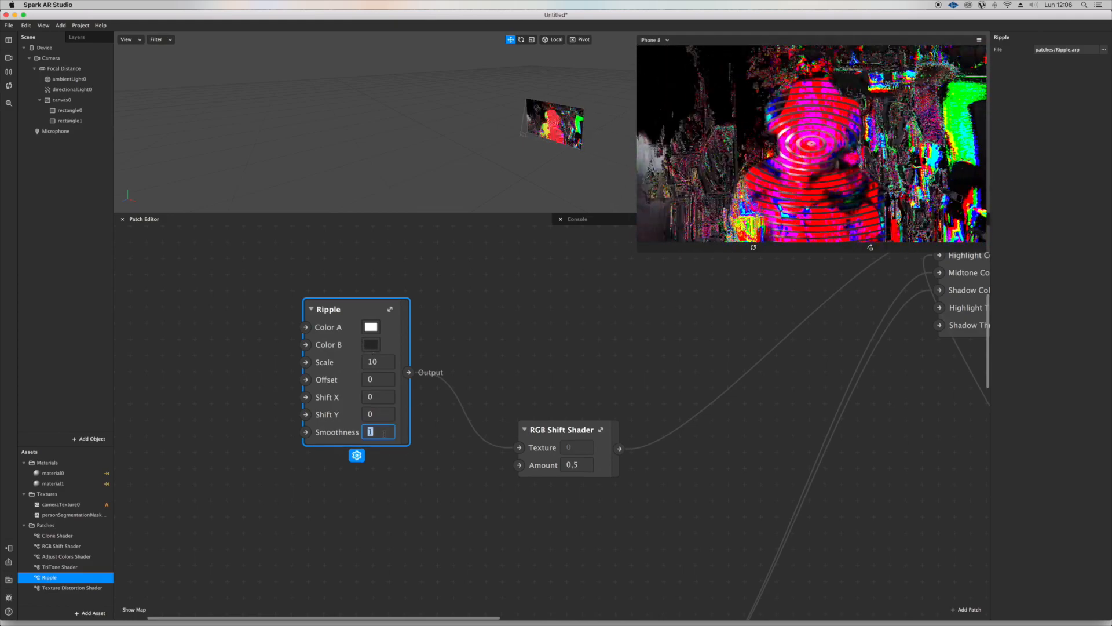
text(3)
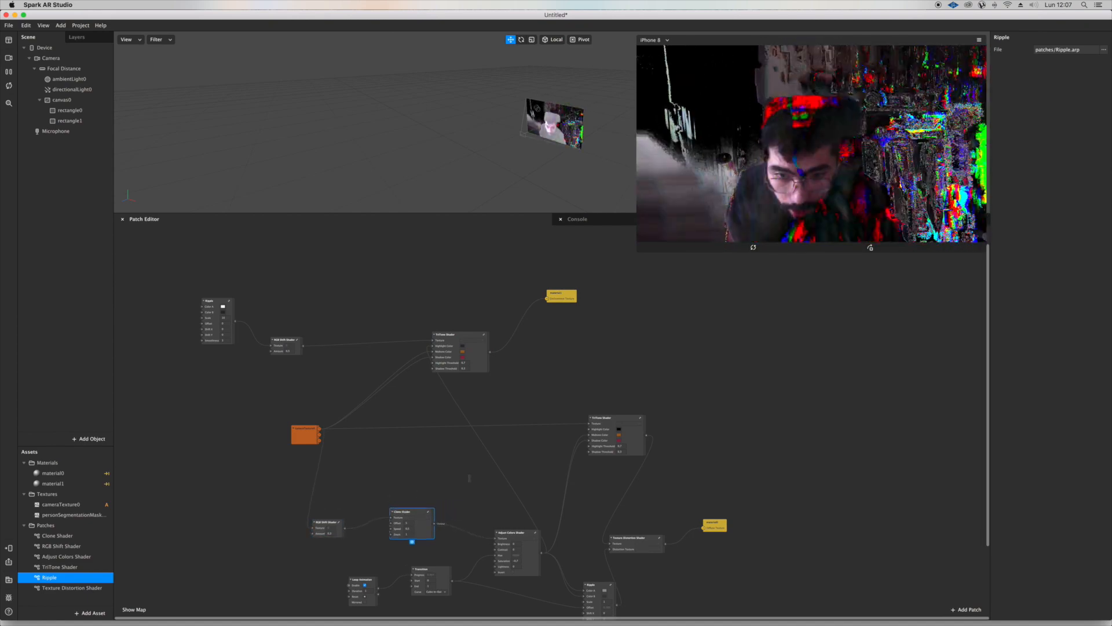
Send the effect to the connected phone's Facebook Camera
drag(614, 433, 627, 405)
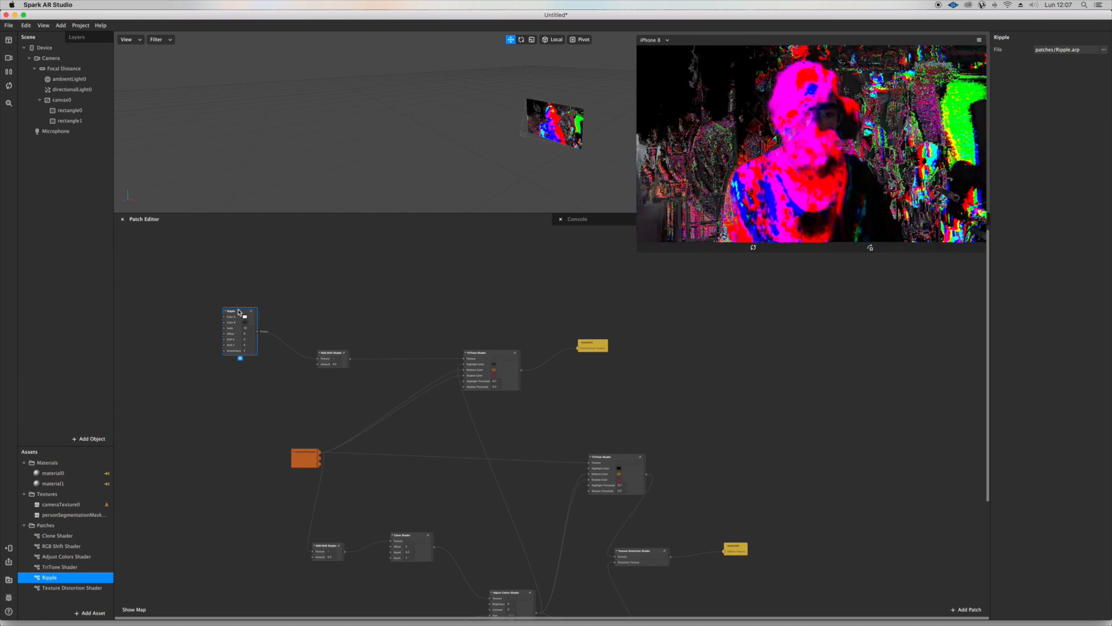
mouse_move(154, 348)
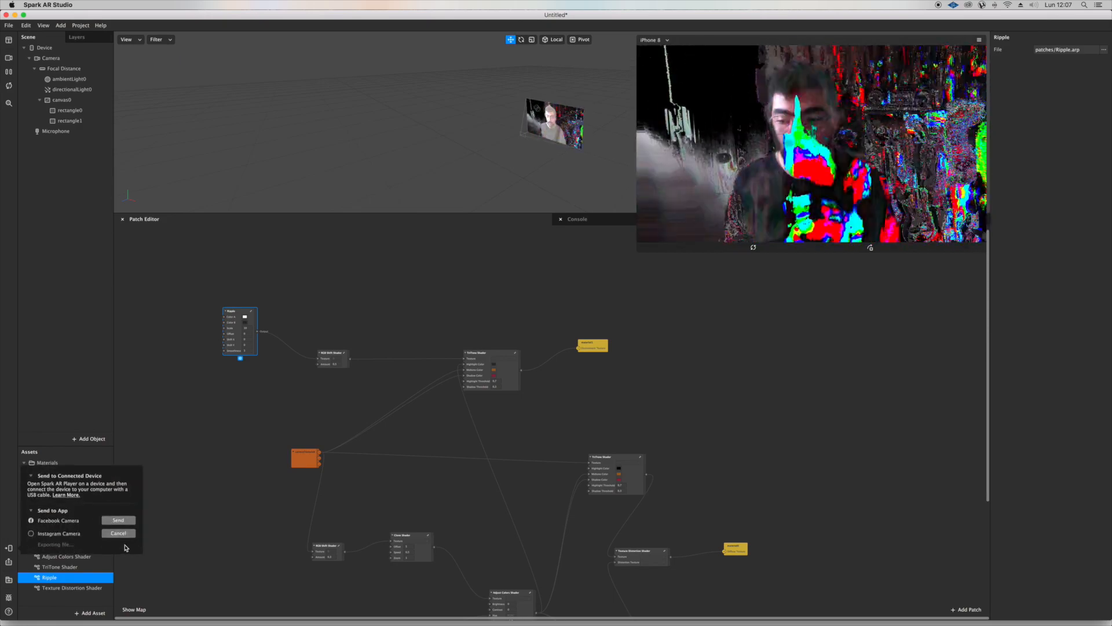
click(118, 520)
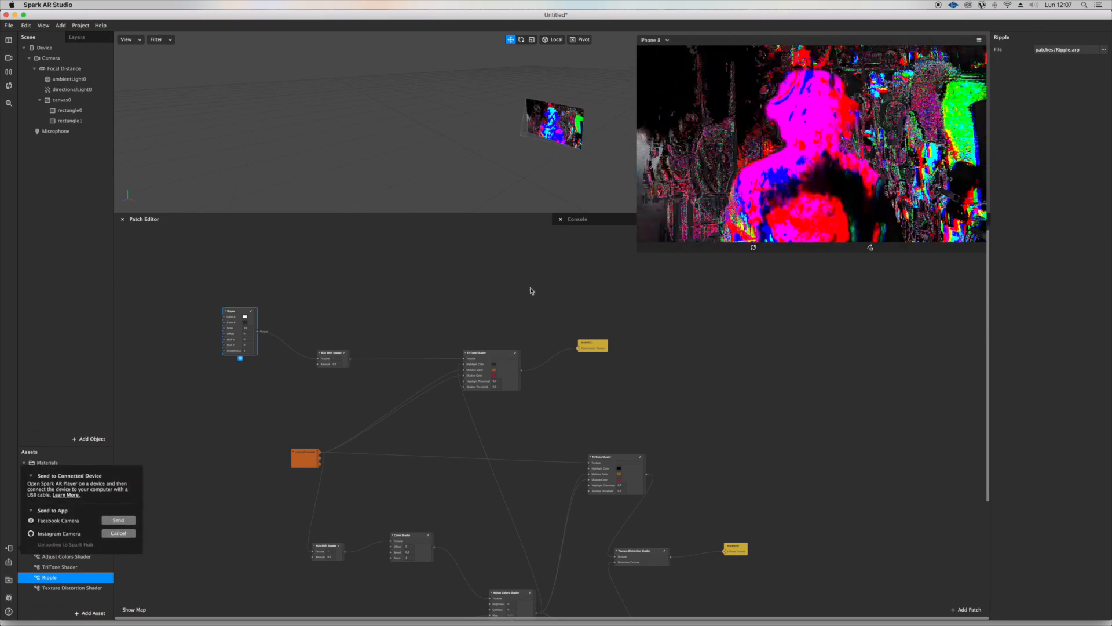
click(118, 533)
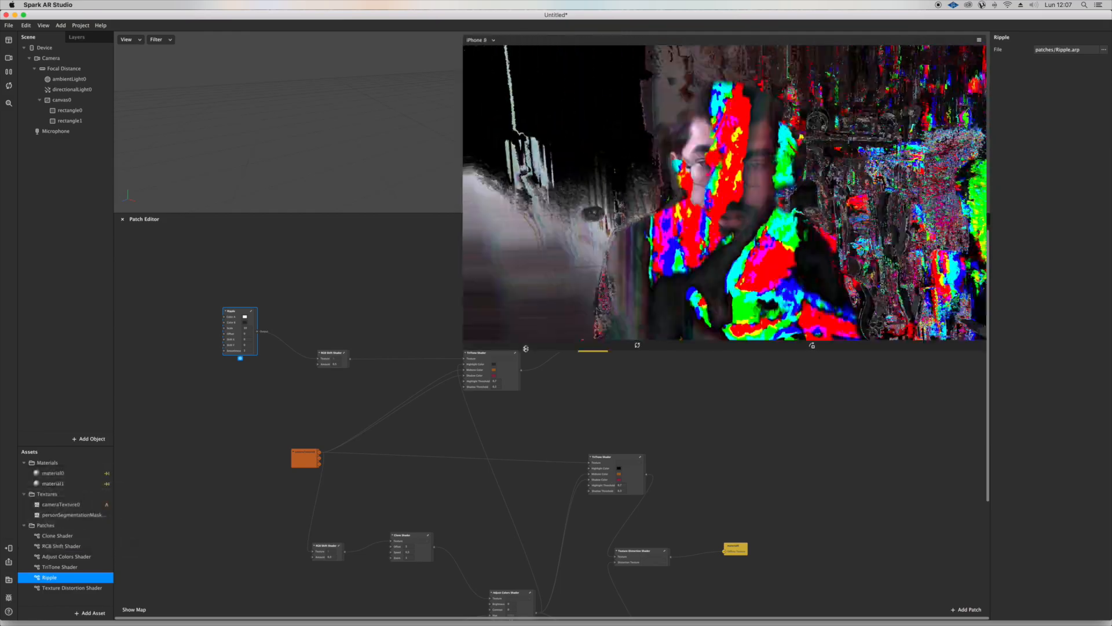